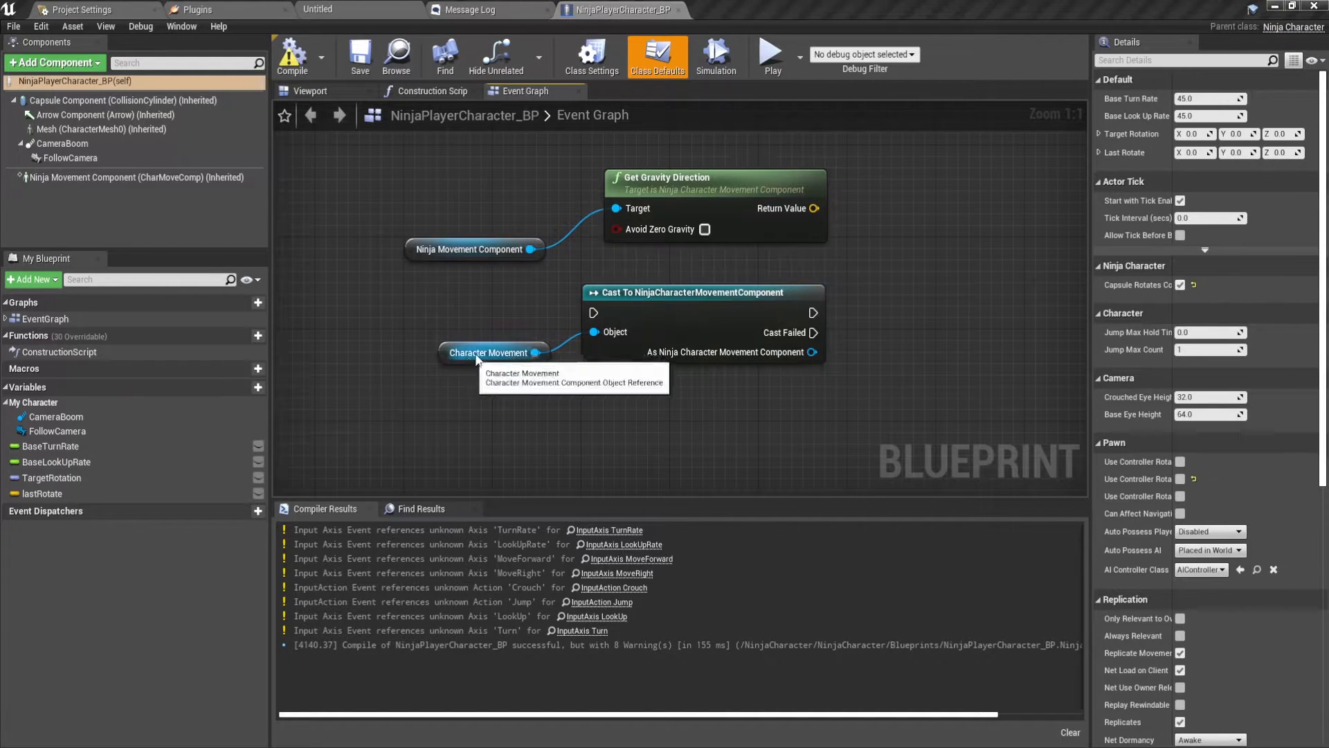
mouse_move(76, 183)
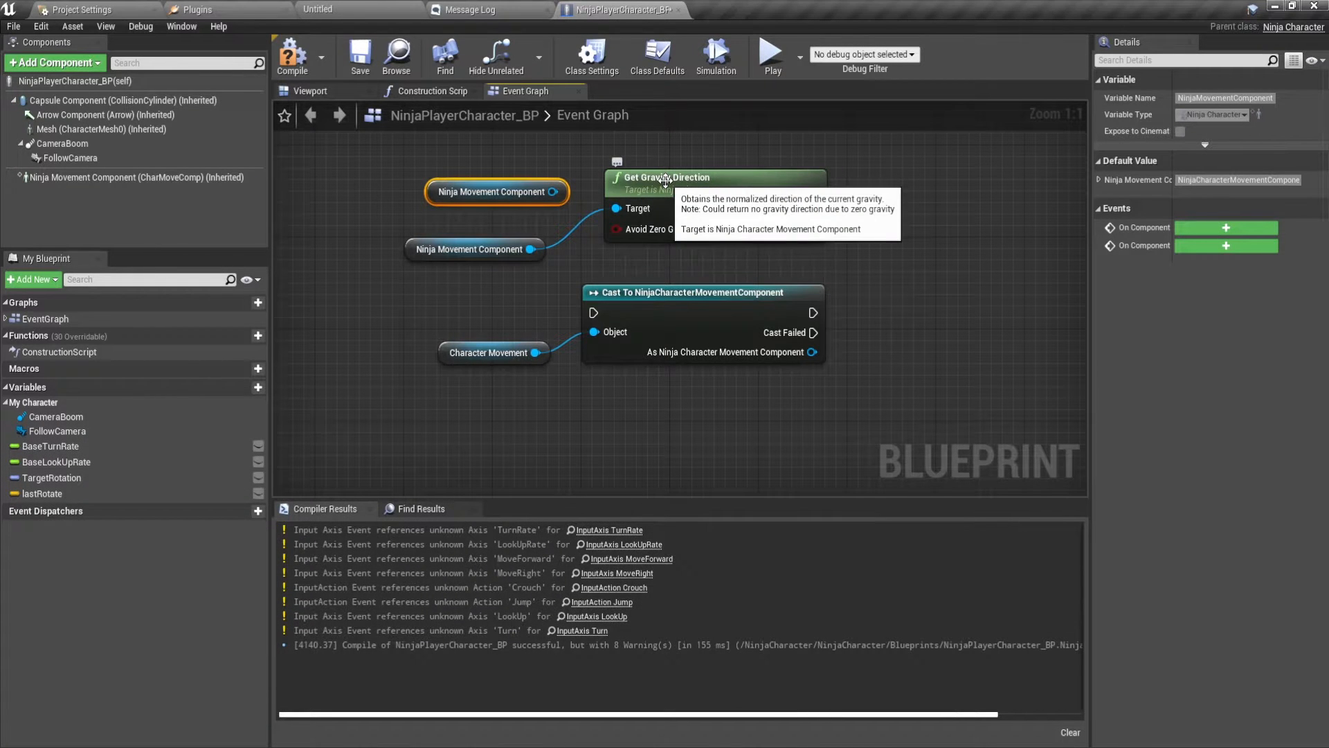
mouse_move(762, 274)
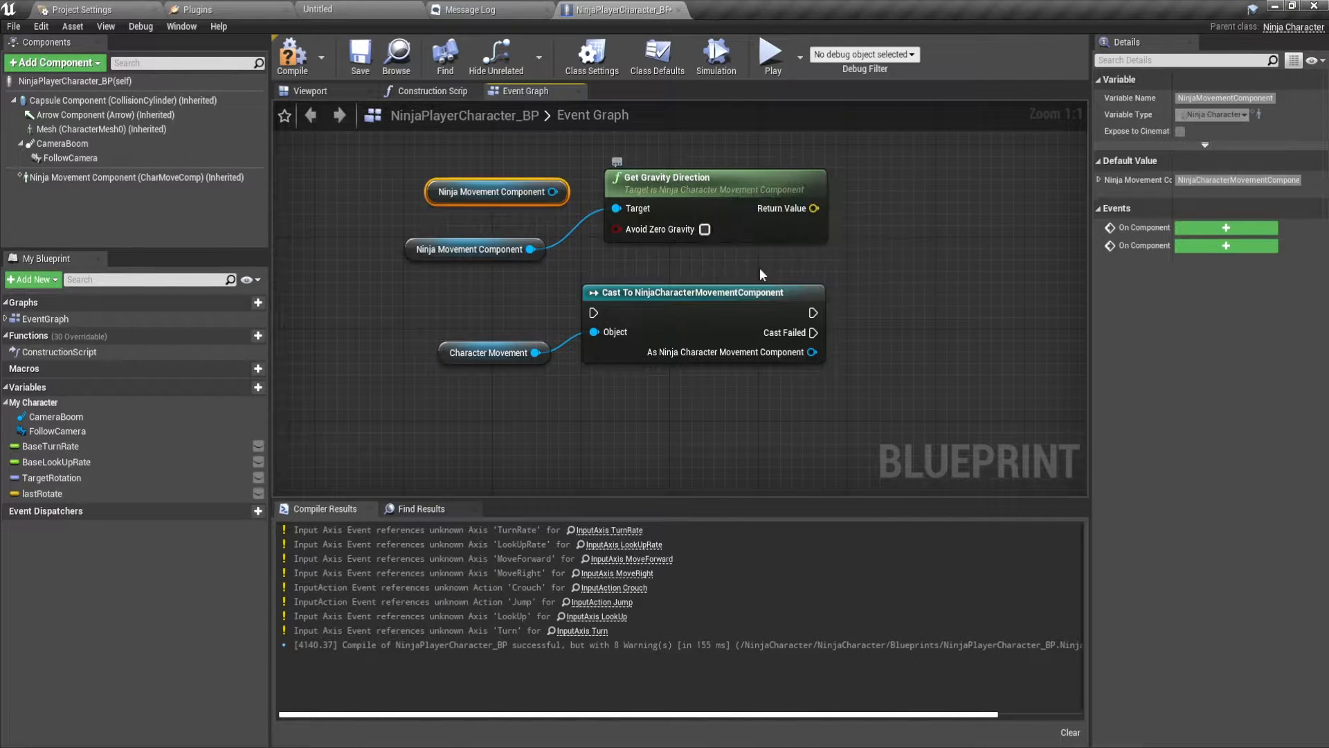
mouse_move(772, 285)
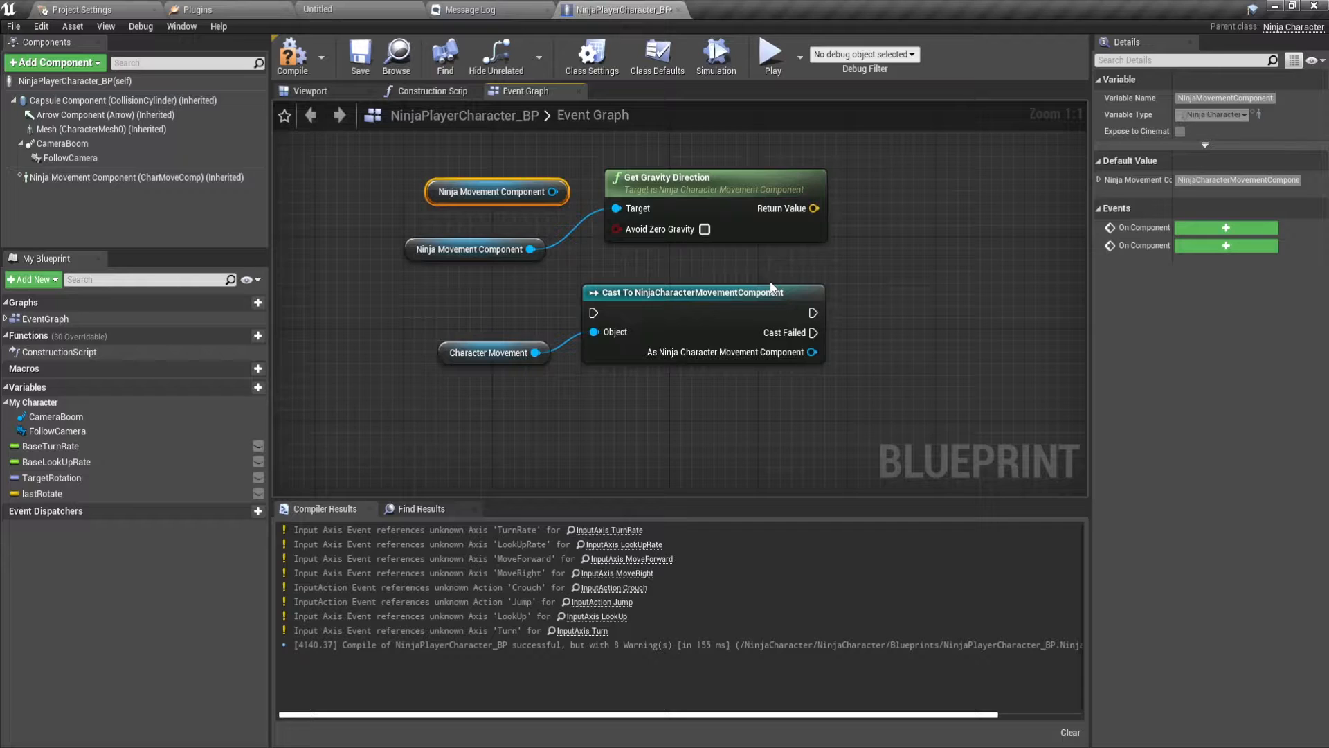
mouse_move(689, 257)
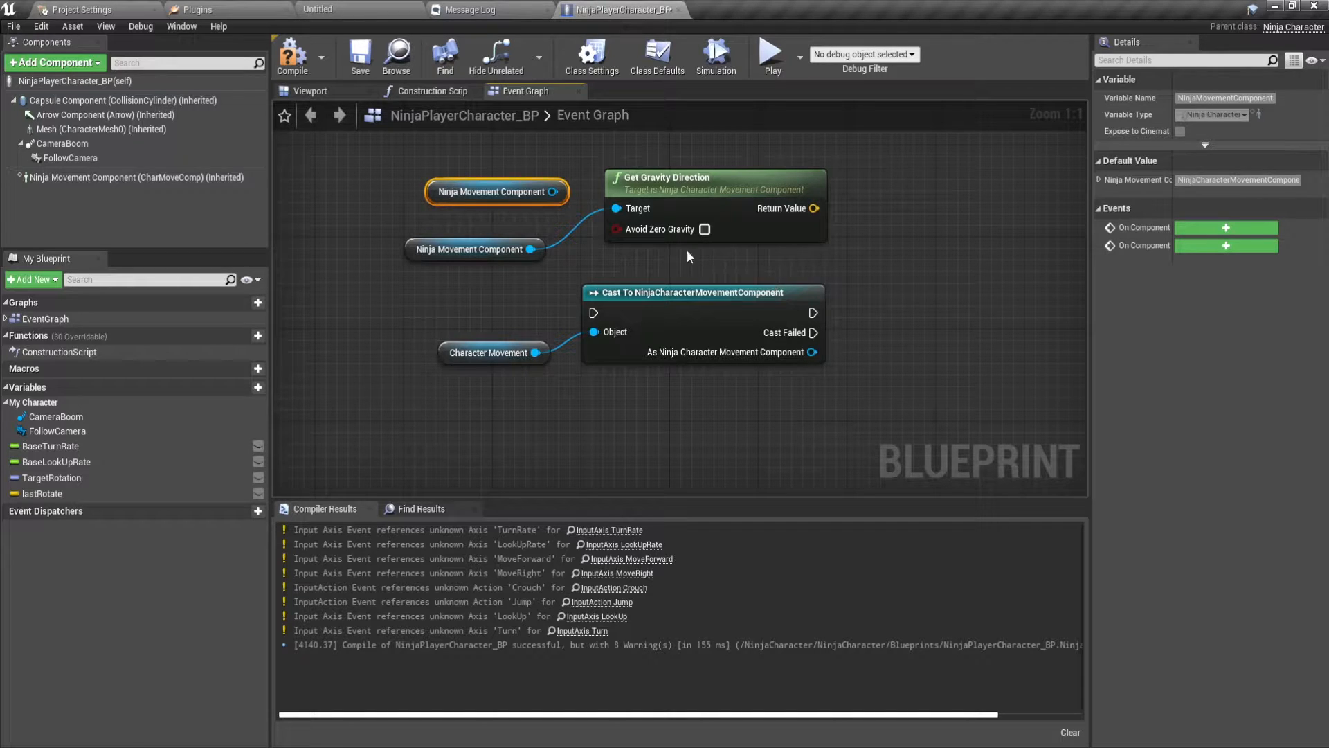
mouse_move(471, 244)
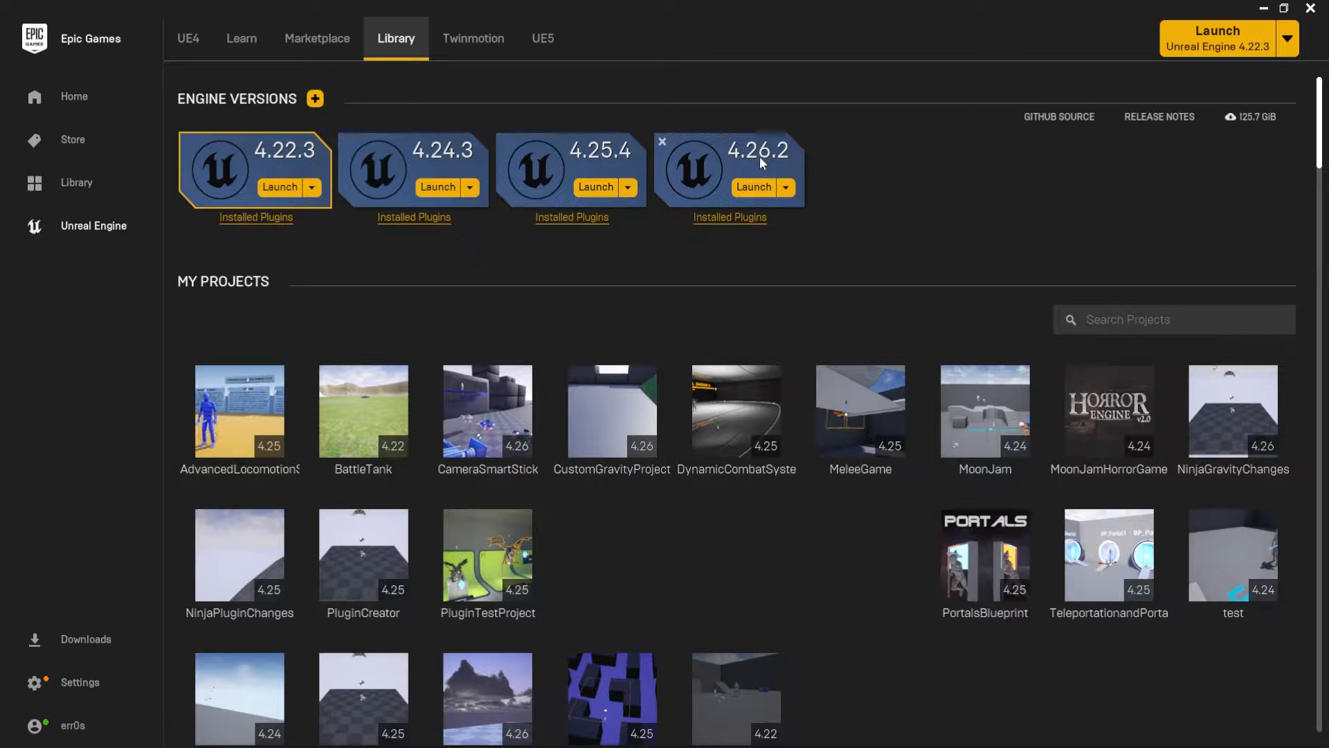
Review the Installed Plugins list for engine 4.26.2, then close it
left_click(730, 217)
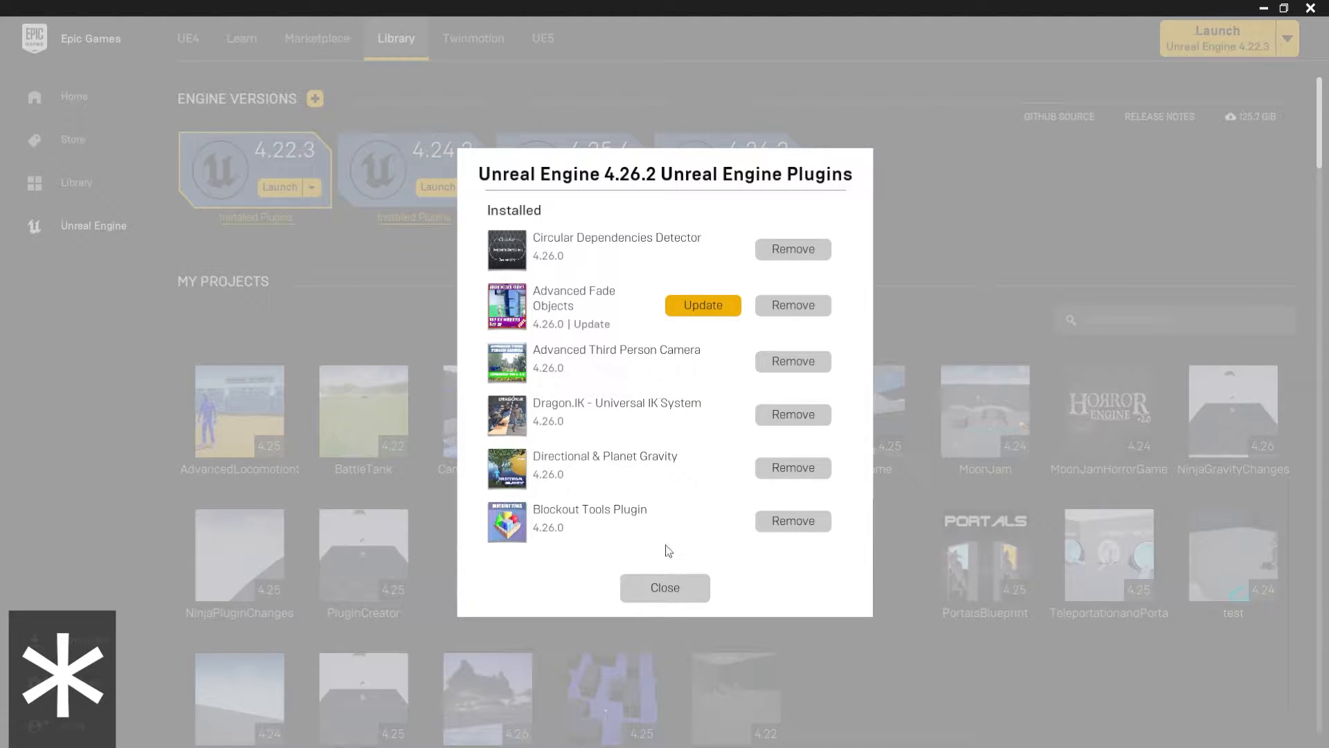
left_click(664, 588)
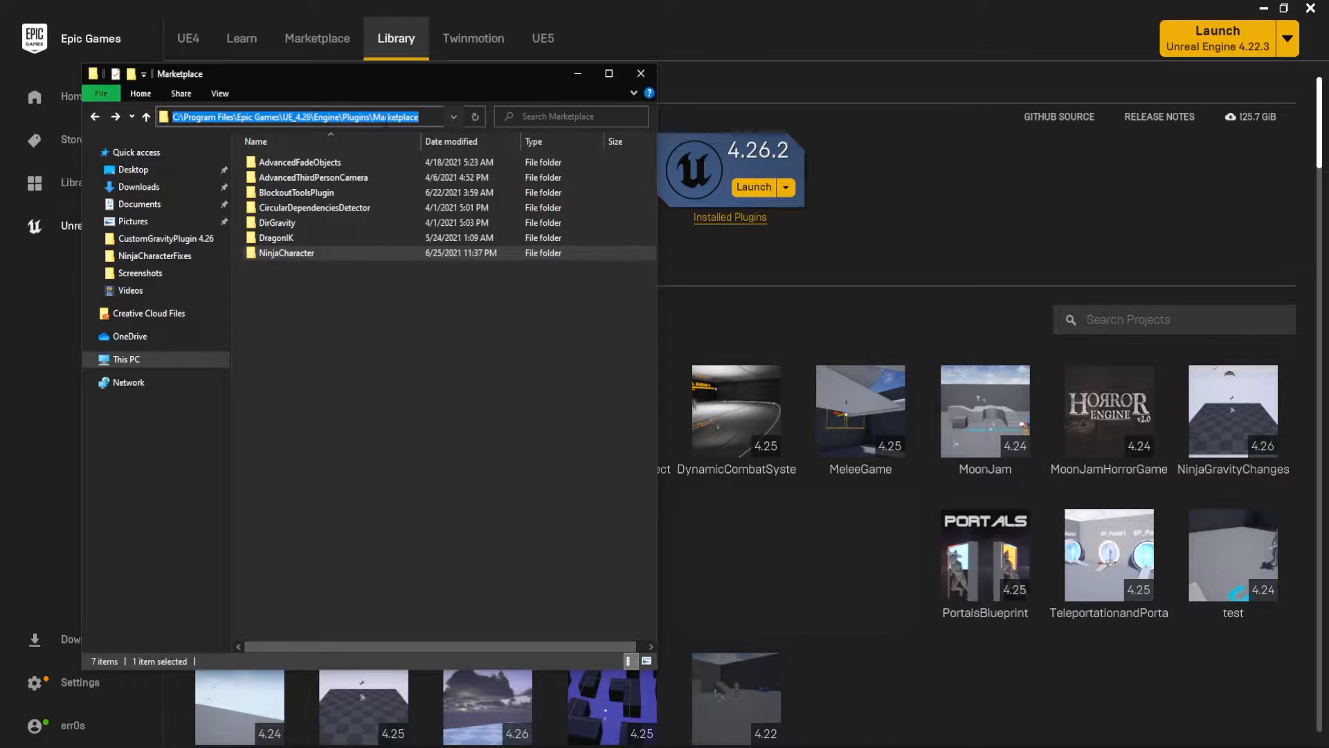
Browse into the engine Marketplace NinjaCharacter plugin folder
left_click(280, 222)
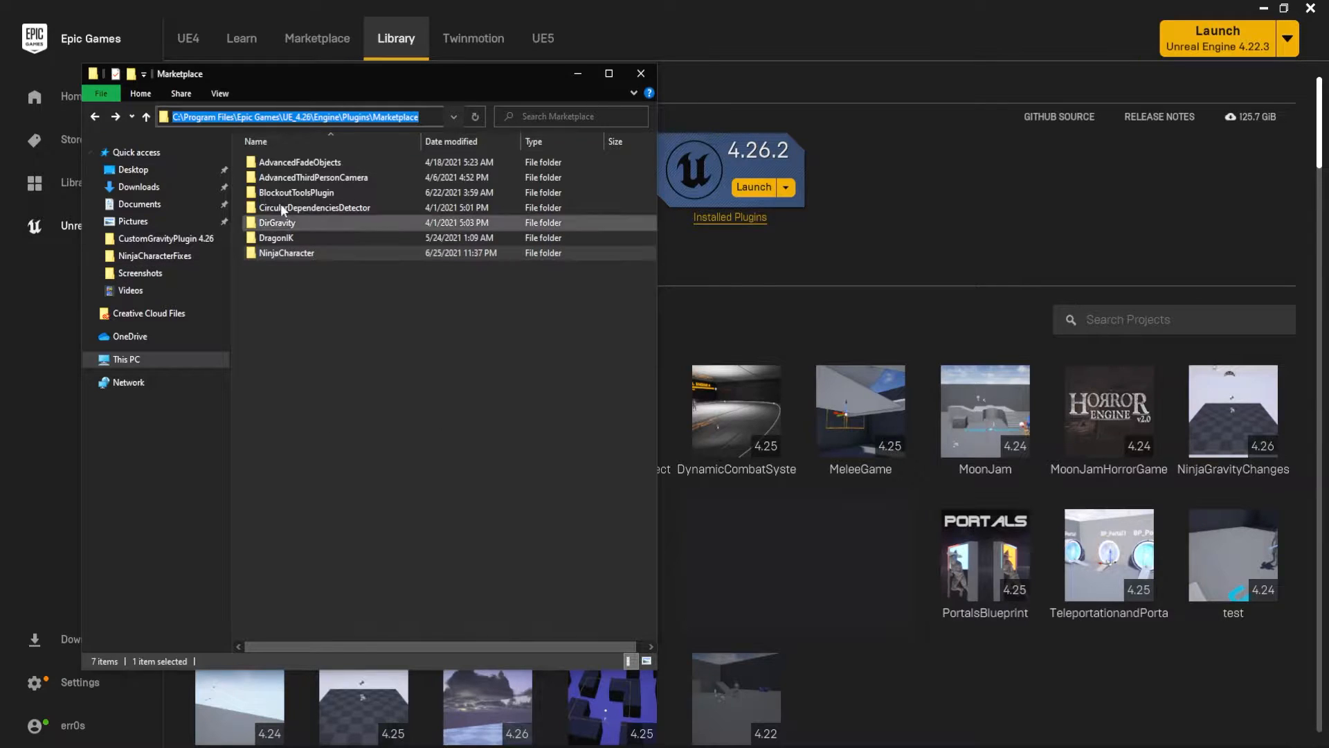
left_click(286, 252)
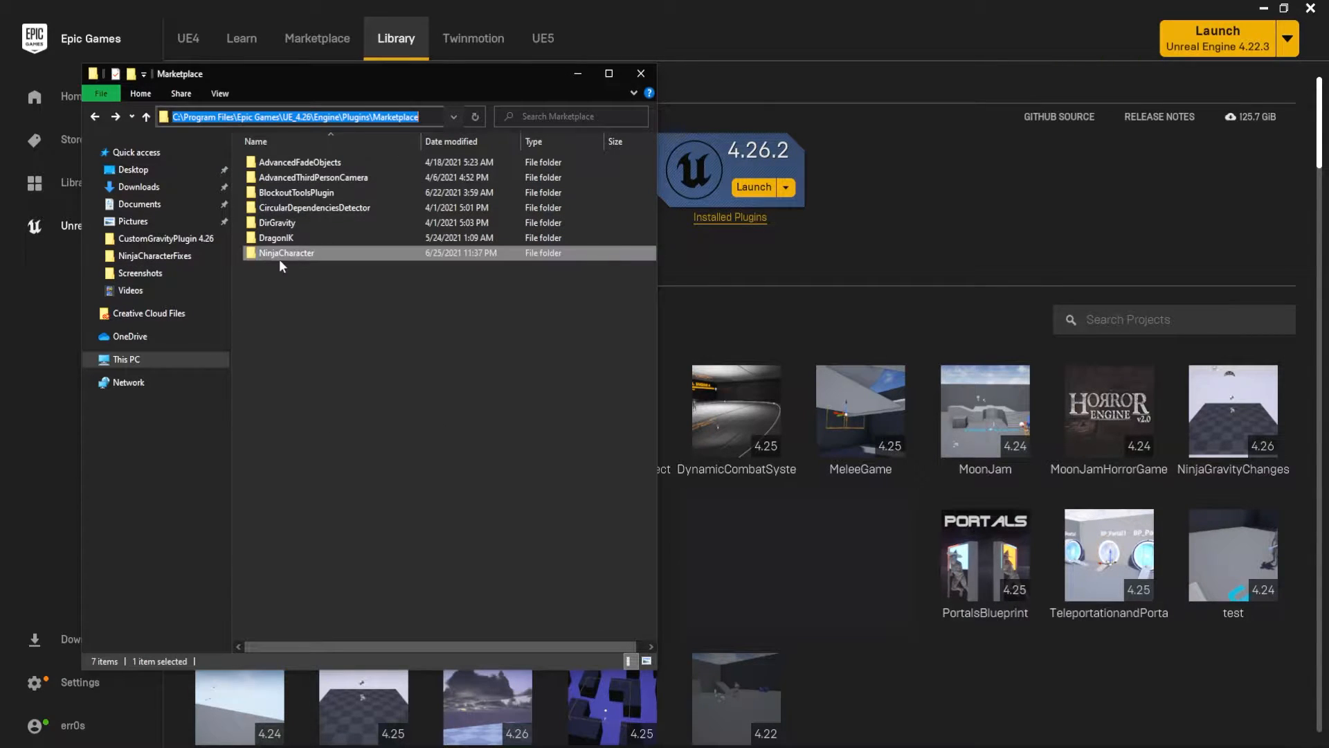
double_click(287, 252)
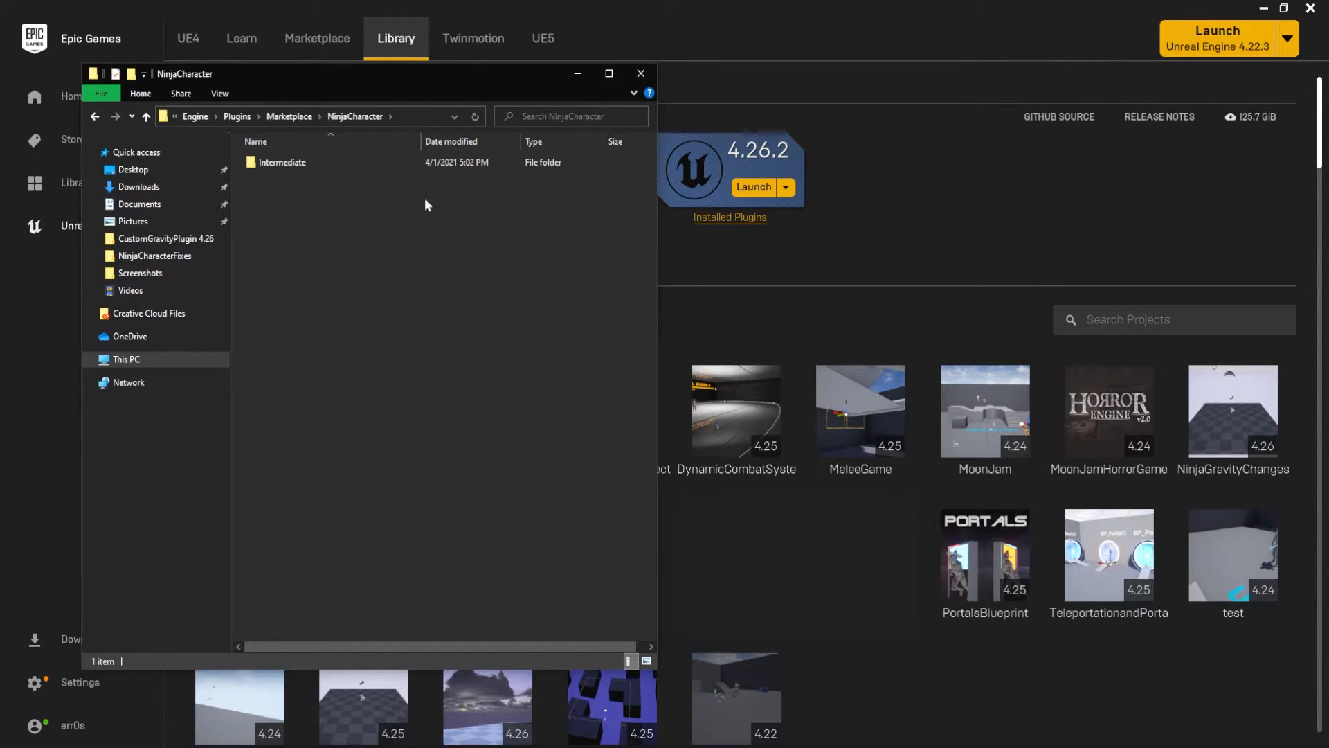
left_click(282, 162)
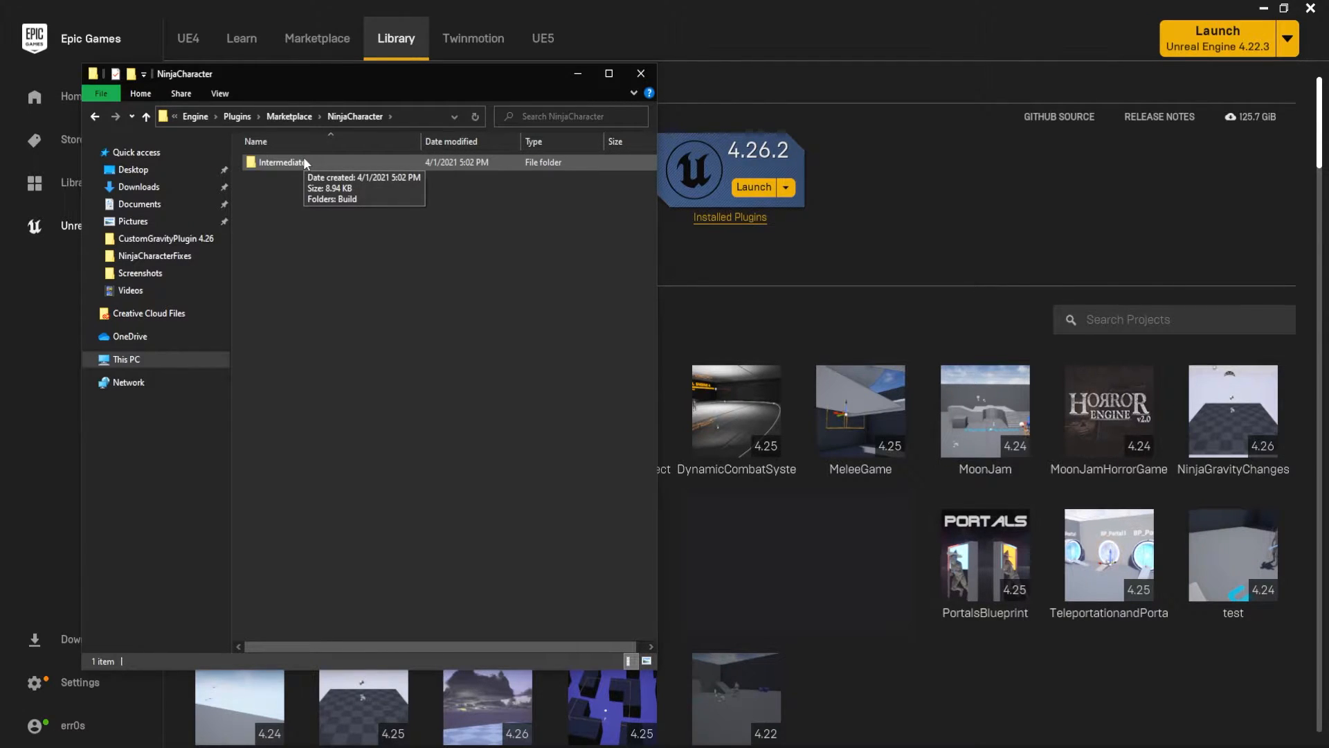
left_click(146, 116)
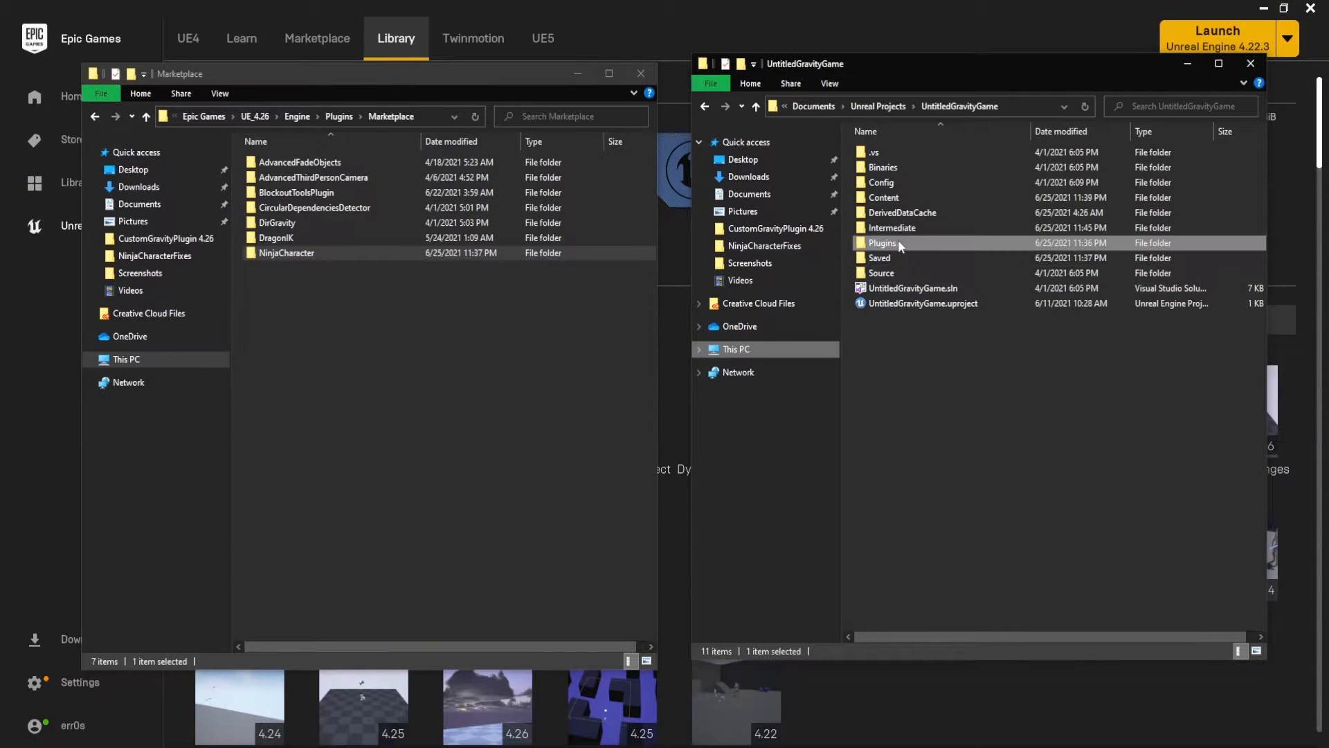
Browse into UntitledGravityGame\Plugins\NinjaCharacter in the second window
double_click(882, 243)
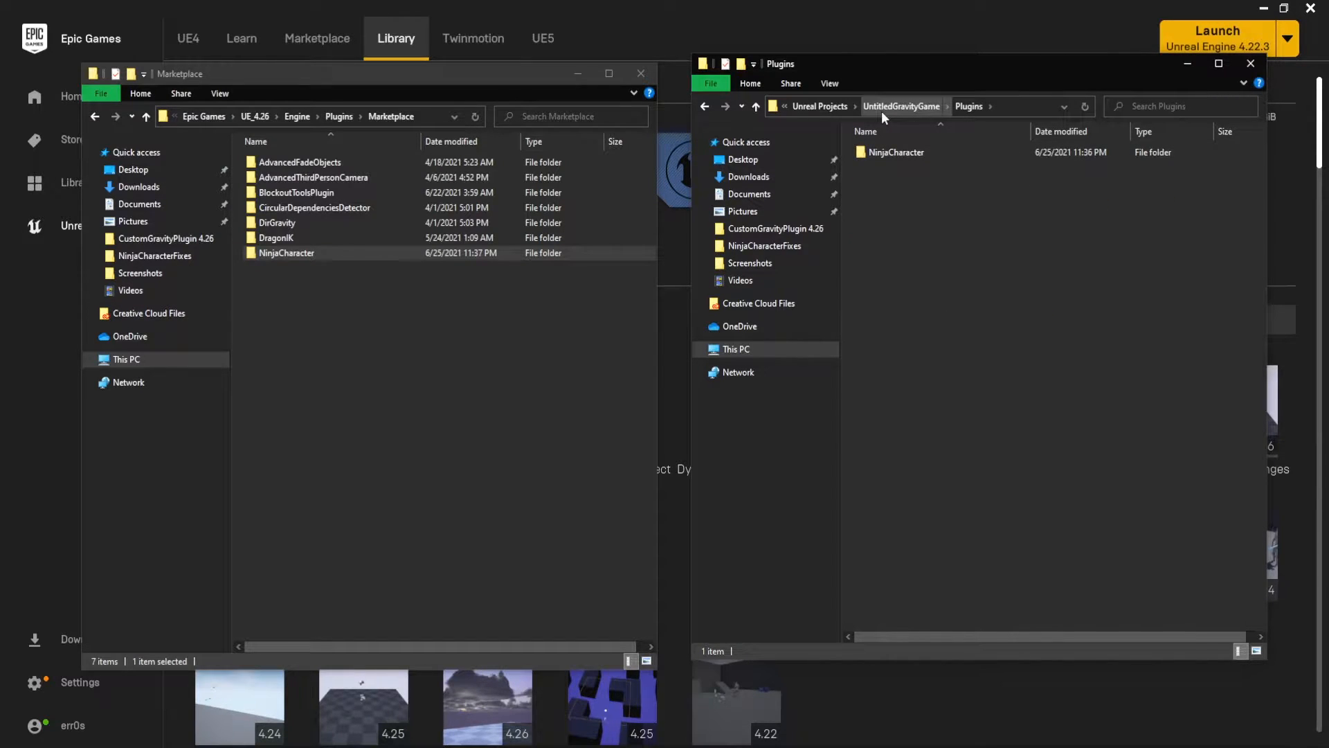
left_click(896, 153)
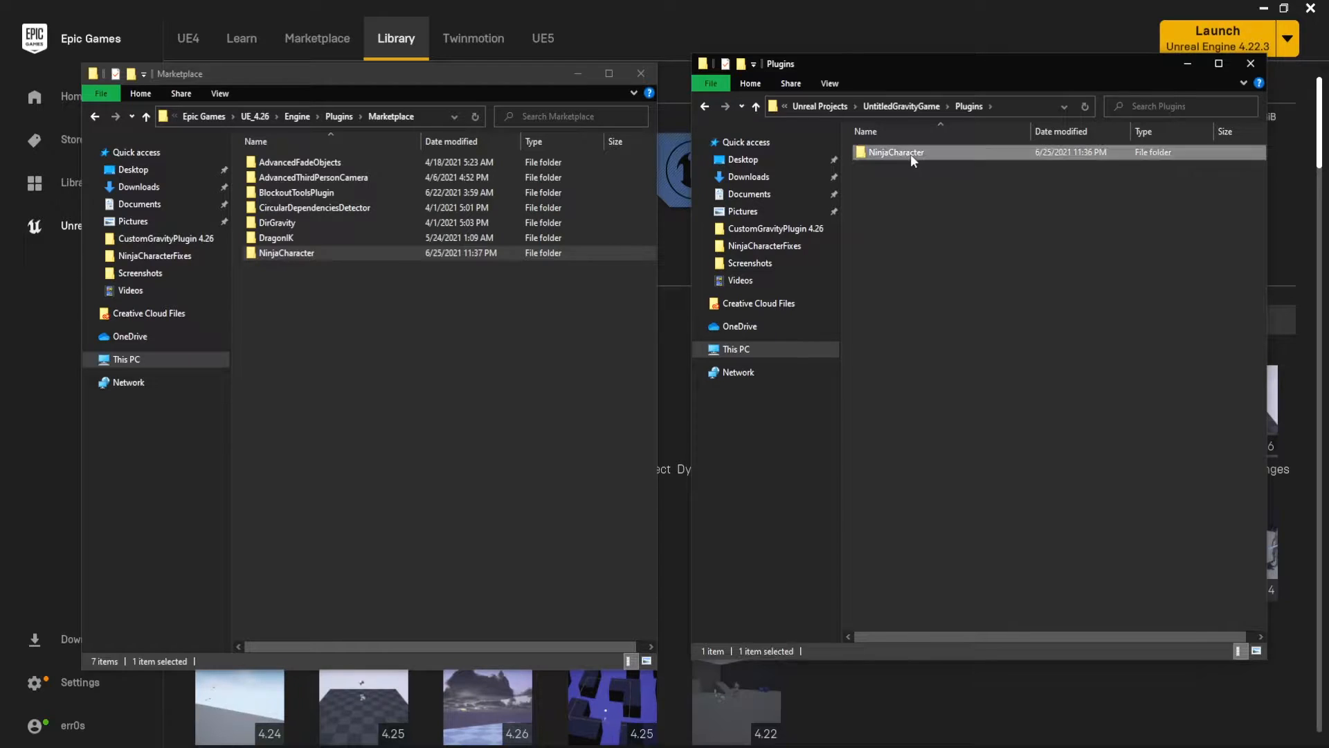
double_click(896, 152)
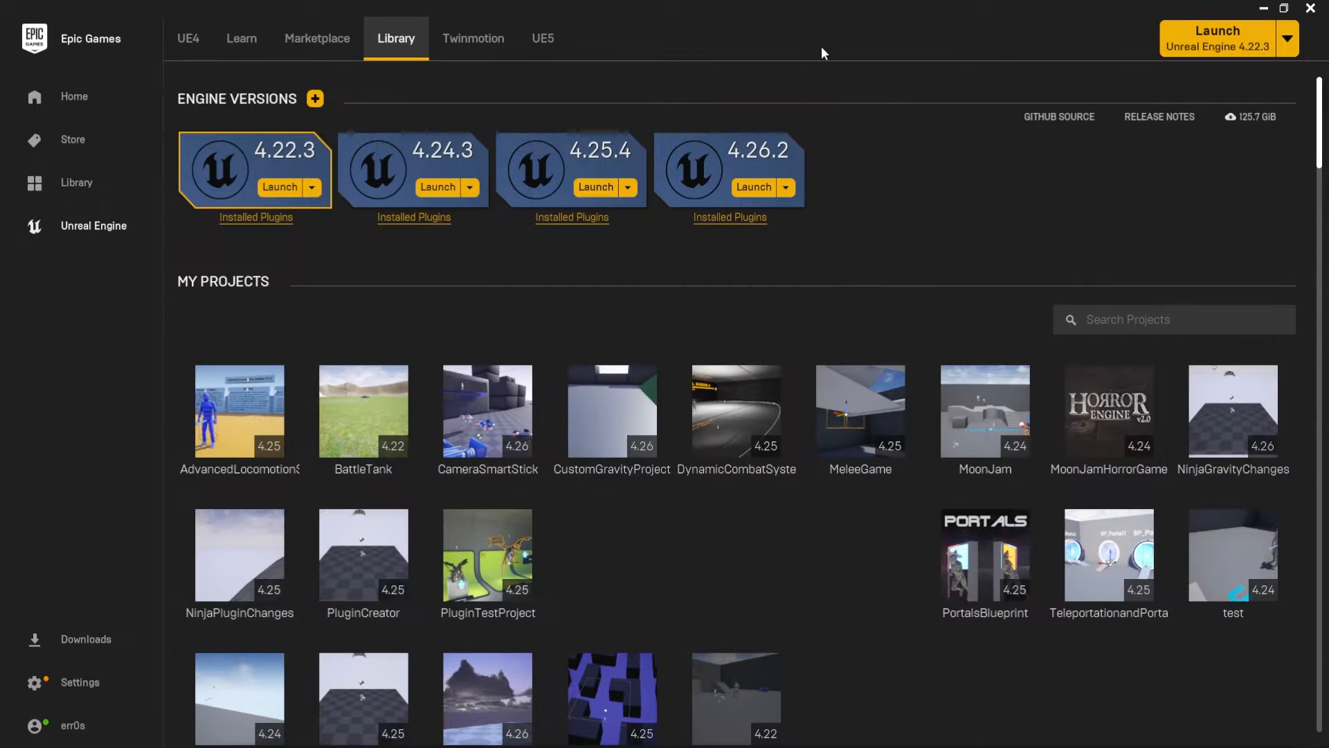
Launch UE 4.26.2 and create a blank C++ project named Ninja without starter content
left_click(754, 187)
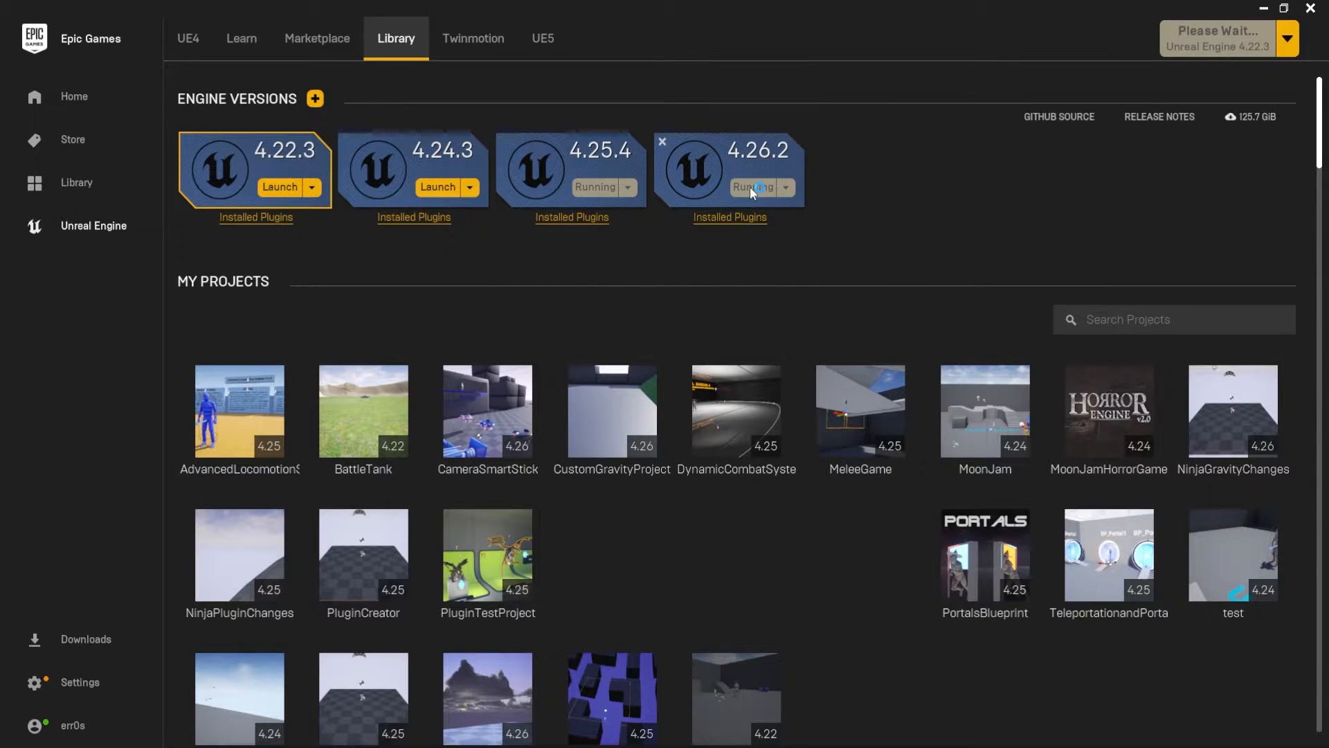
left_click(750, 187)
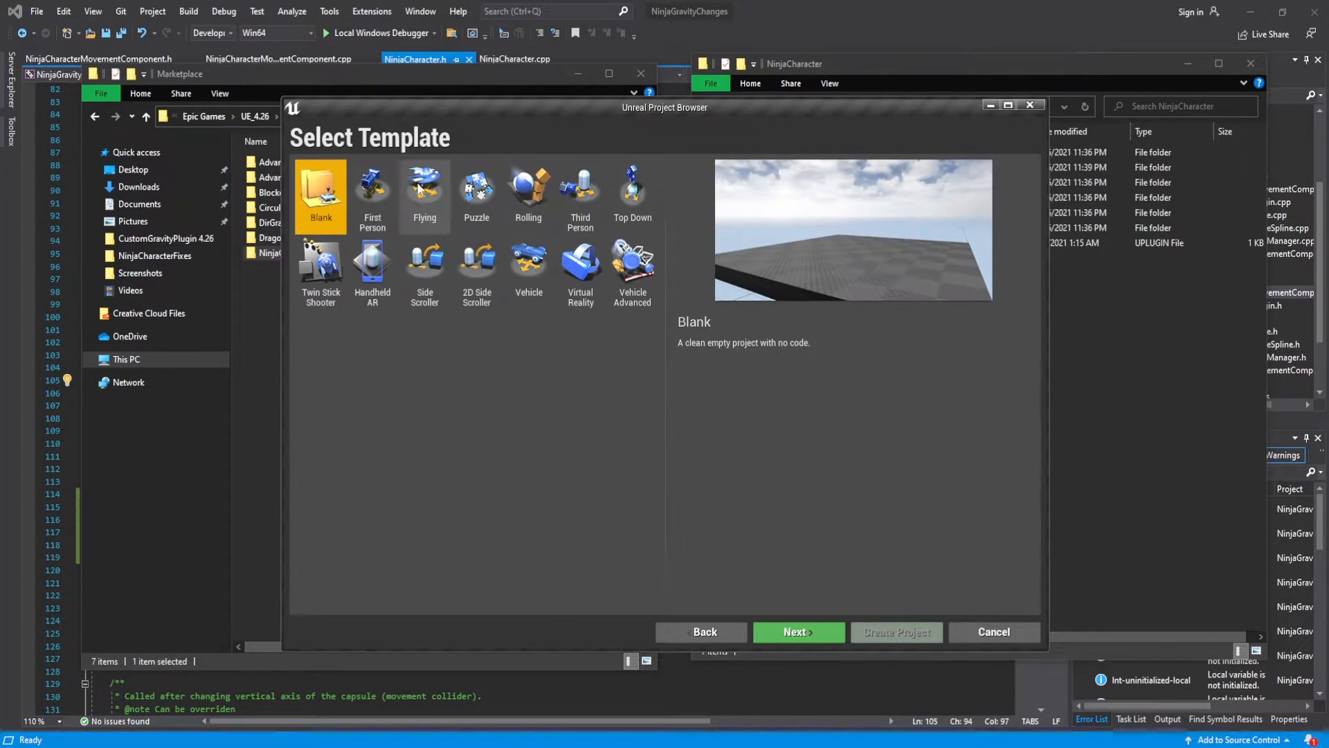
left_click(797, 631)
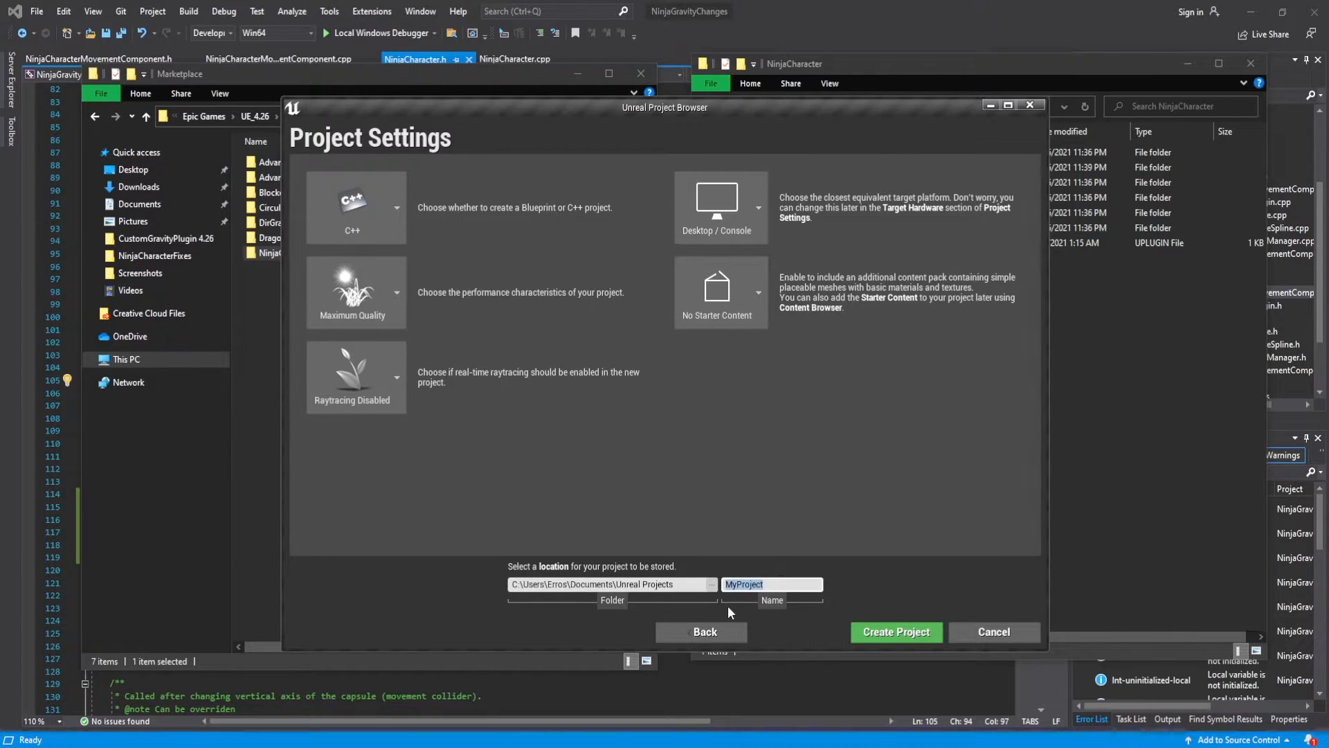
type("Ninja")
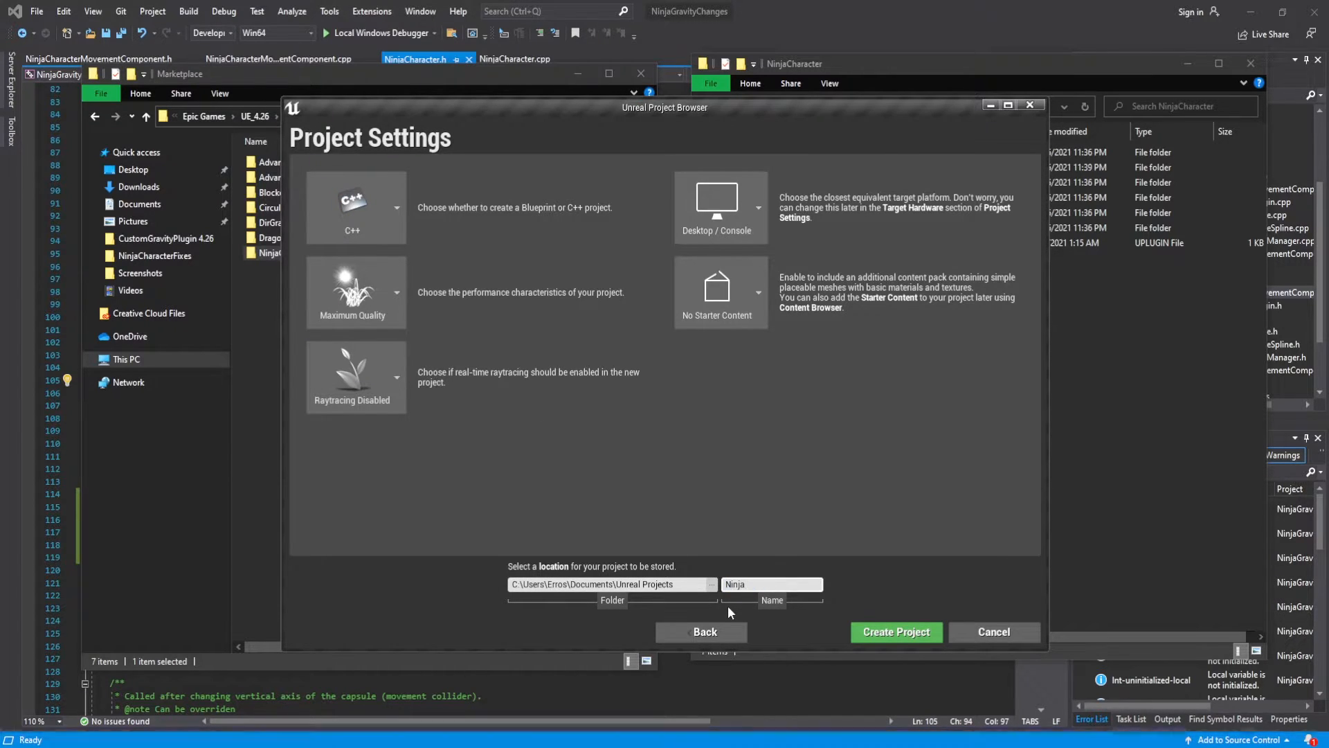
left_click(896, 632)
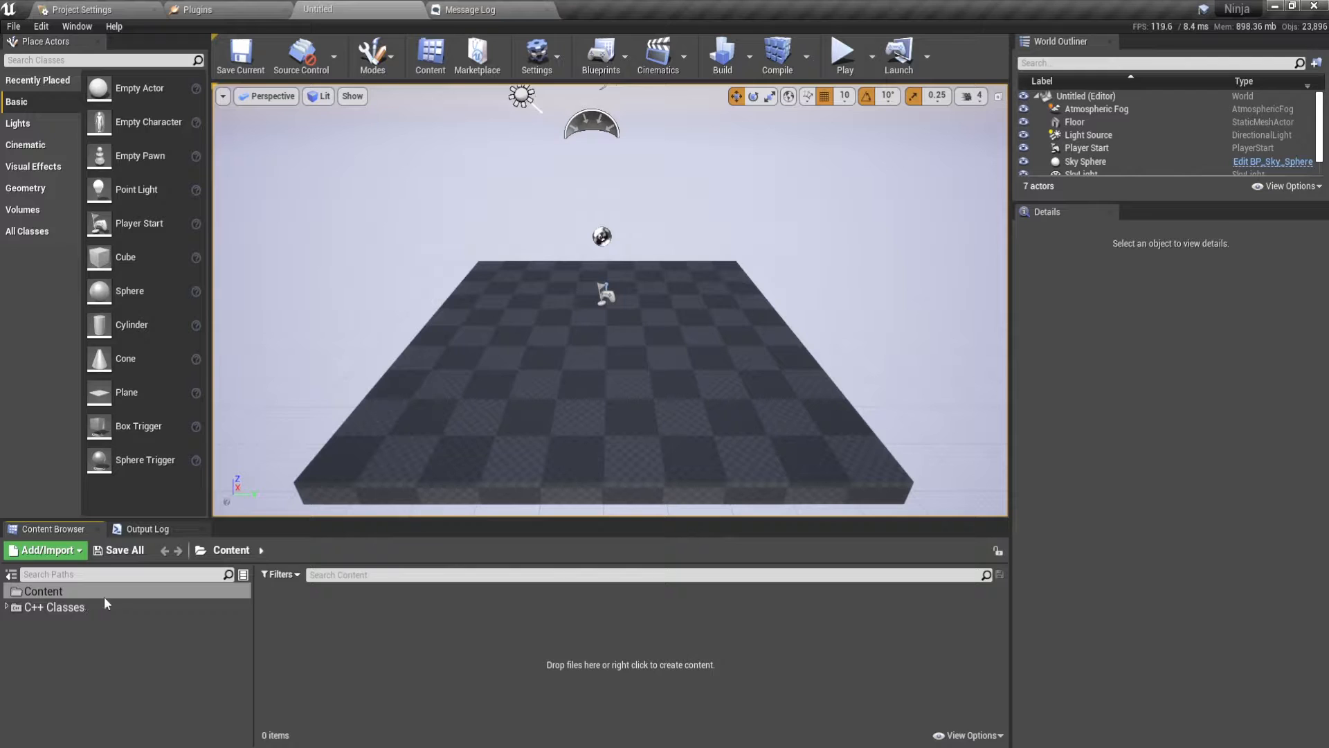
Show the Installed category in the editor's Plugins browser
left_click(199, 9)
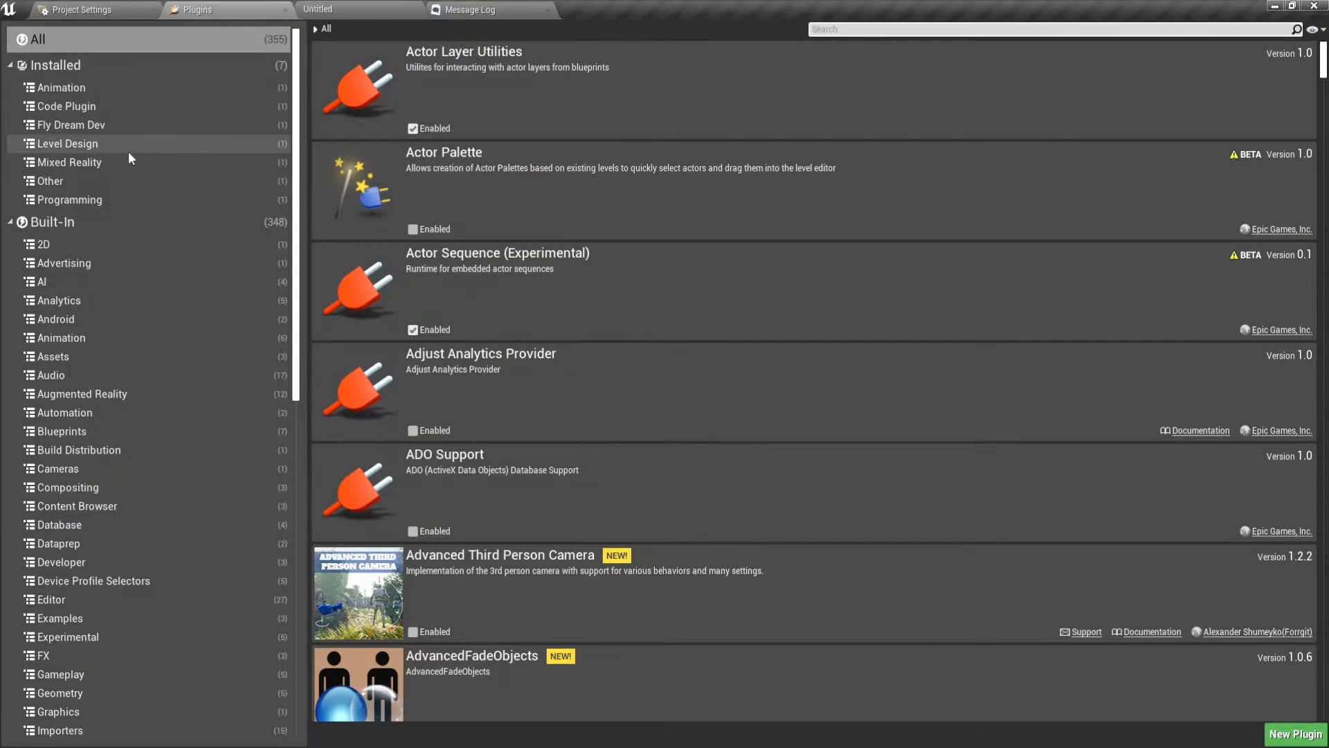
left_click(54, 65)
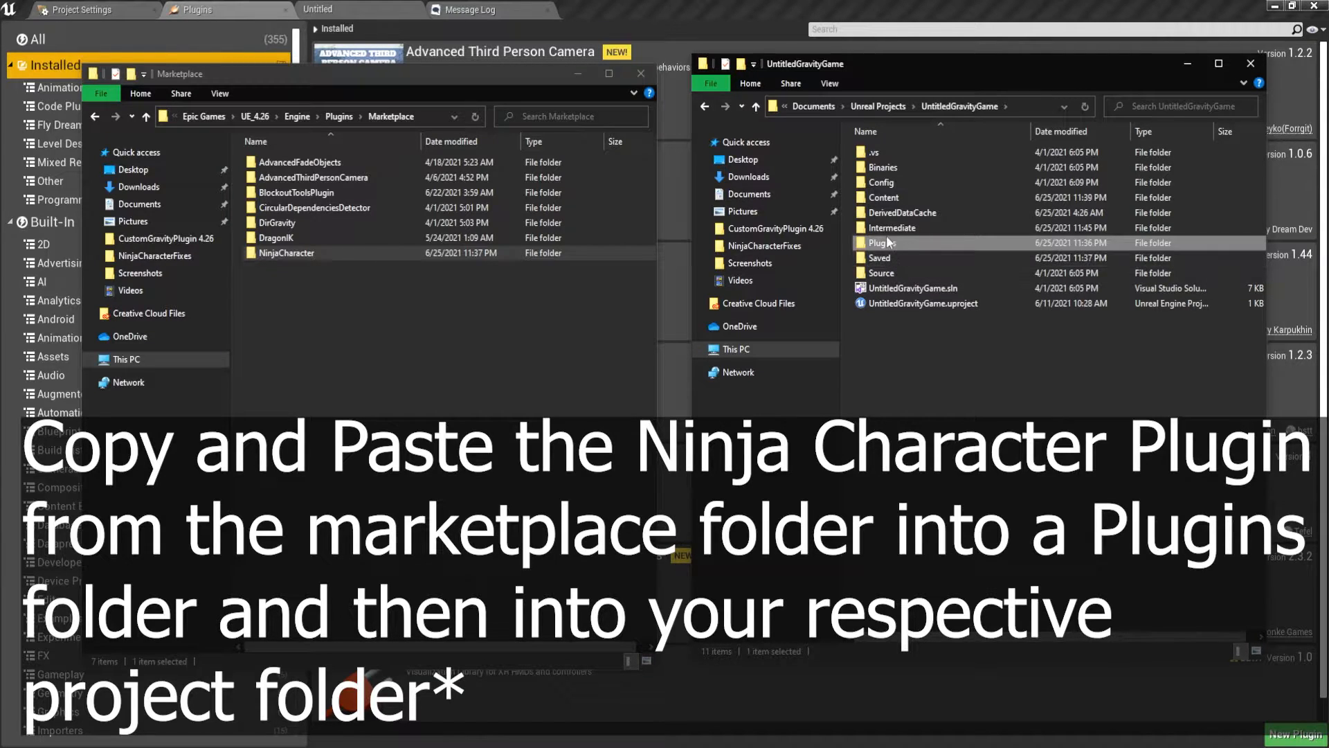
mouse_move(964, 322)
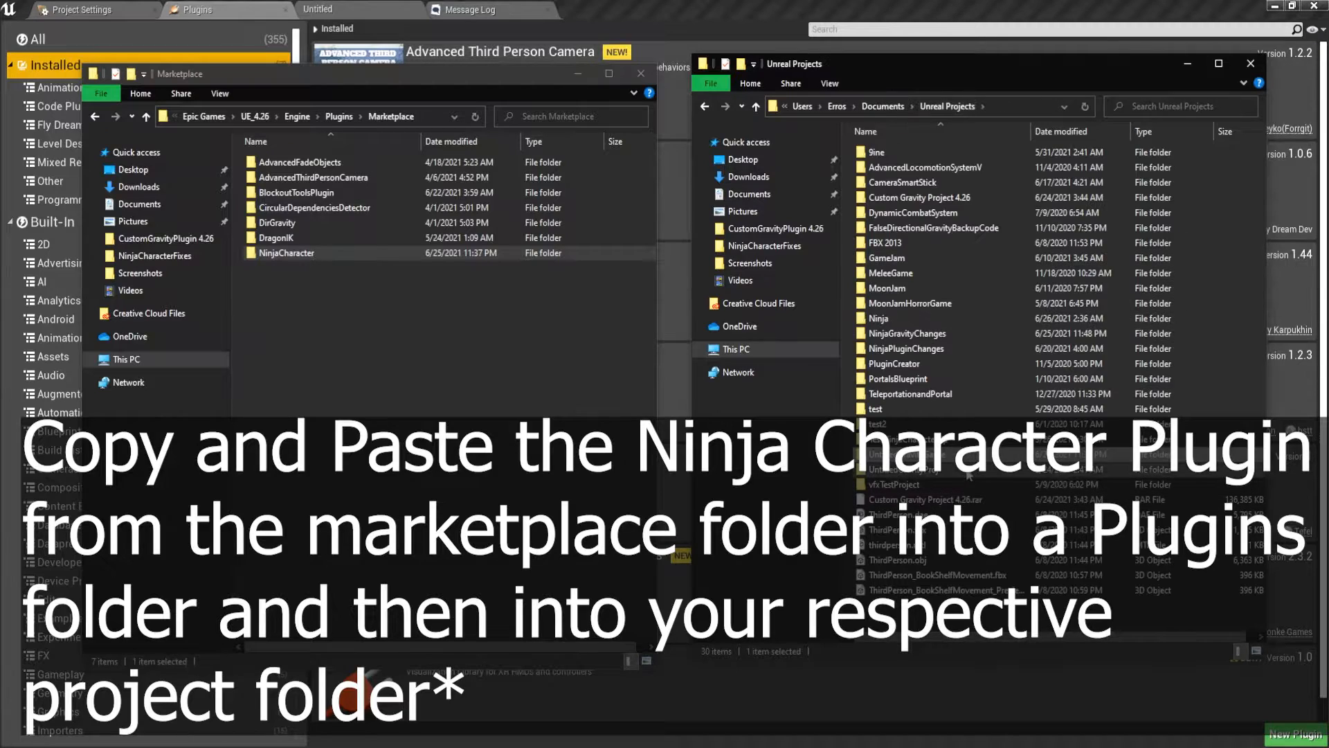
Browse into the Ninja project folder to place the NinjaCharacter plugin there
double_click(878, 319)
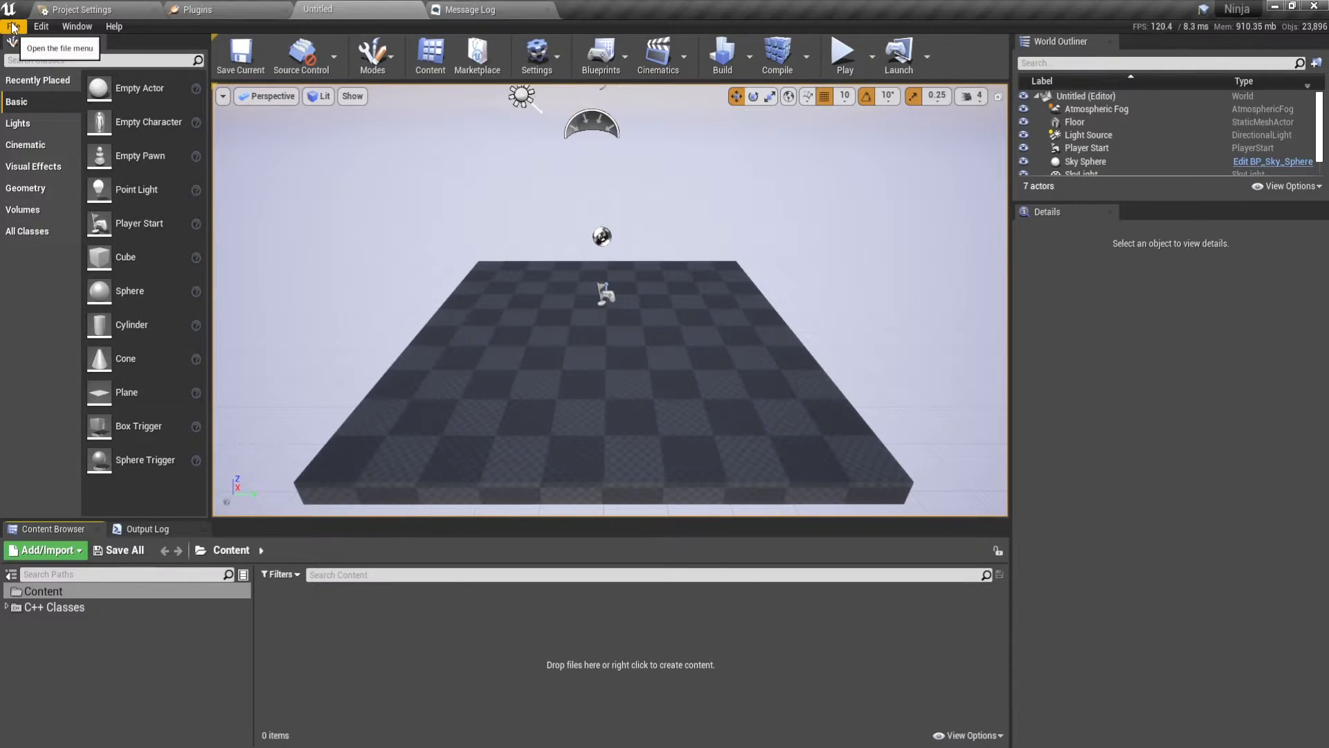
Start opening the project's C++ solution from the File menu
left_click(14, 26)
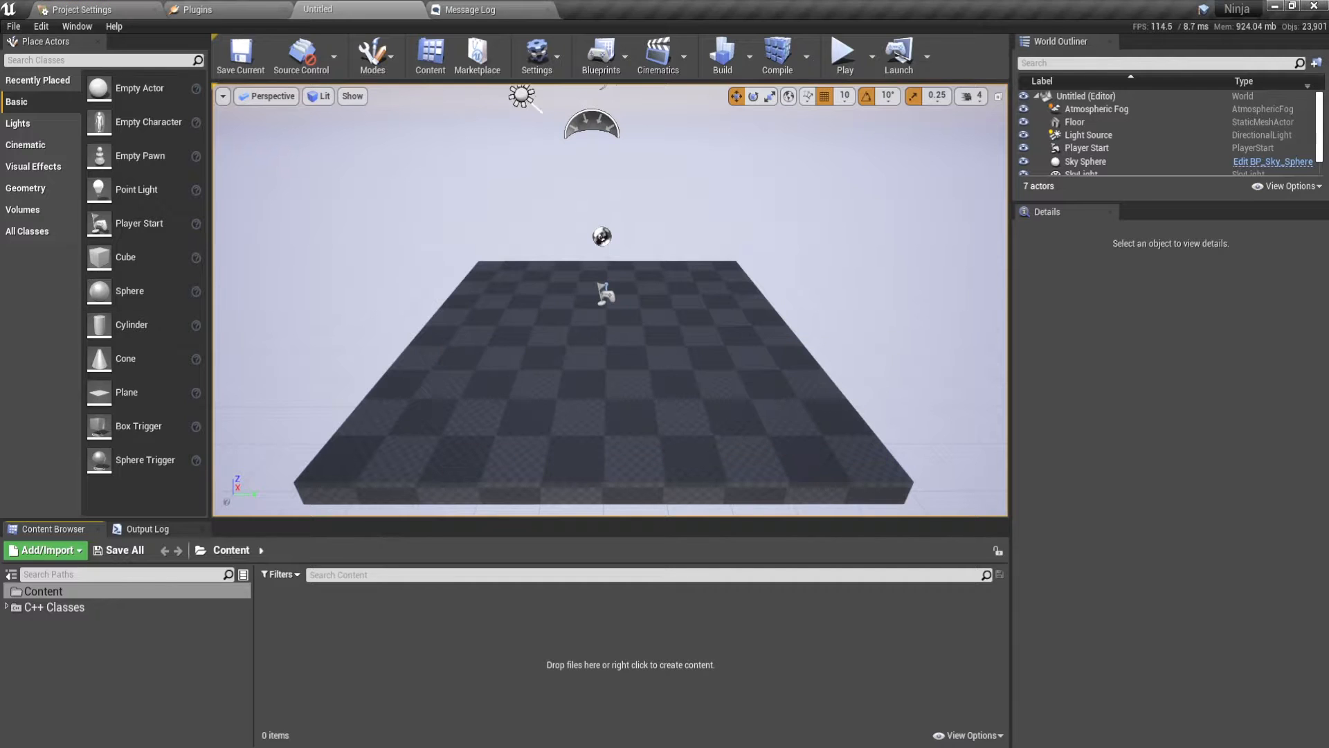
mouse_move(548, 602)
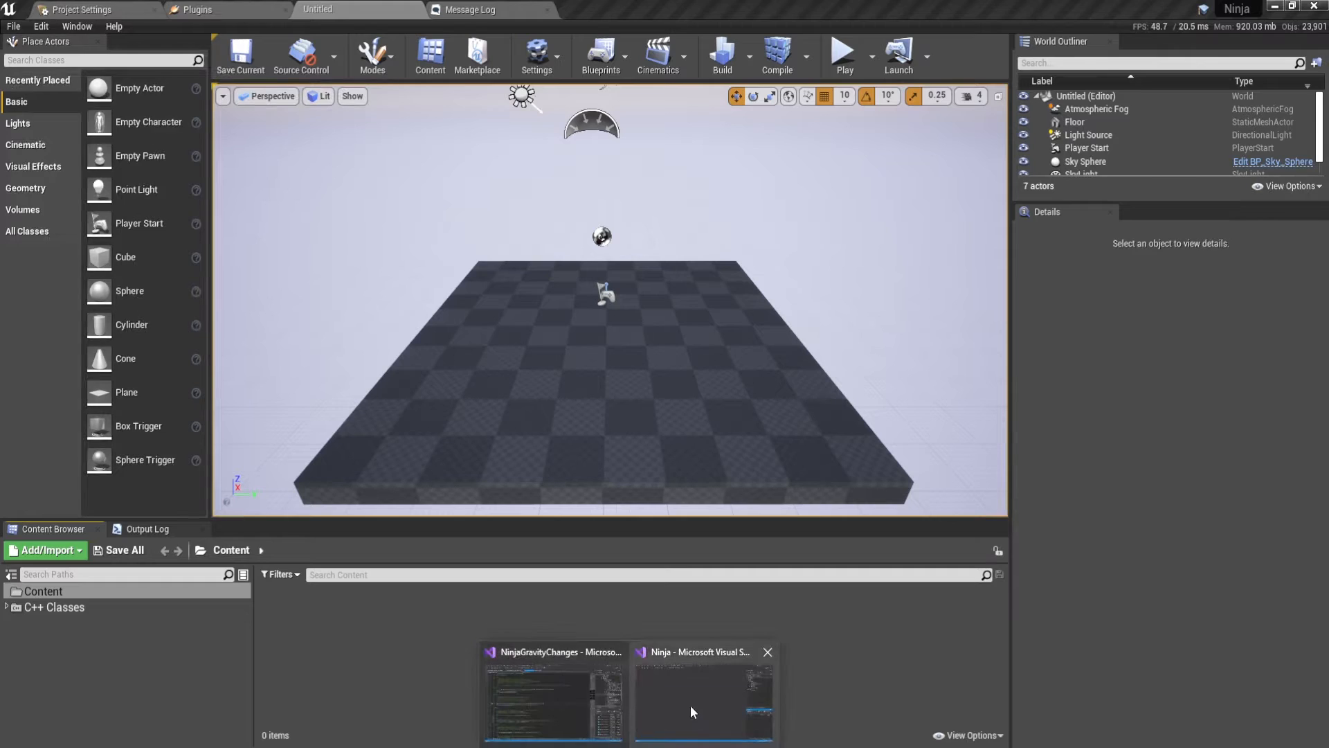
Switch to the Ninja solution window and look at its Solution Explorer tree
left_click(702, 695)
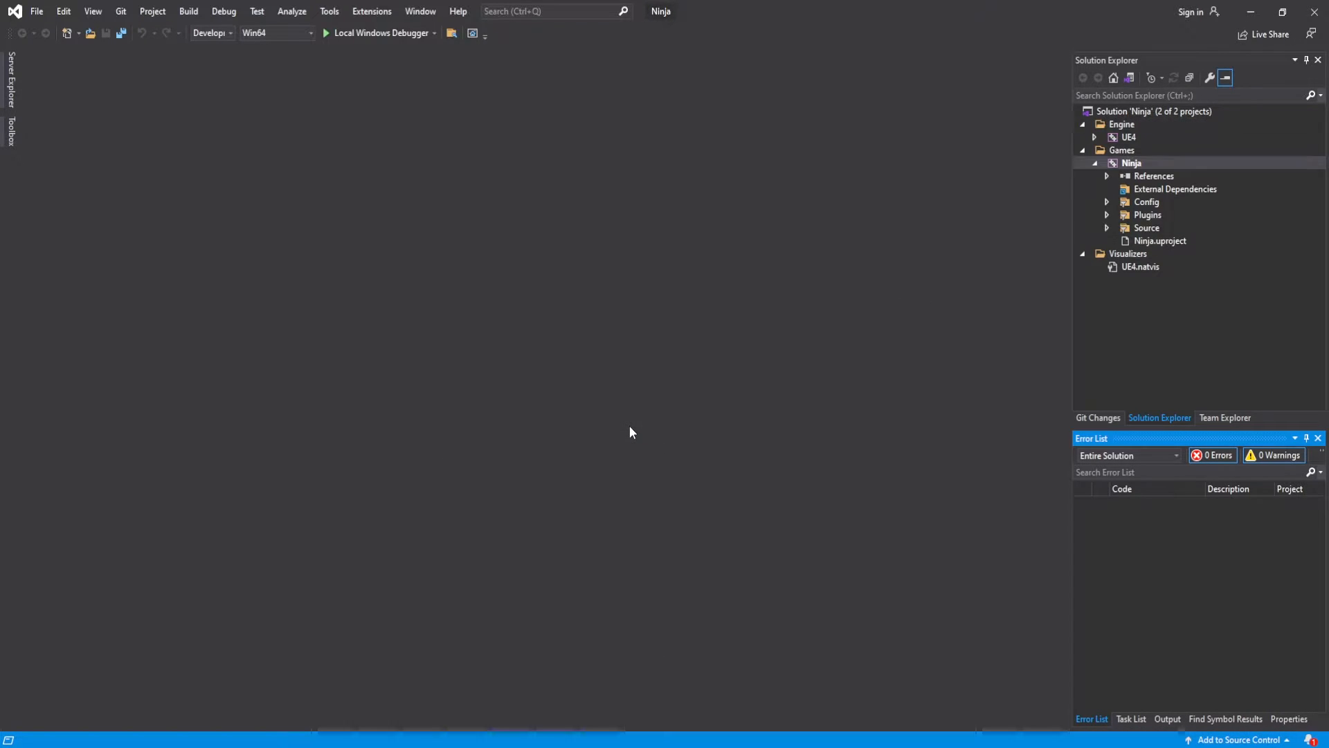
left_click(1147, 215)
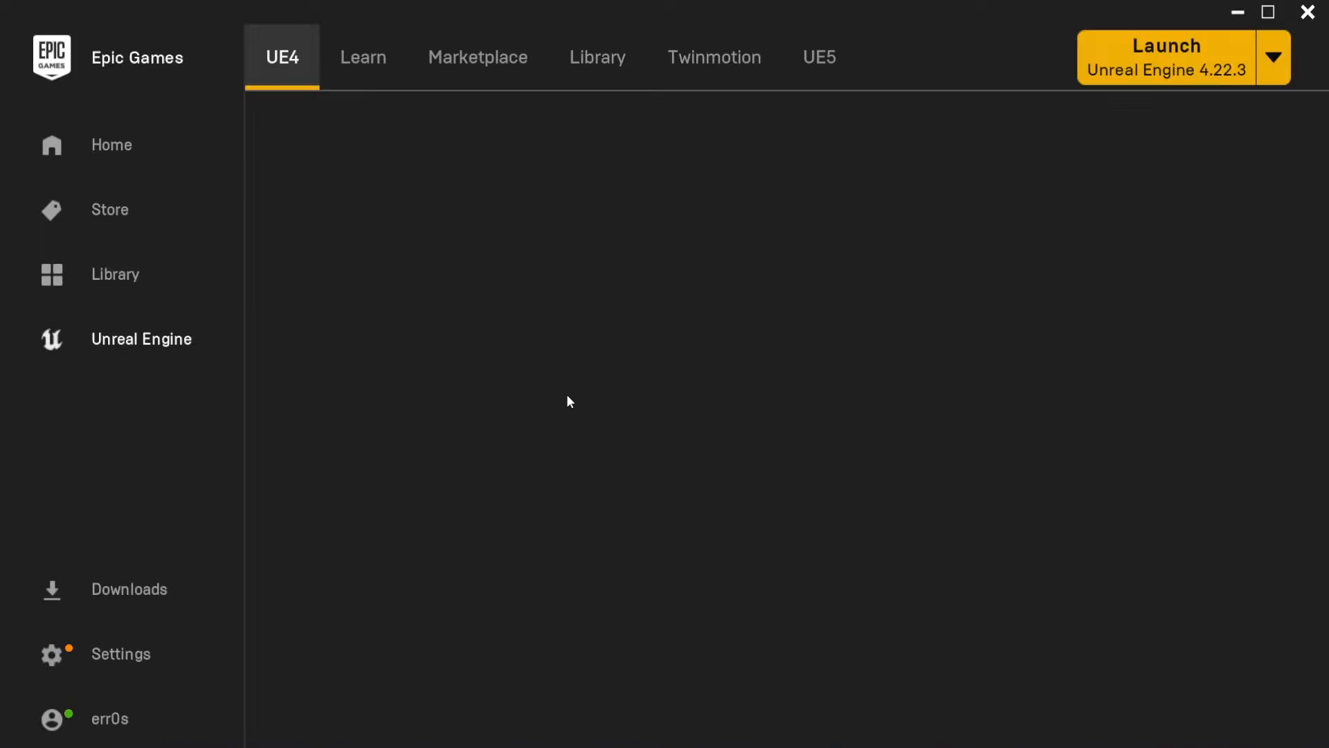
Reopen the Ninja project from the Library and agree to rebuild the NinjaCharacter module
left_click(598, 57)
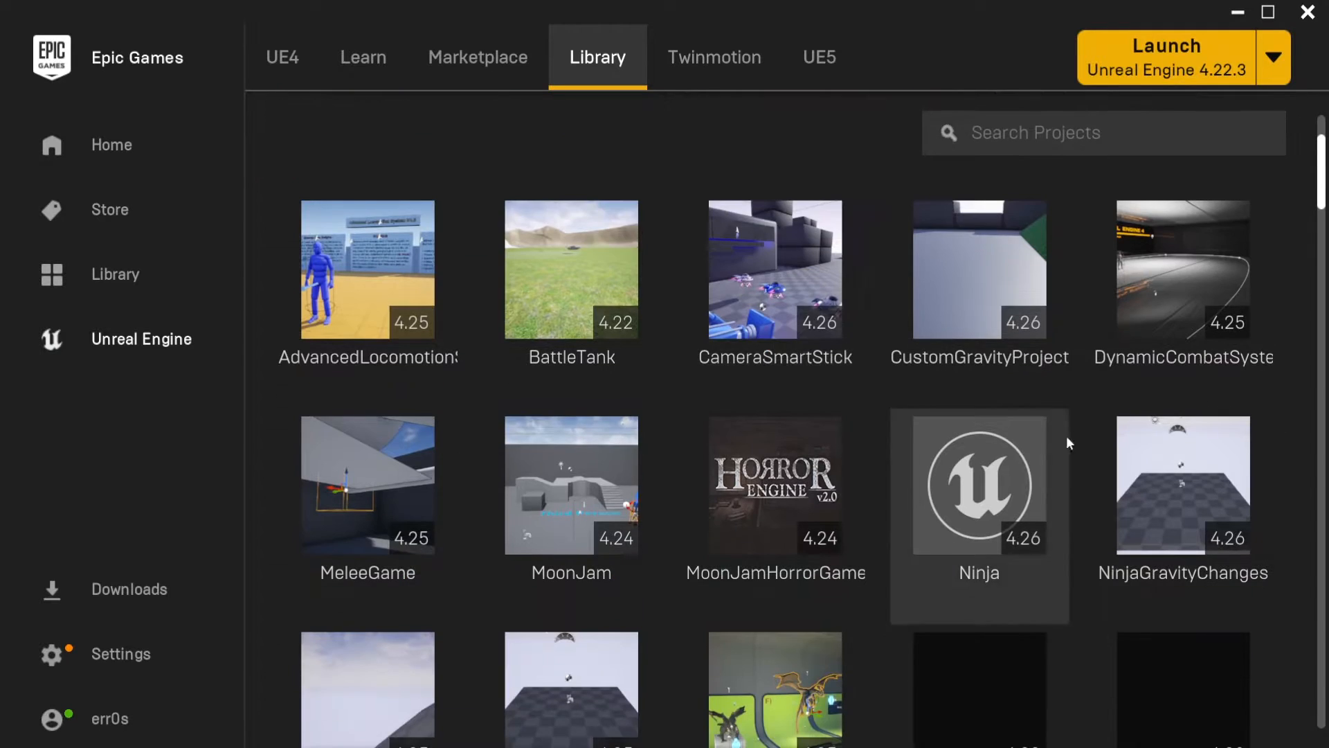
double_click(979, 488)
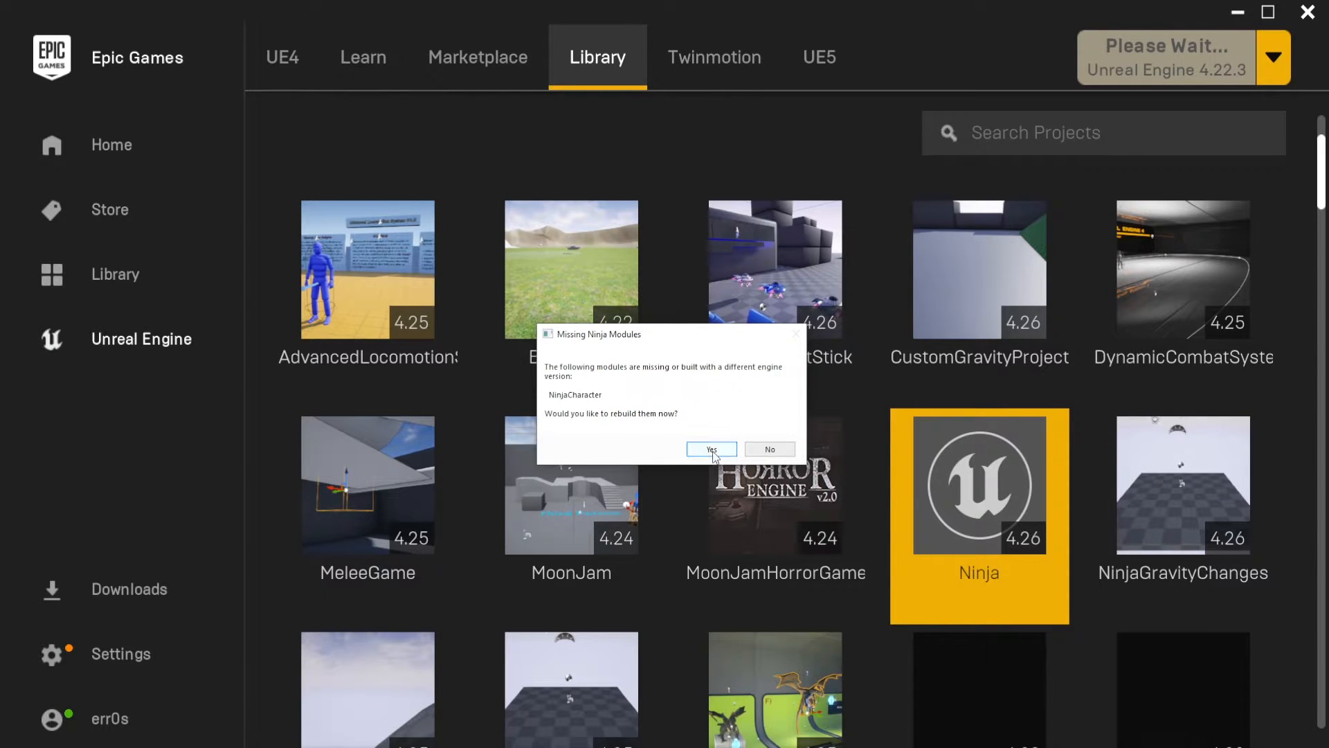
left_click(711, 449)
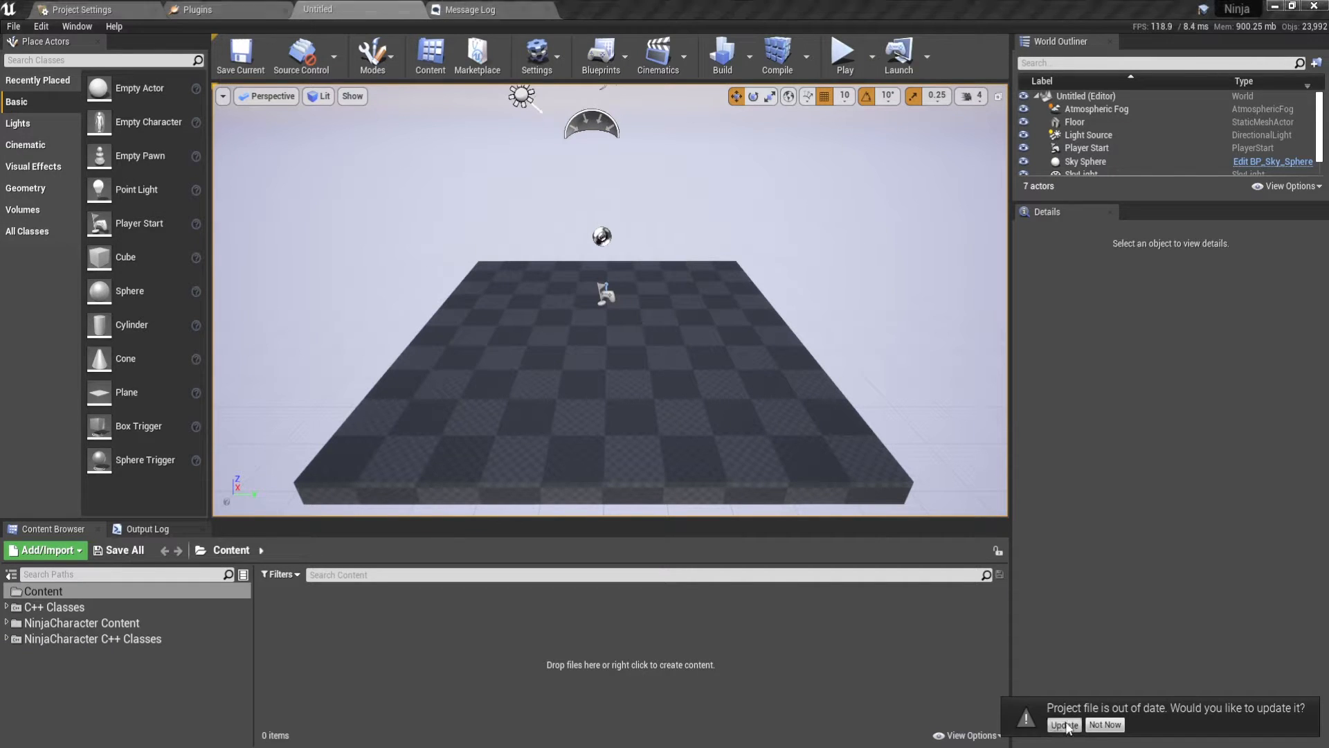
Accept updating the out-of-date Ninja project file
left_click(1064, 724)
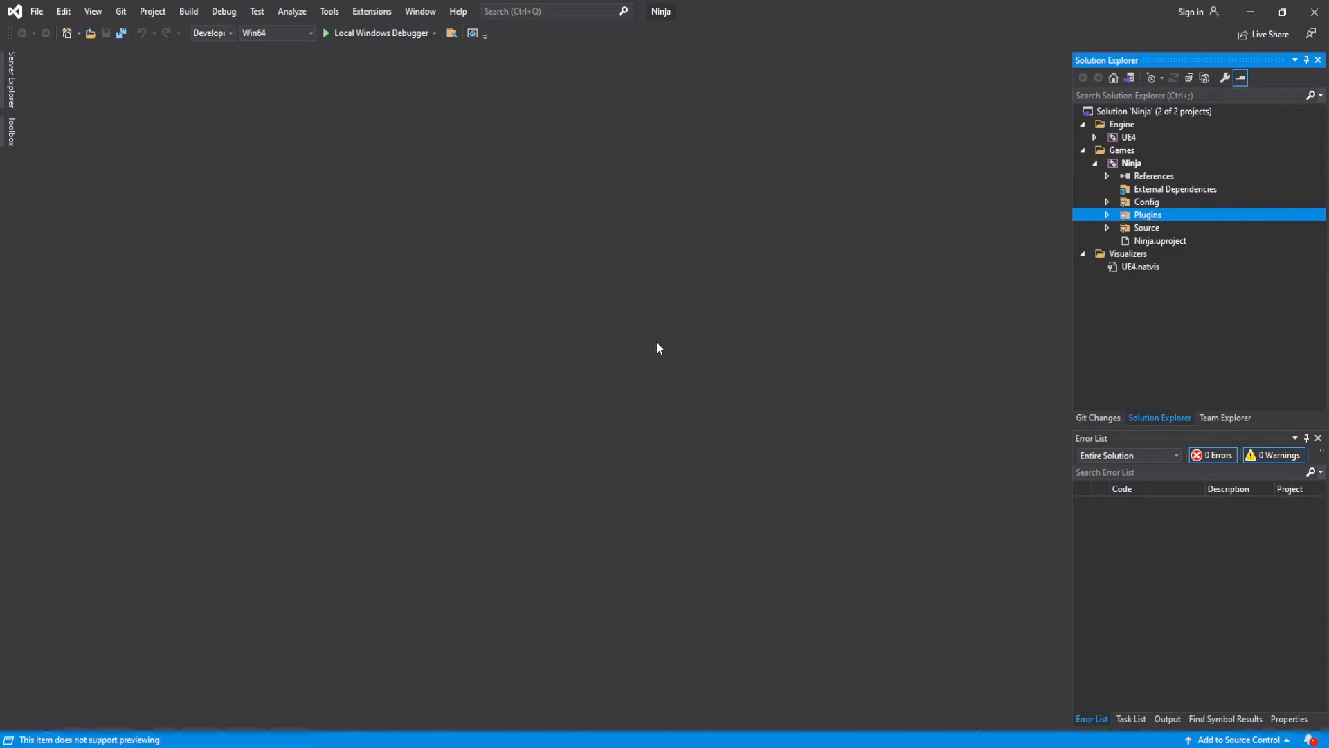
Expand Plugins > NinjaCharacter > Source > Private in Solution Explorer
left_click(1108, 215)
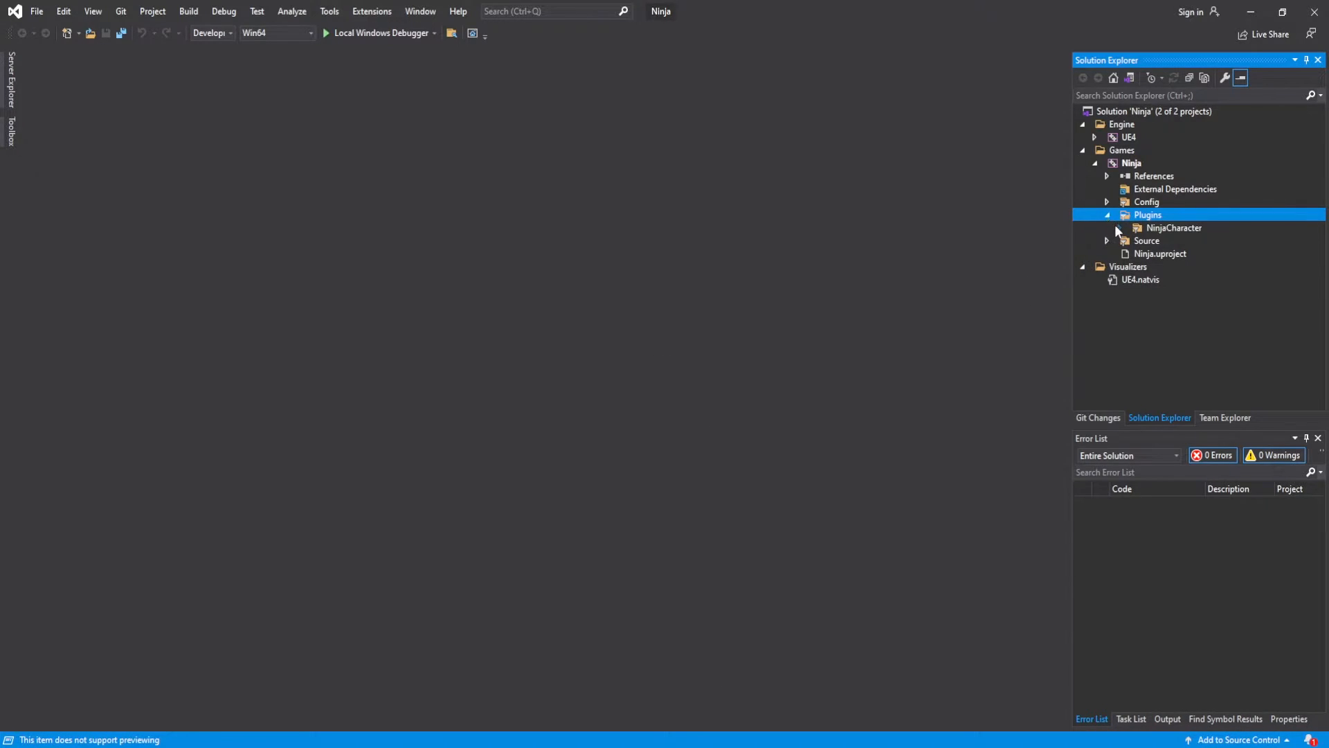
left_click(1119, 227)
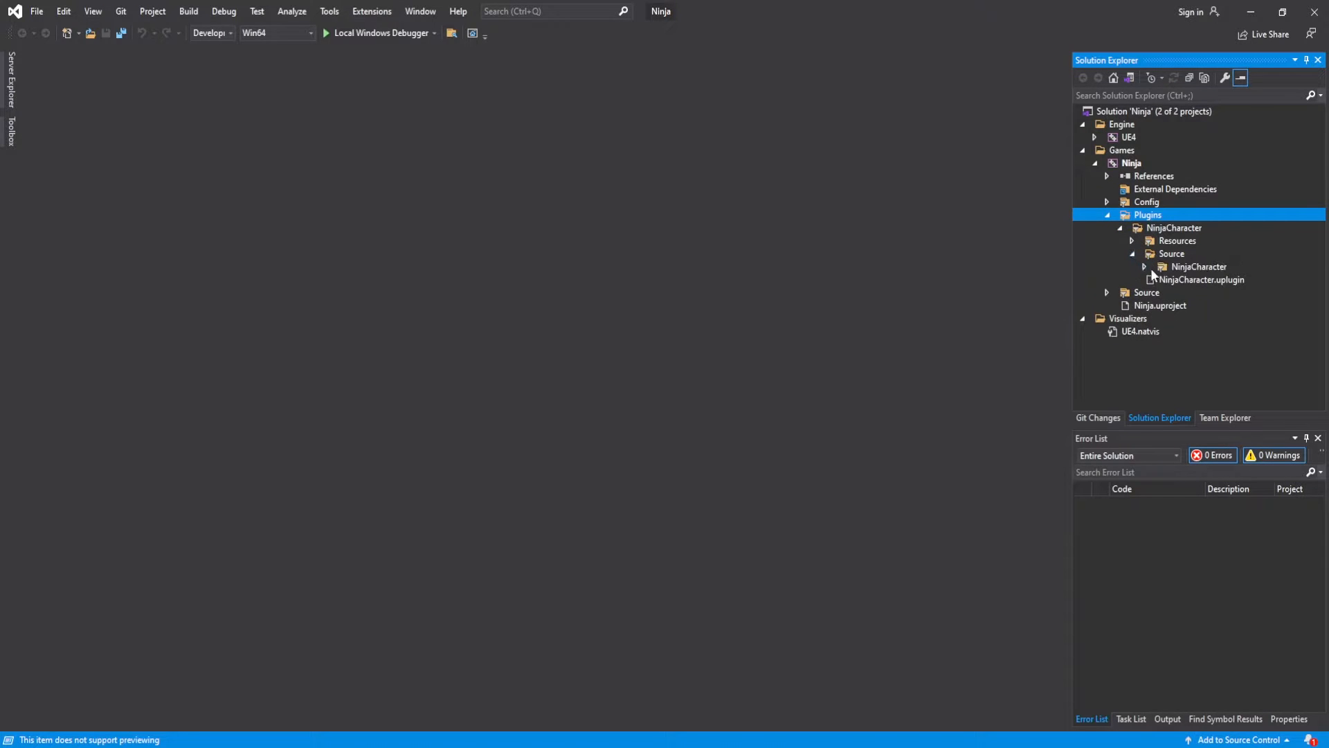
left_click(1145, 266)
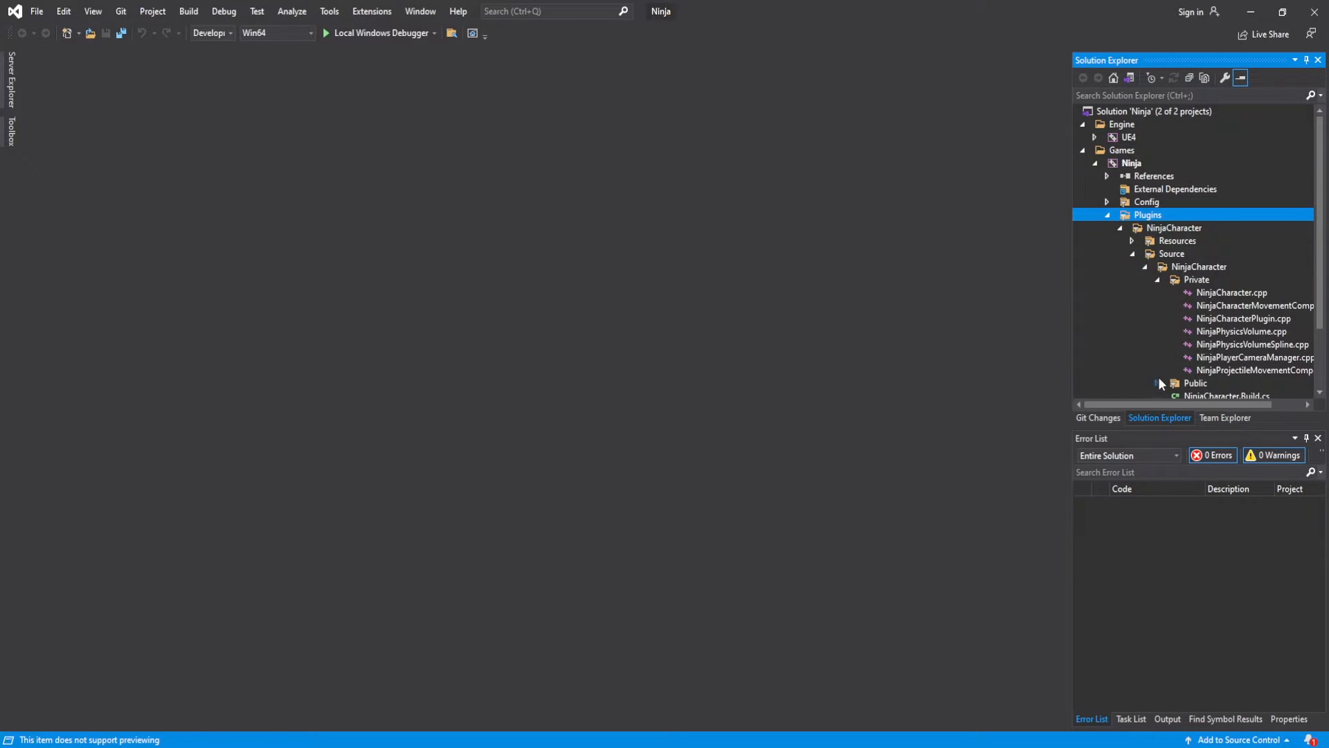
scroll("down", 3)
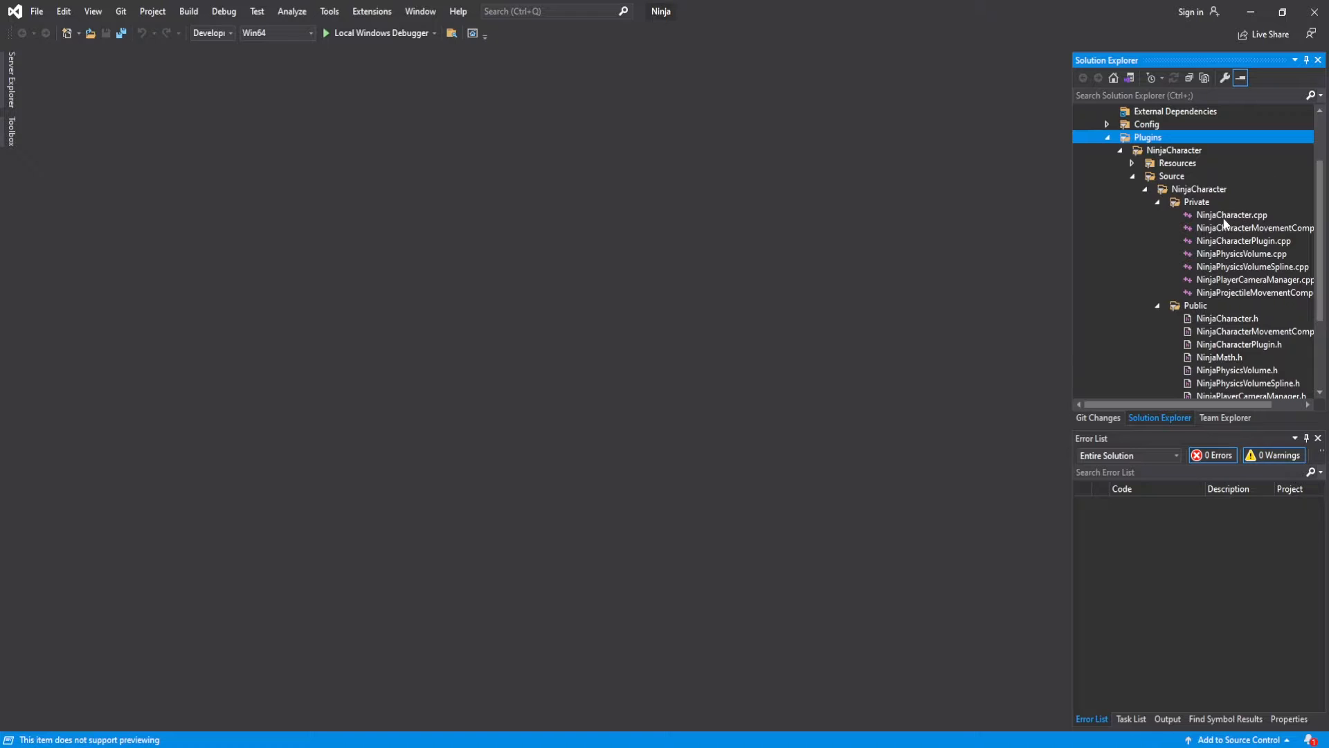
Open NinjaCharacter.cpp, NinjaCharacterMovementComponent.cpp and NinjaCharacter.h
double_click(1231, 215)
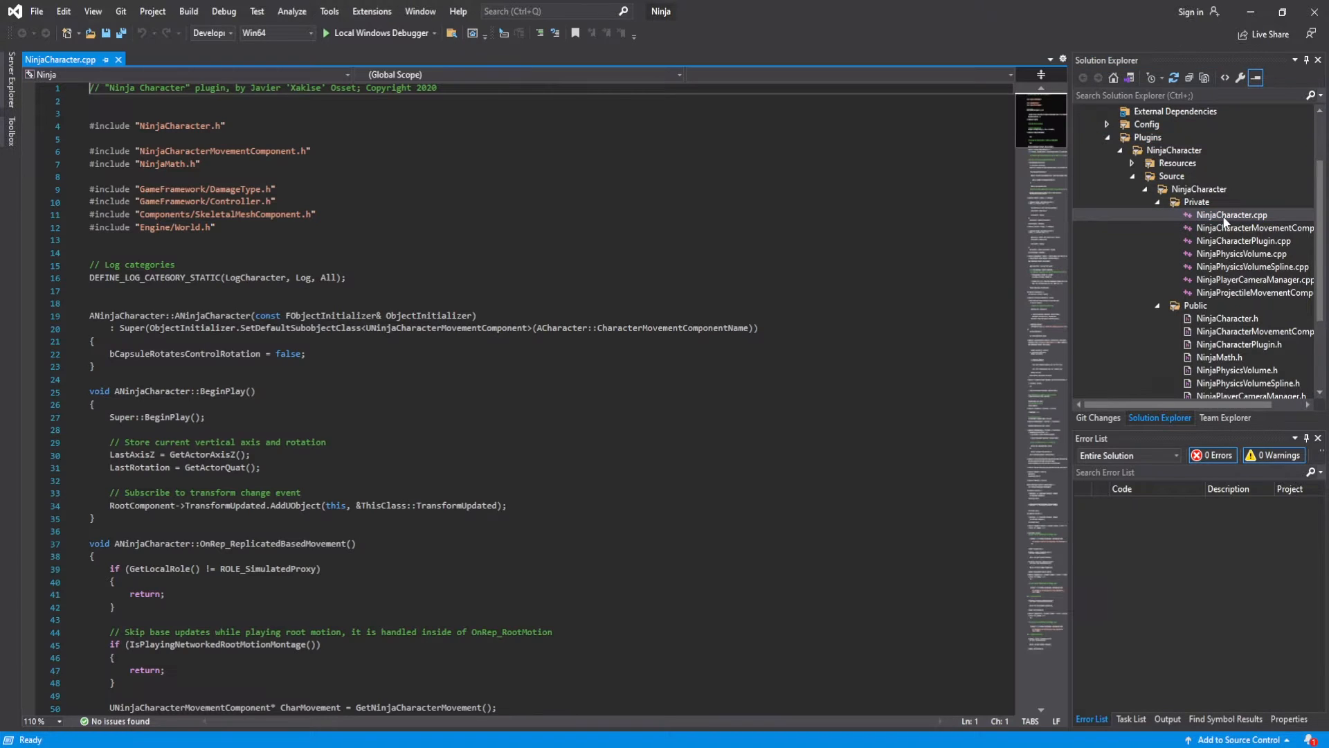
left_click(1255, 229)
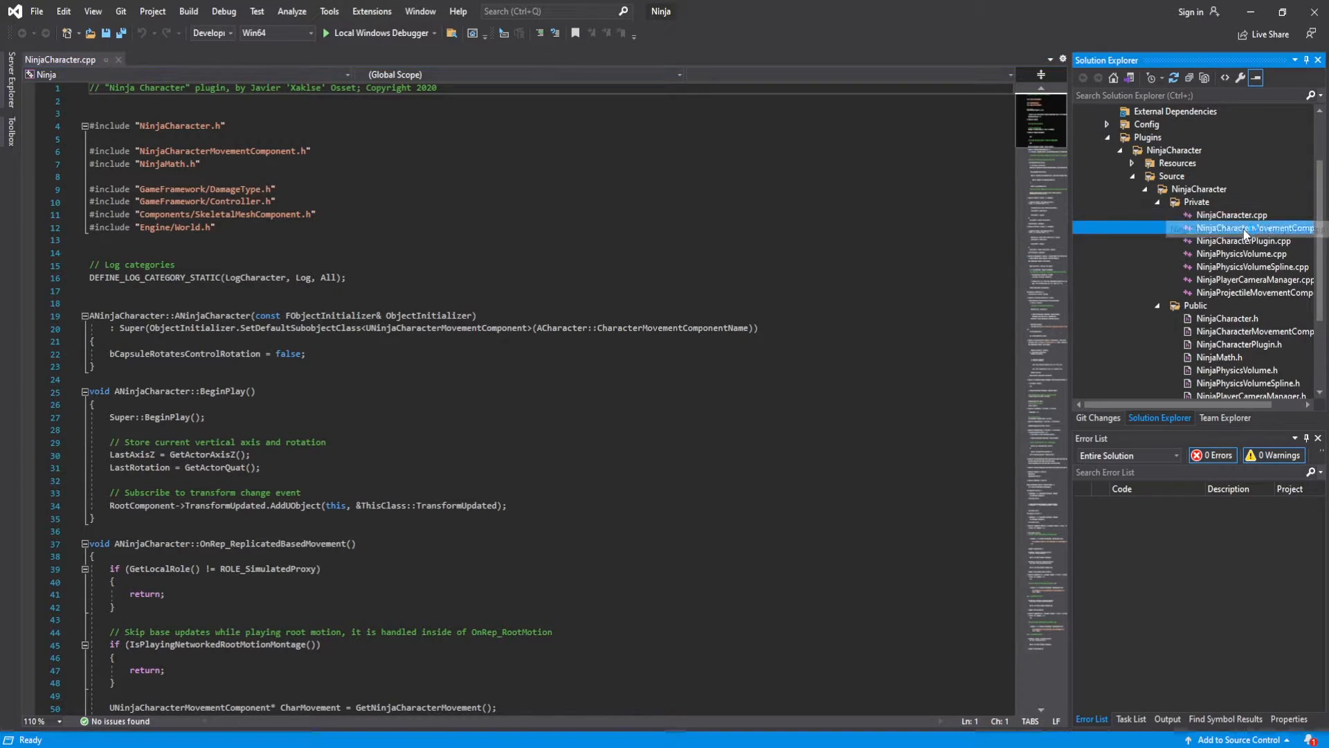
double_click(1255, 227)
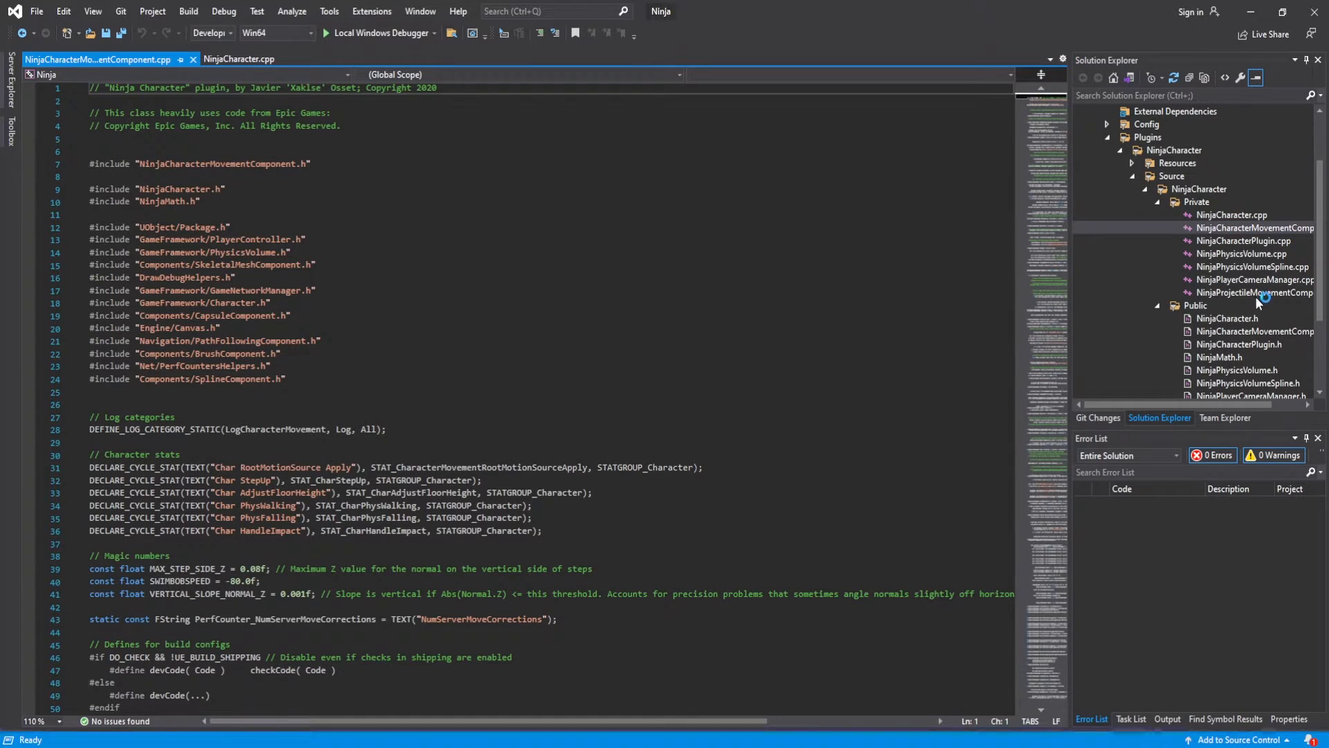
double_click(1254, 331)
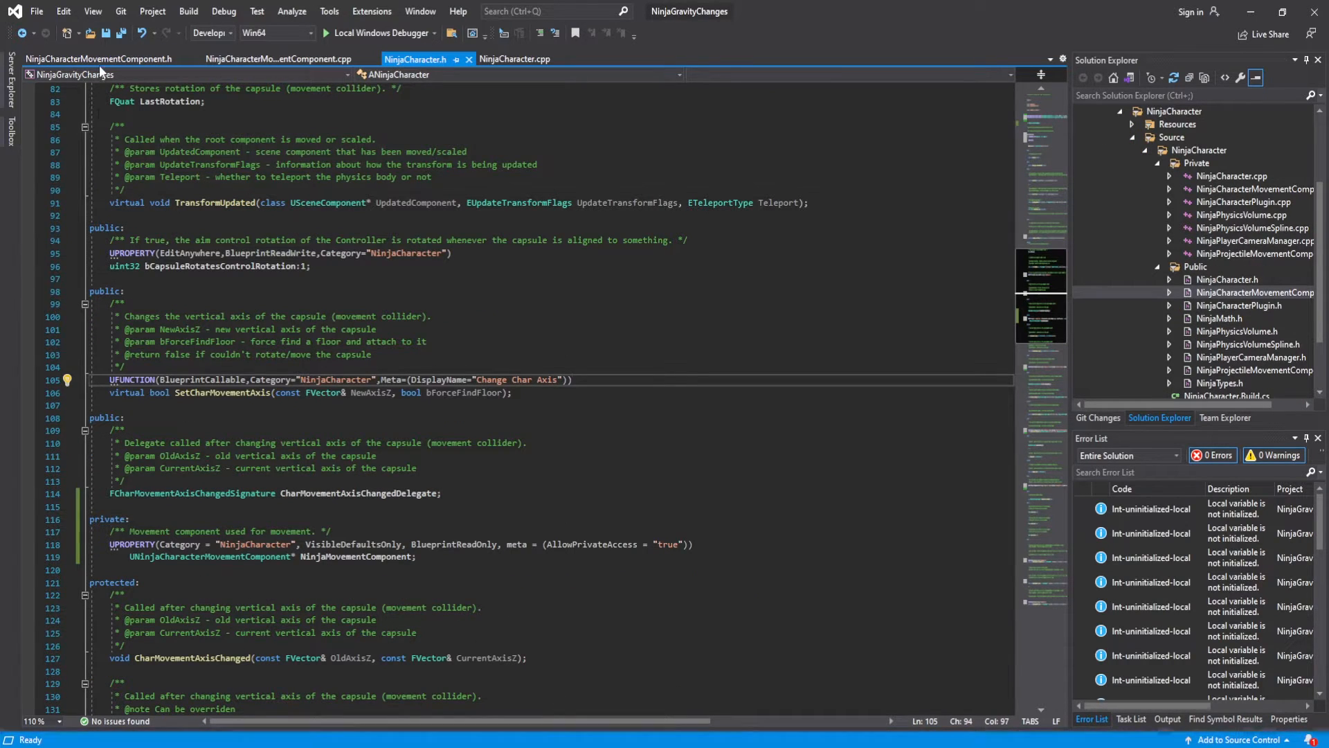
Comment out the ObjectInitializer constructor declaration in NinjaCharacterMovementComponent.h to match the reference and save
left_click(96, 58)
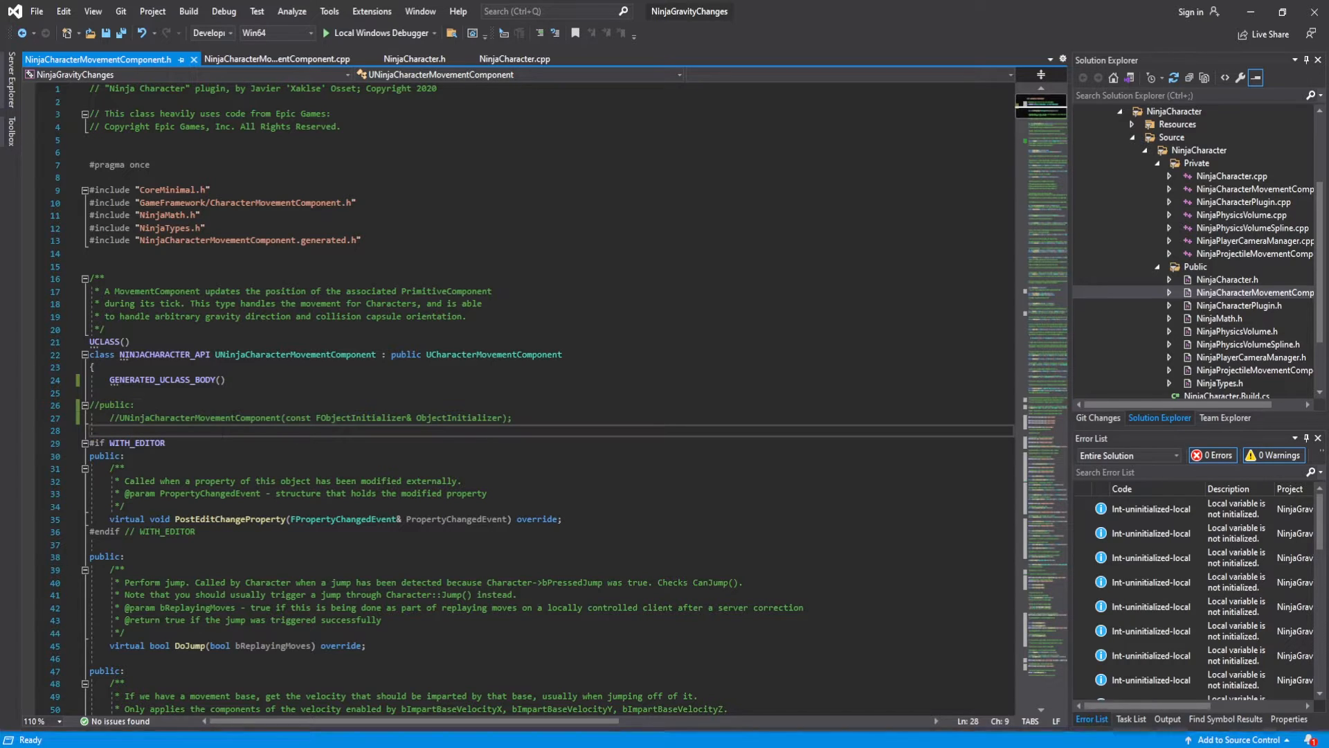
left_click(275, 58)
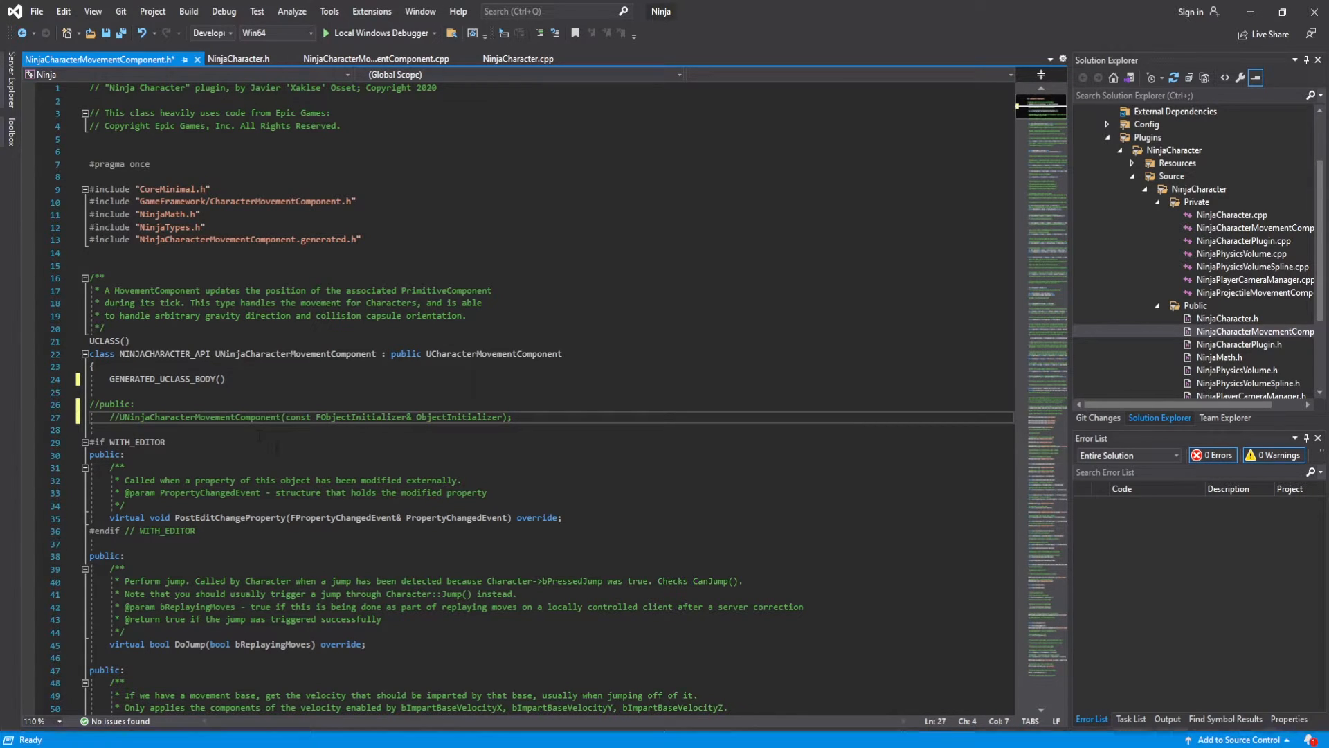
left_click(375, 58)
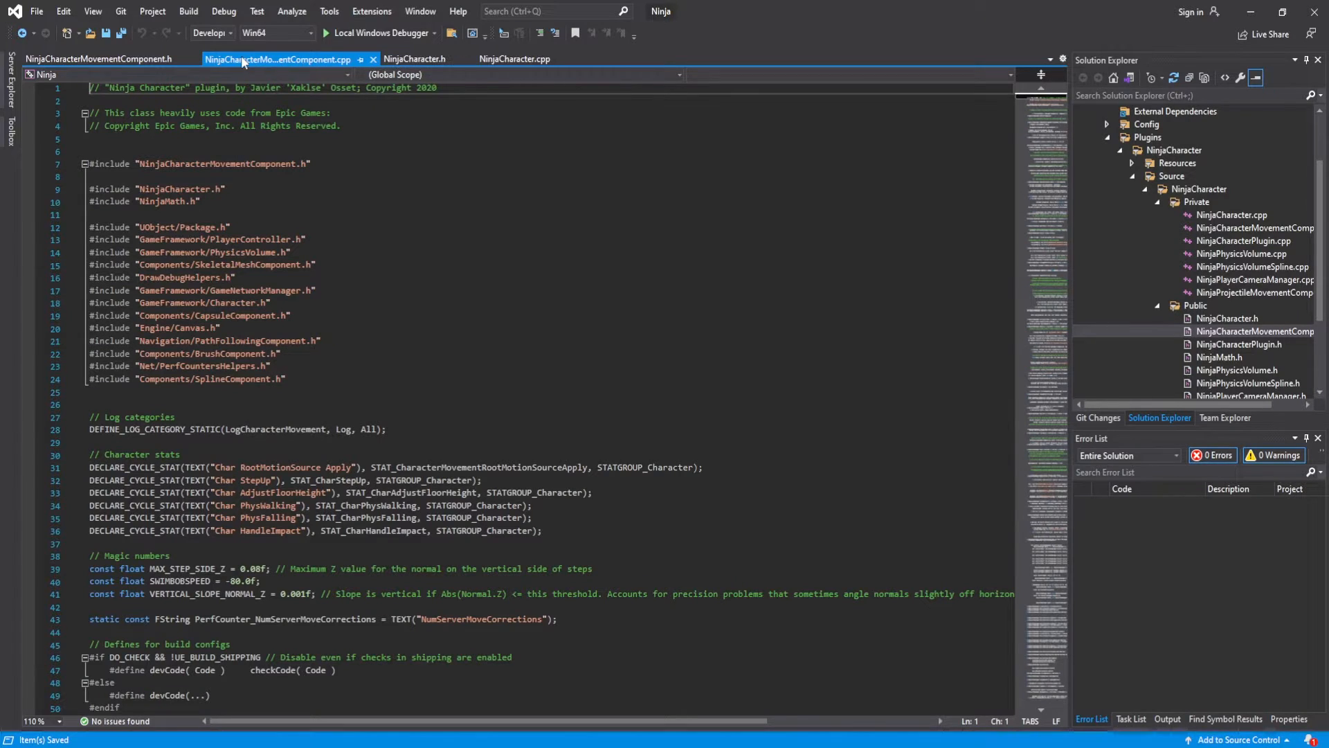
Add the forward declaration 'class UNinjaCharacterMovementComponent;' to NinjaCharacter.h
left_click(415, 59)
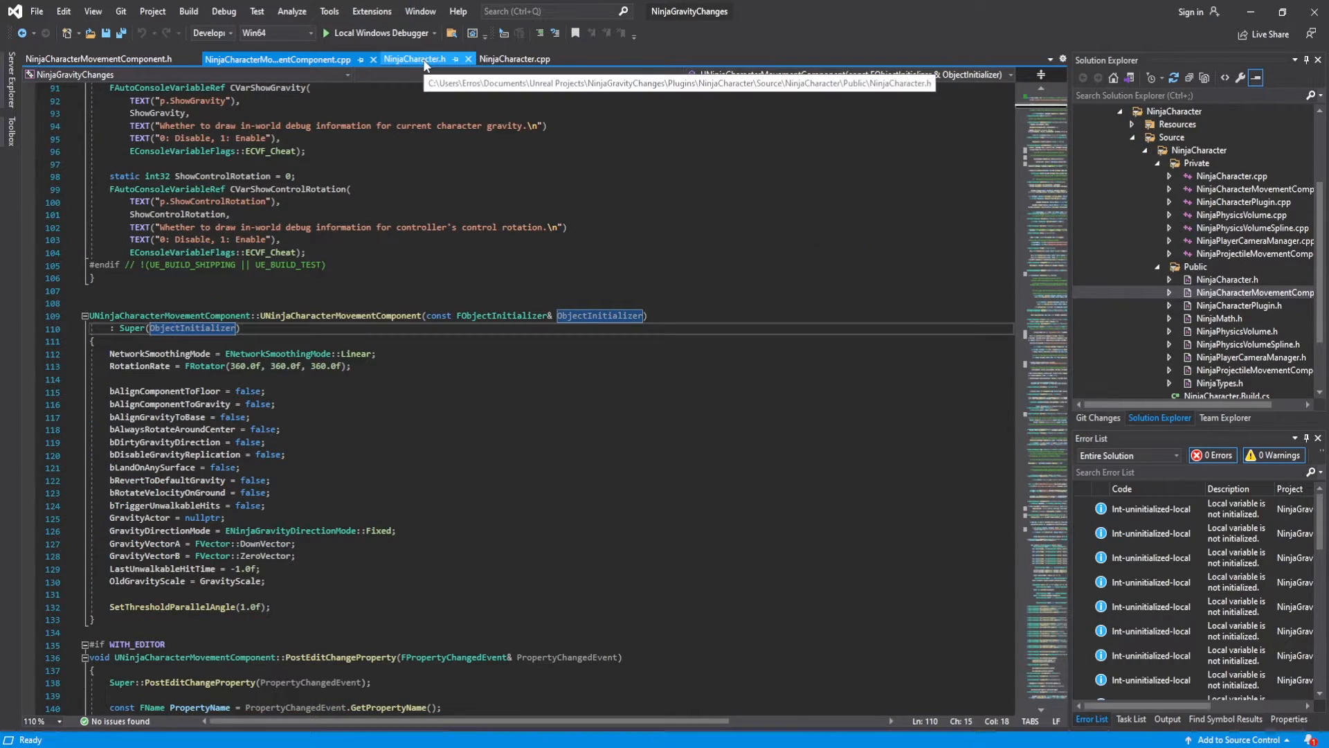
left_click(414, 58)
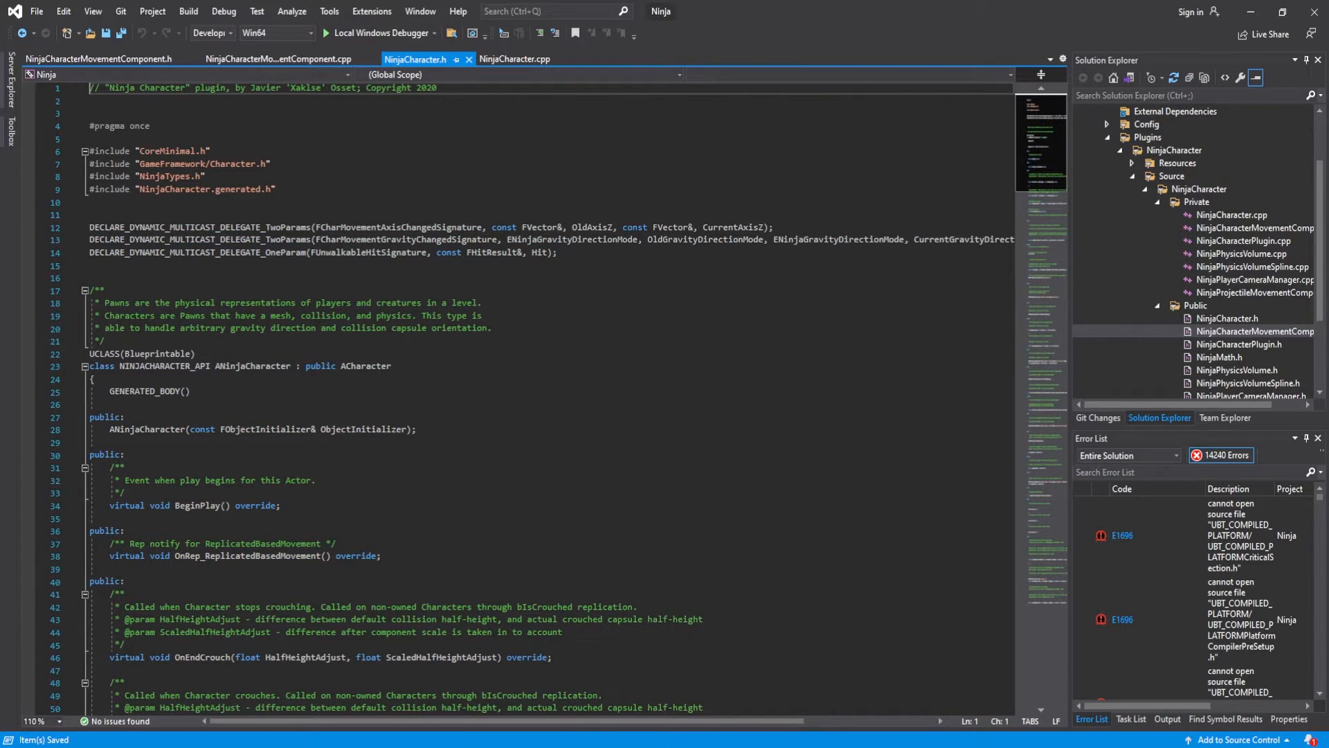
type("class UNinjaCharacterMovementComponent;")
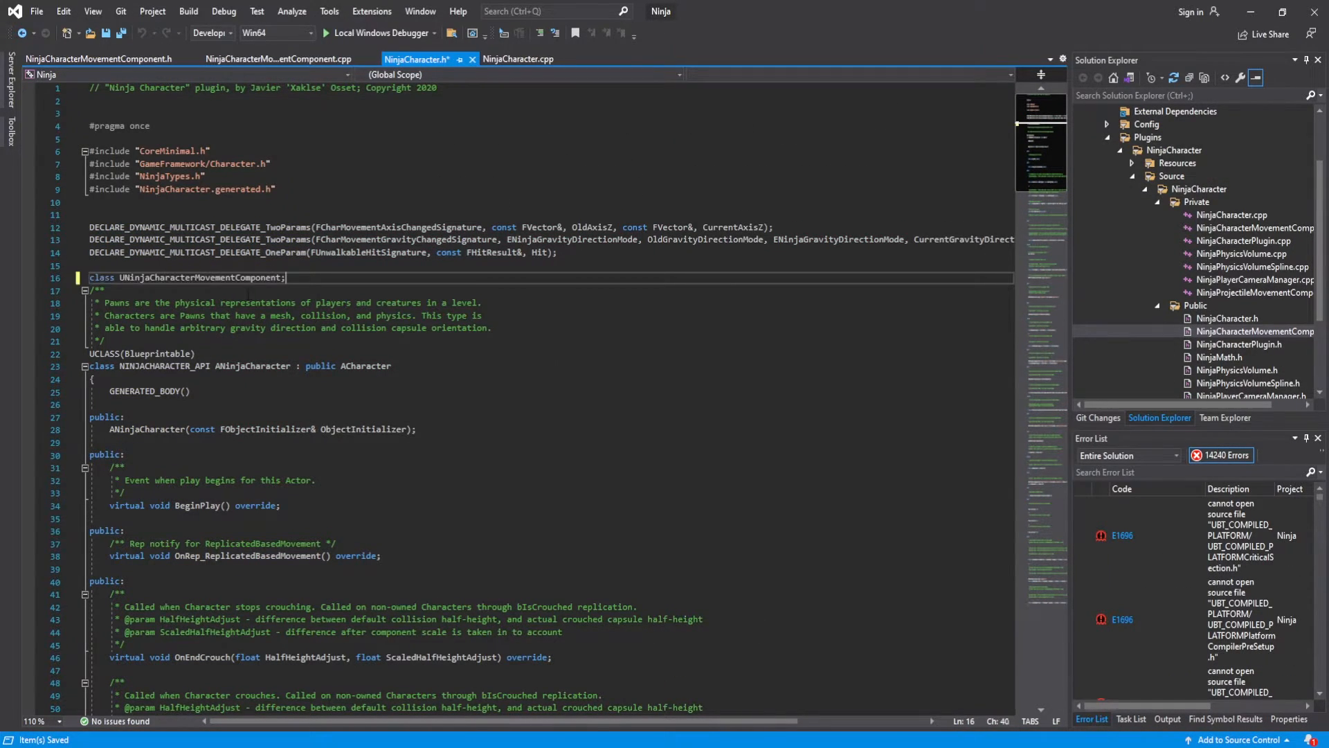
Copy the private UPROPERTY NinjaMovementComponent block from the reference header and paste it below the delegate
scroll("down", 3)
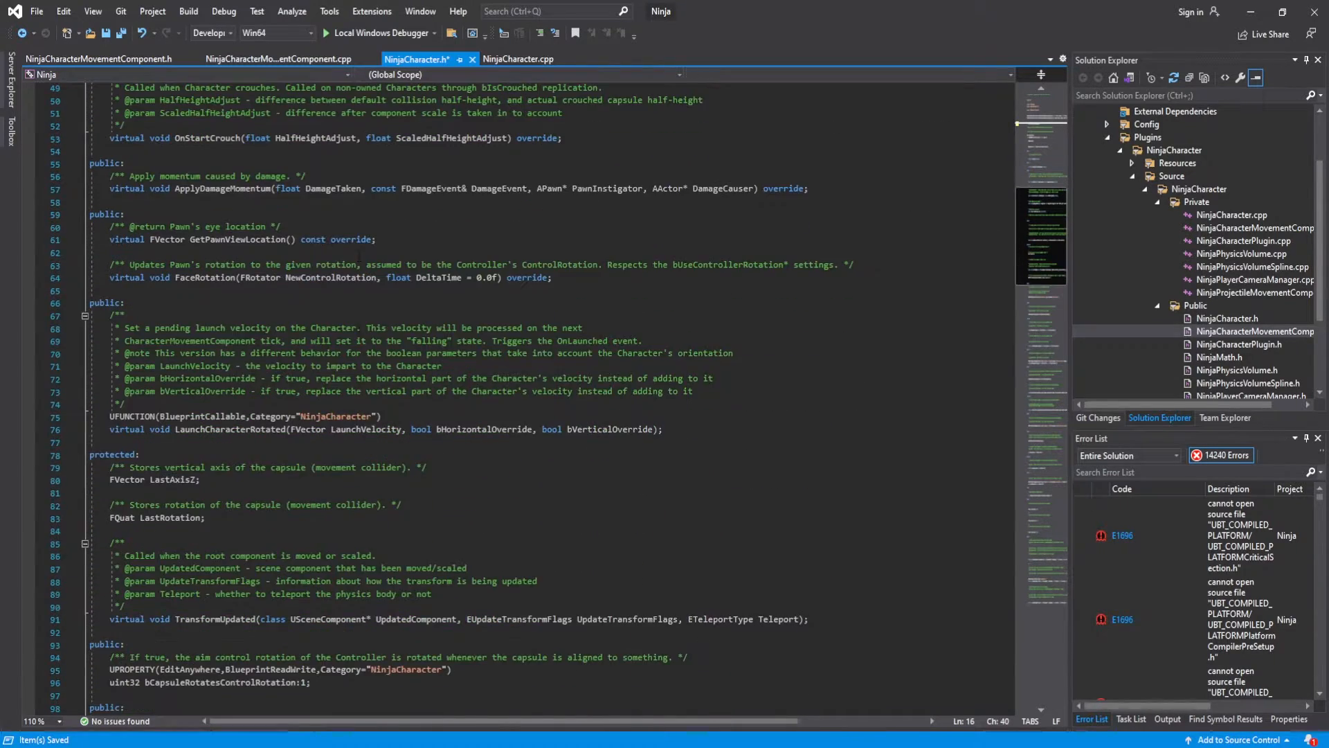
scroll("down", 3)
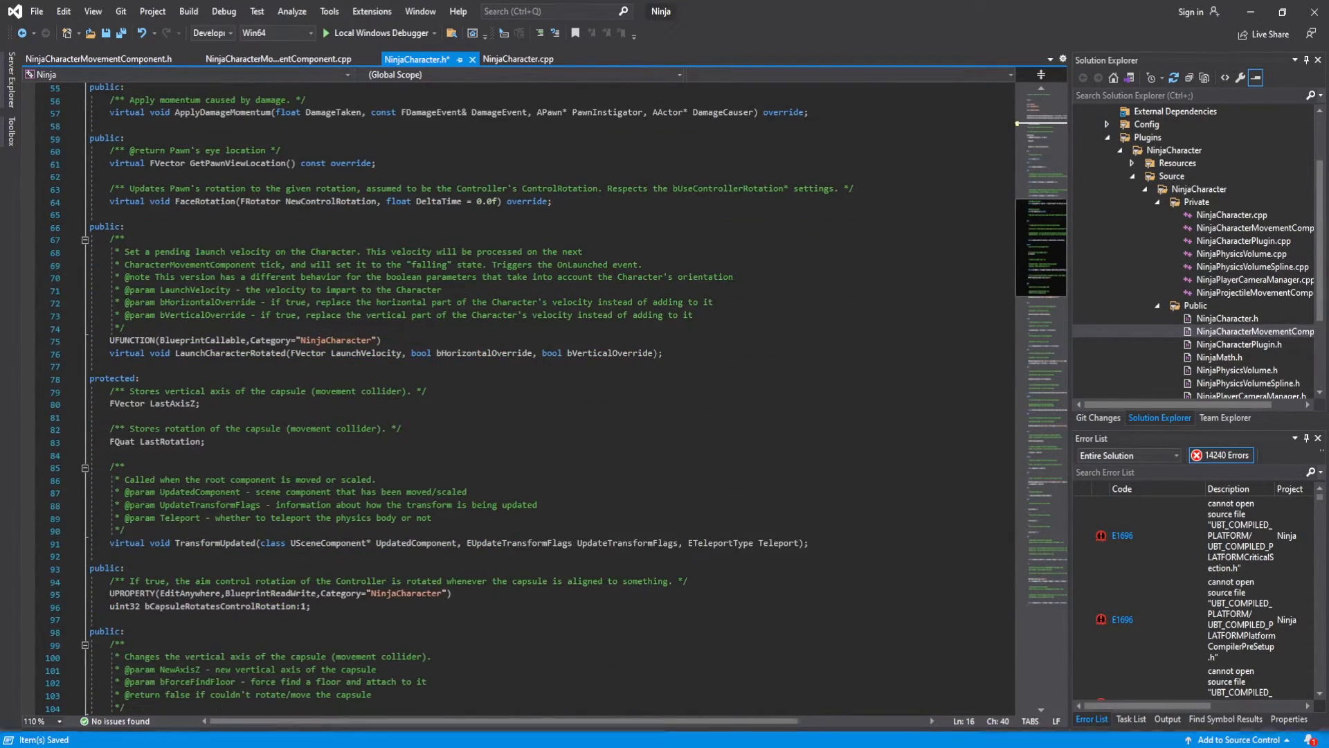
scroll("down", 3)
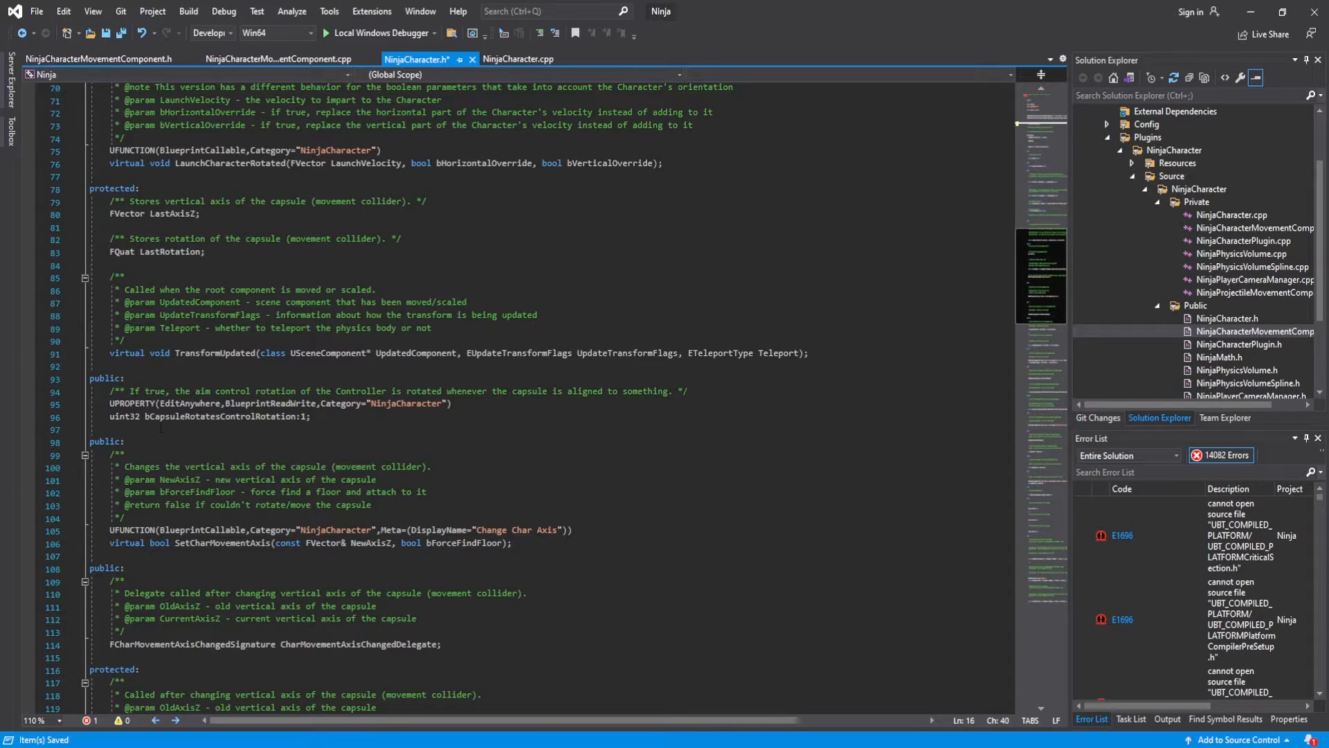
scroll("down", 3)
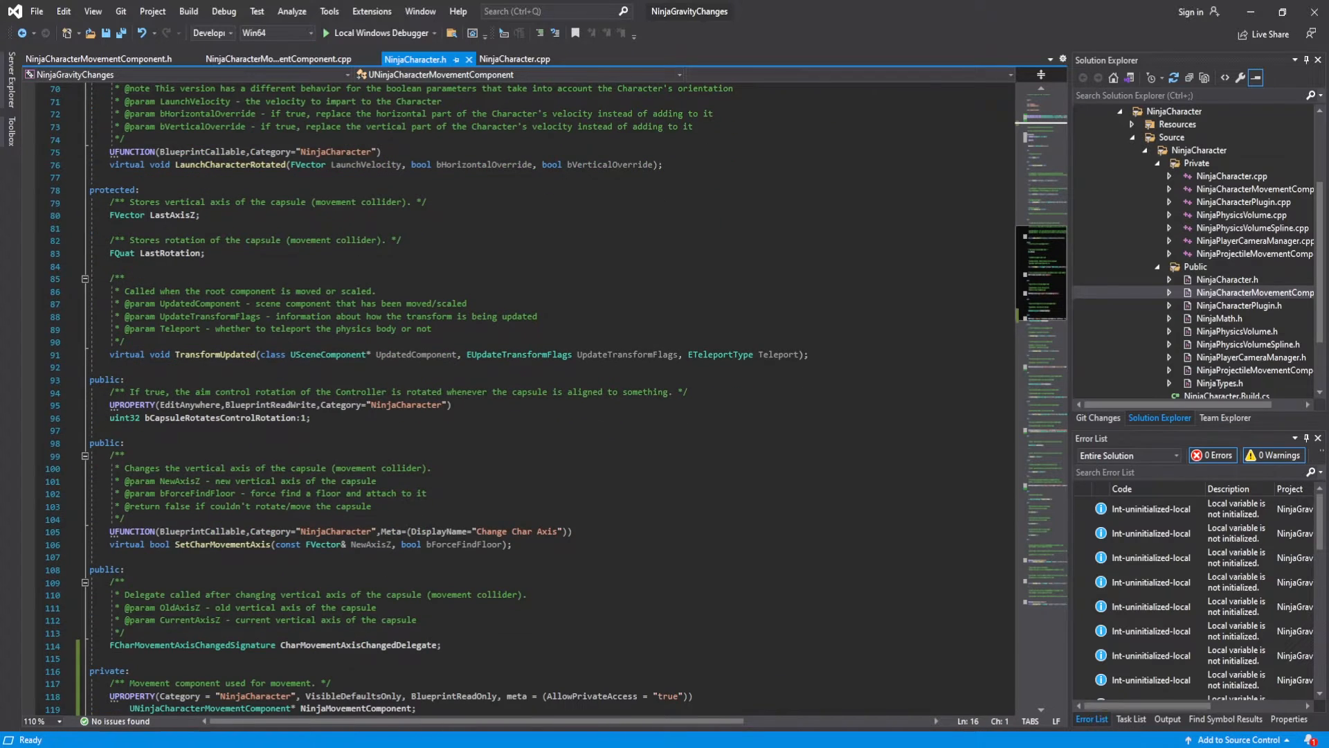
scroll("down", 3)
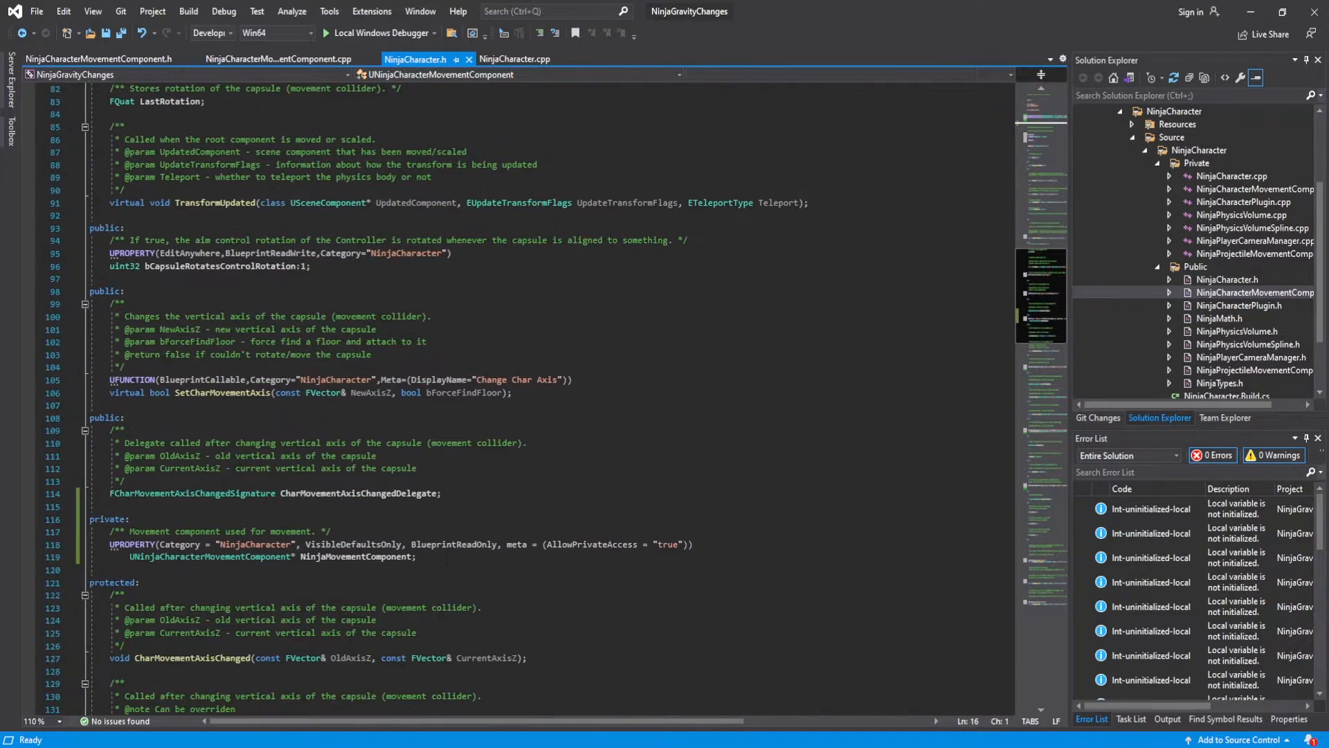
left_click_drag(111, 518, 415, 557)
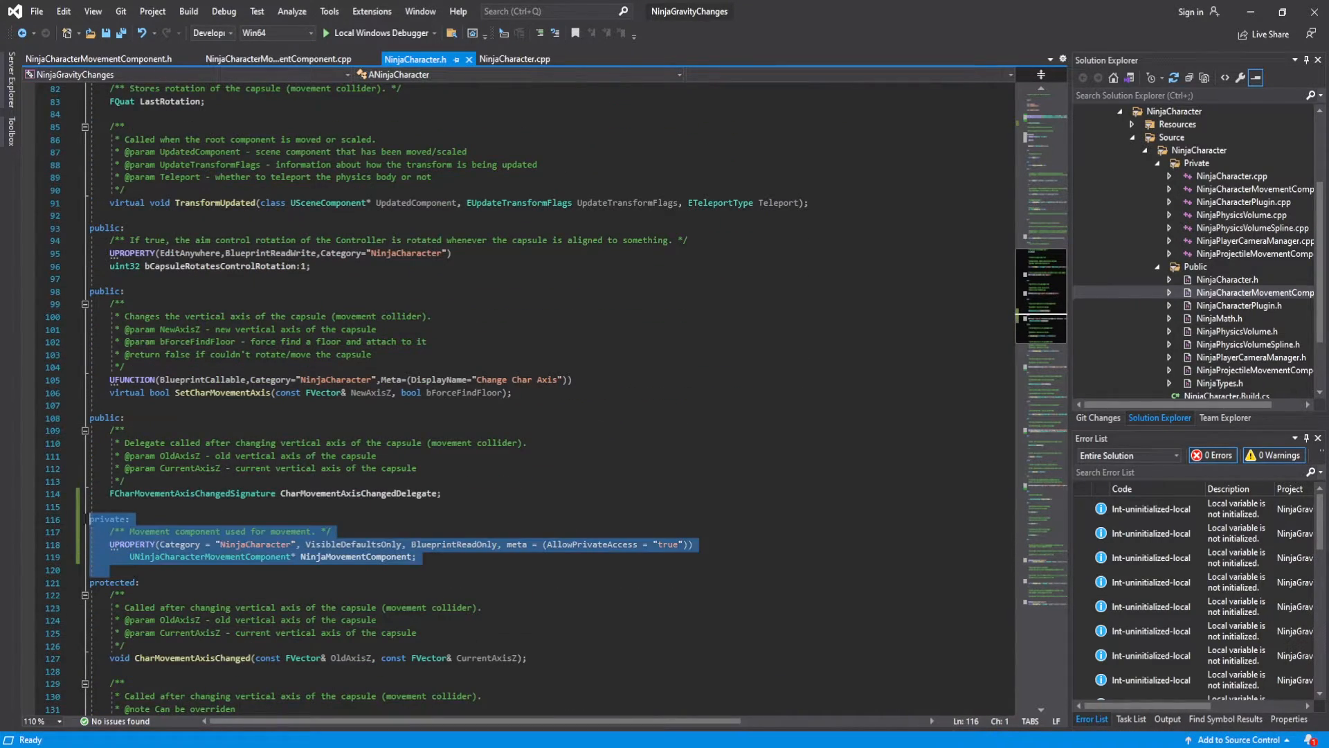
mouse_move(148, 543)
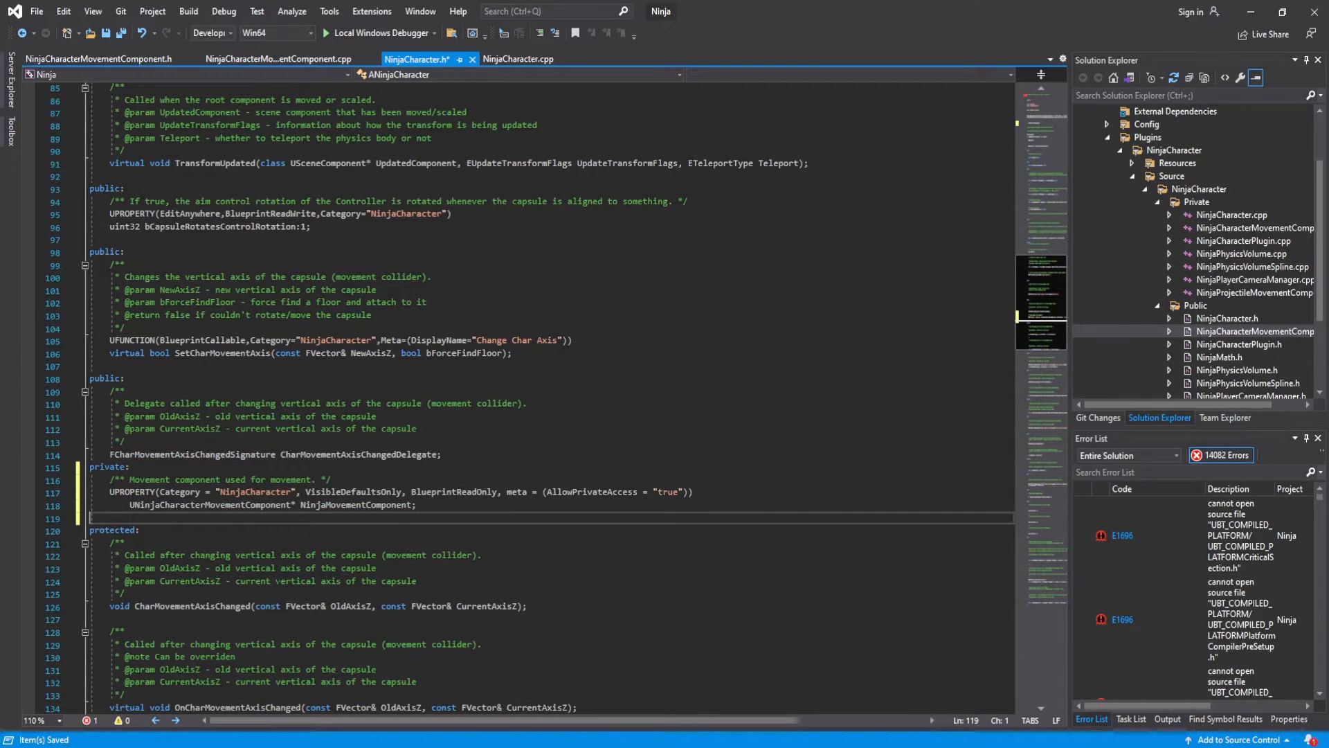
left_click(180, 506)
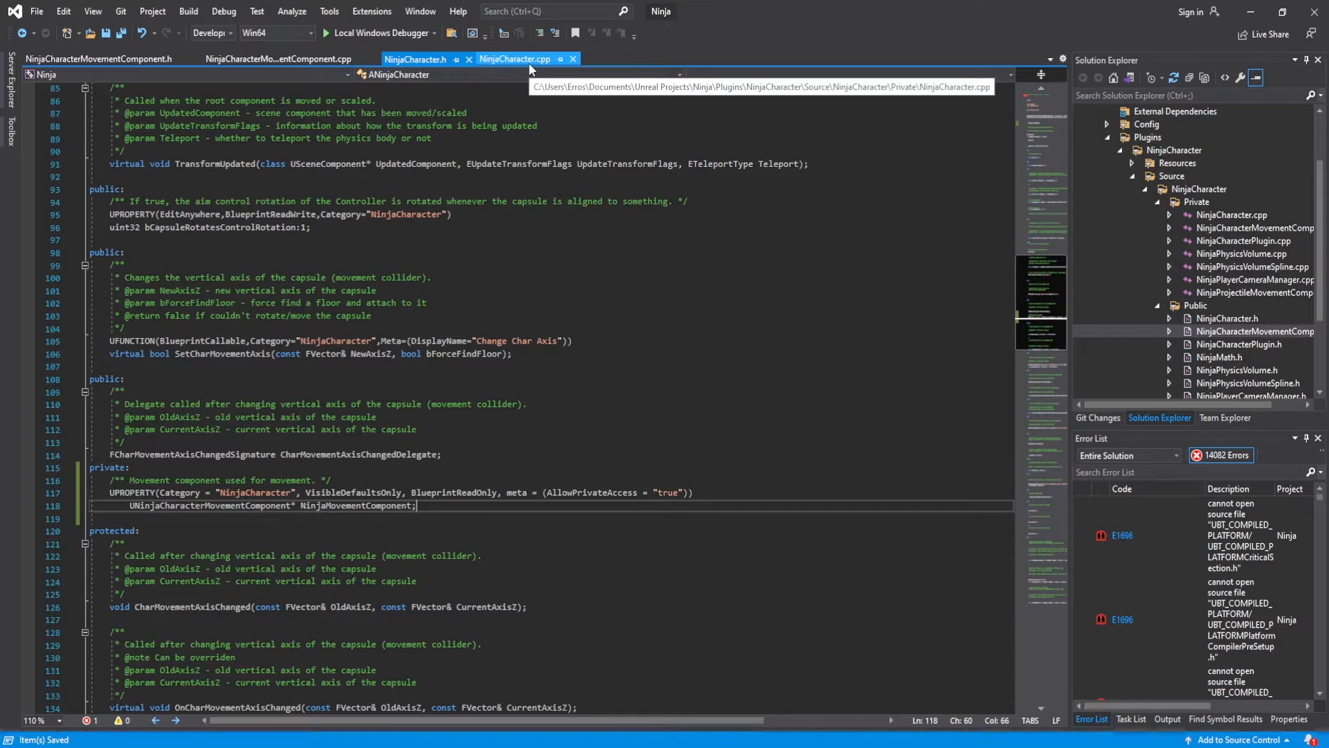
In NinjaCharacter.cpp assign NinjaMovementComponent via Cast<UNinjaCharacterMovementComponent>(GetMovementComponent())
left_click(514, 60)
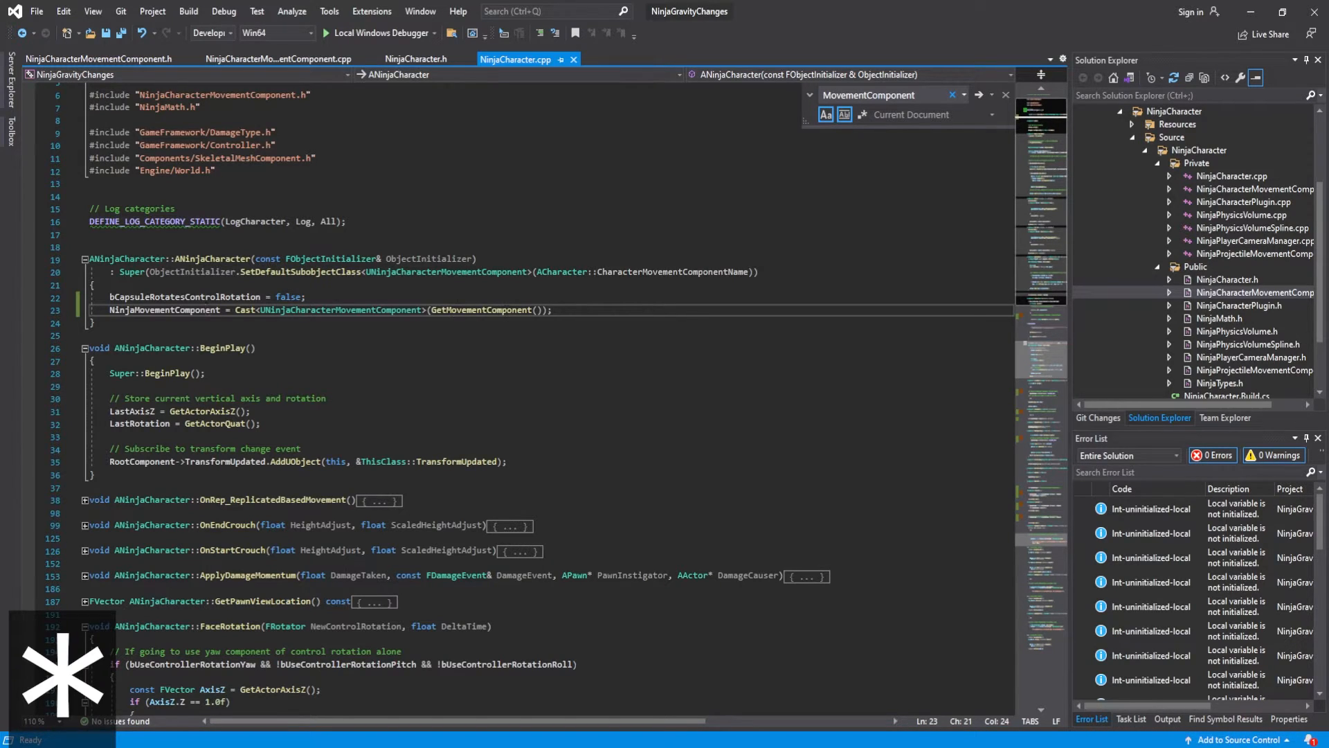
left_click(550, 308)
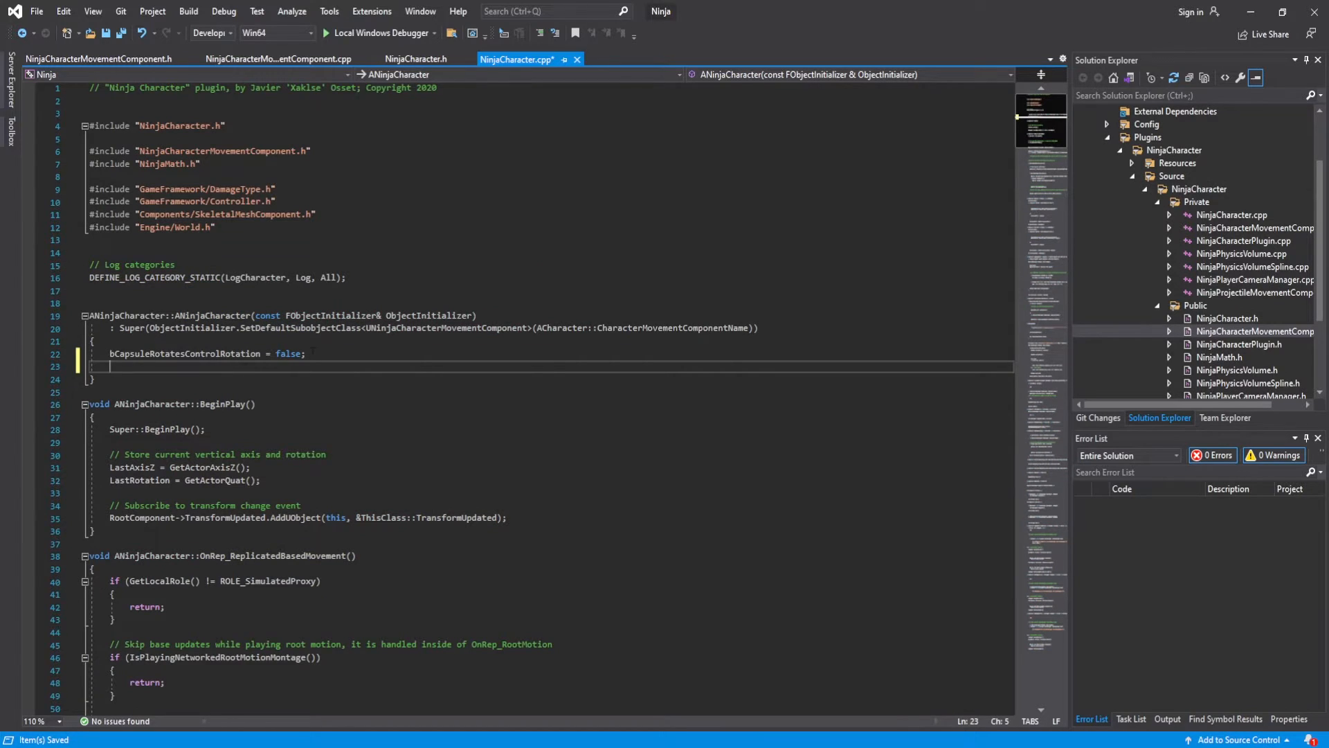
type("NinjaMovementComponent = Cast<UNinjaCharacterMovementComponent>(GetMovementComponent());")
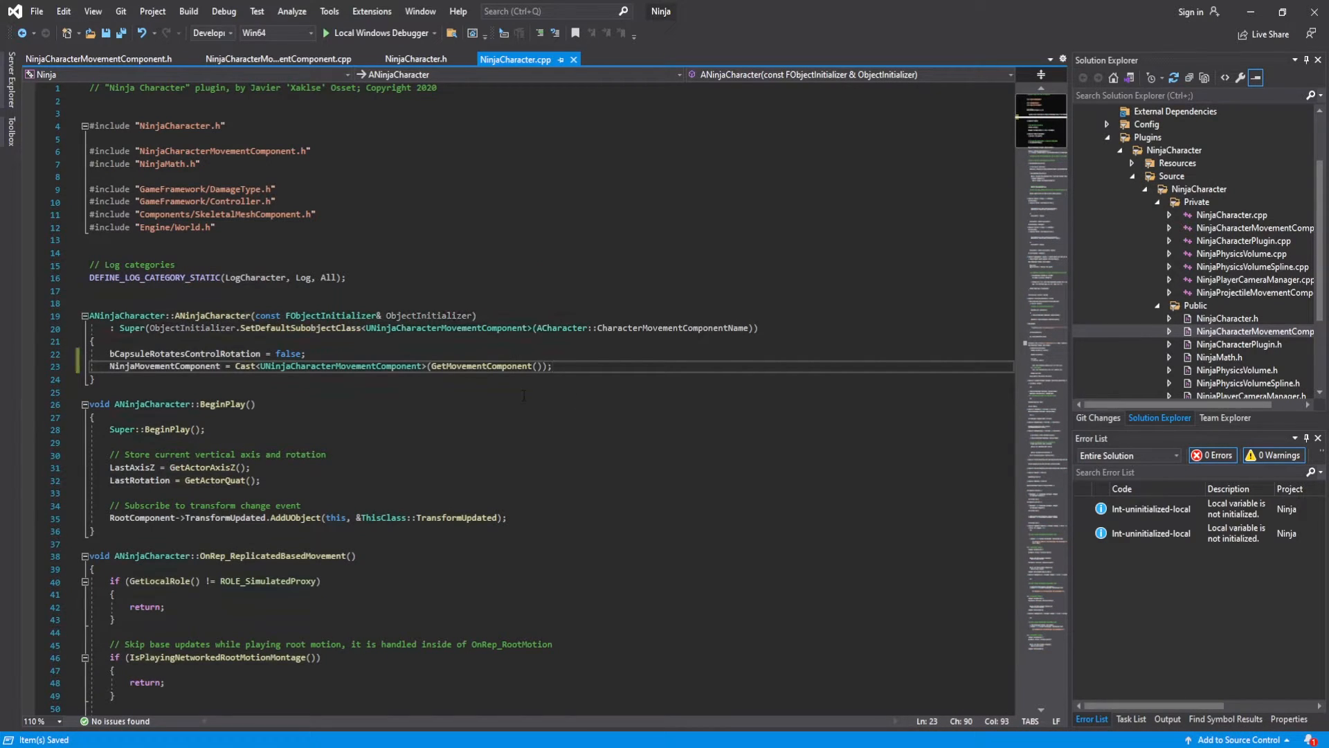
Make GetNinjaCharacterMovement return NinjaMovementComponent, commenting out its local Cast line
left_click(416, 60)
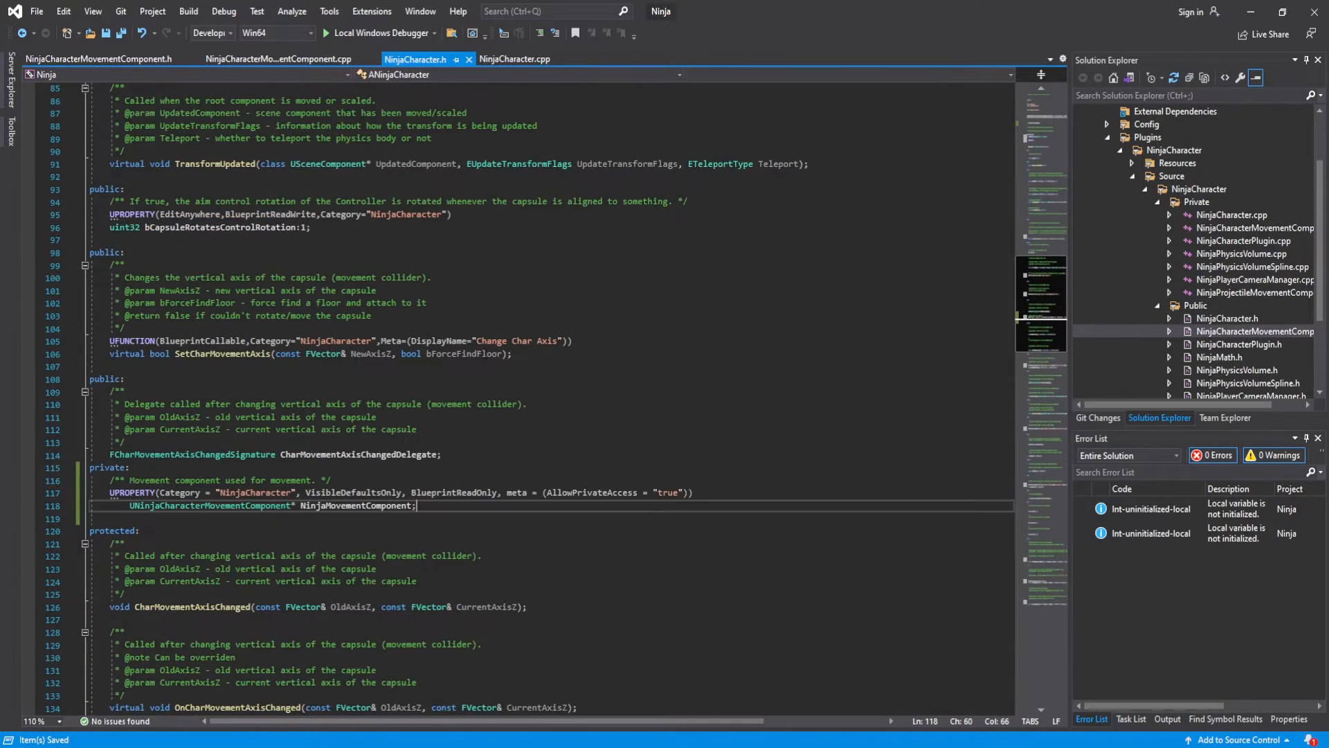
scroll("down", 3)
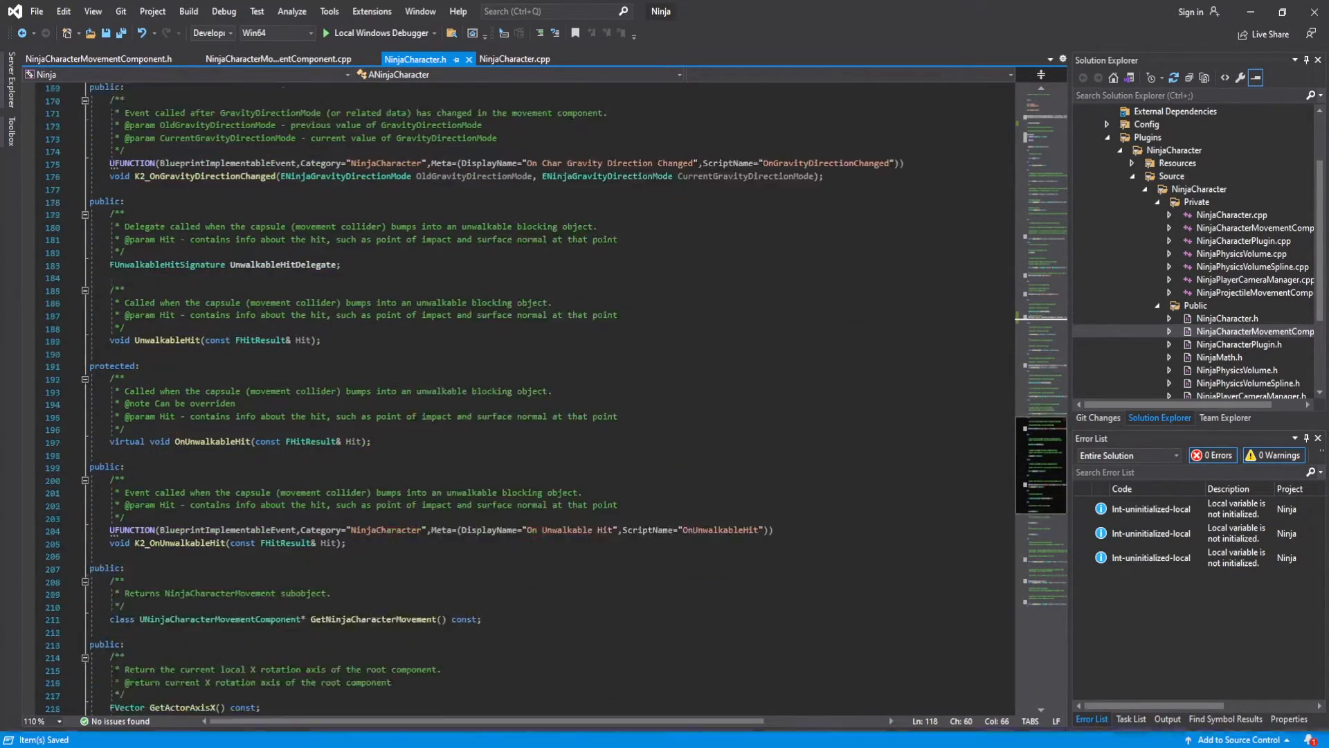
scroll("down", 3)
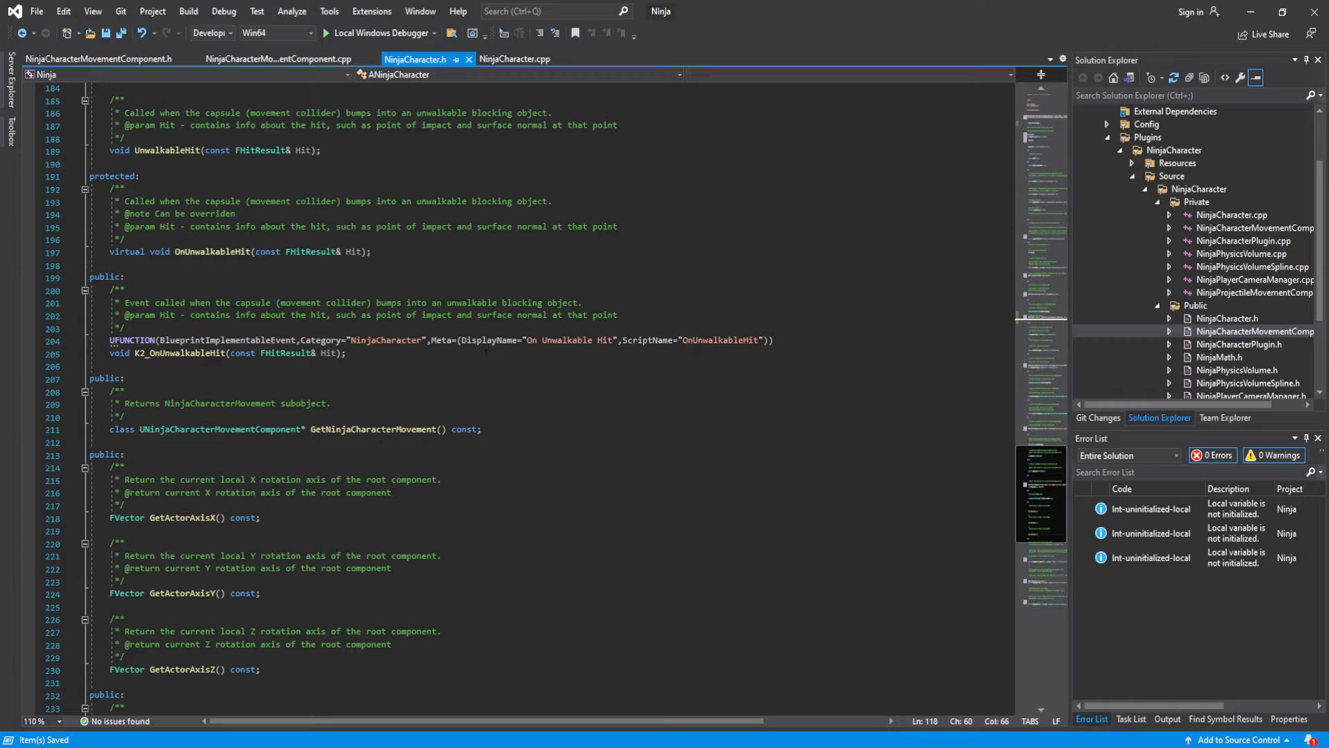
right_click(371, 428)
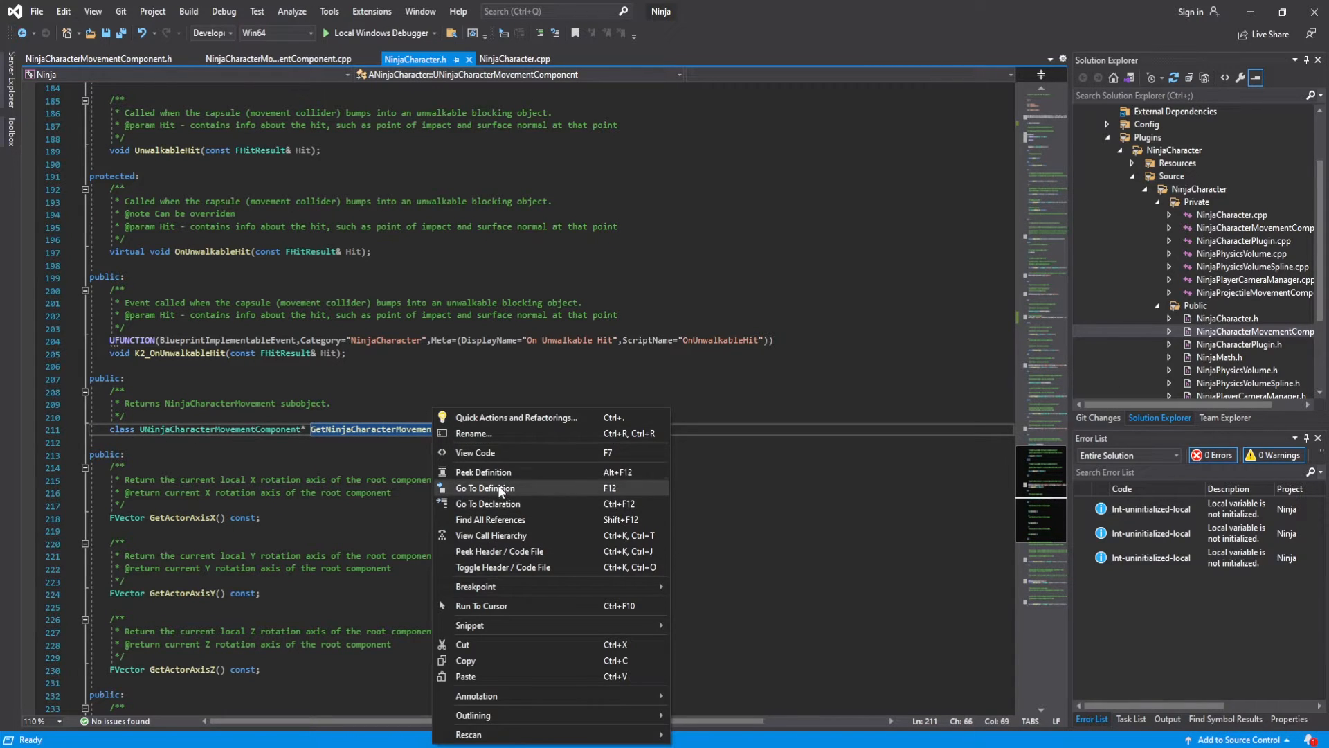
left_click(484, 487)
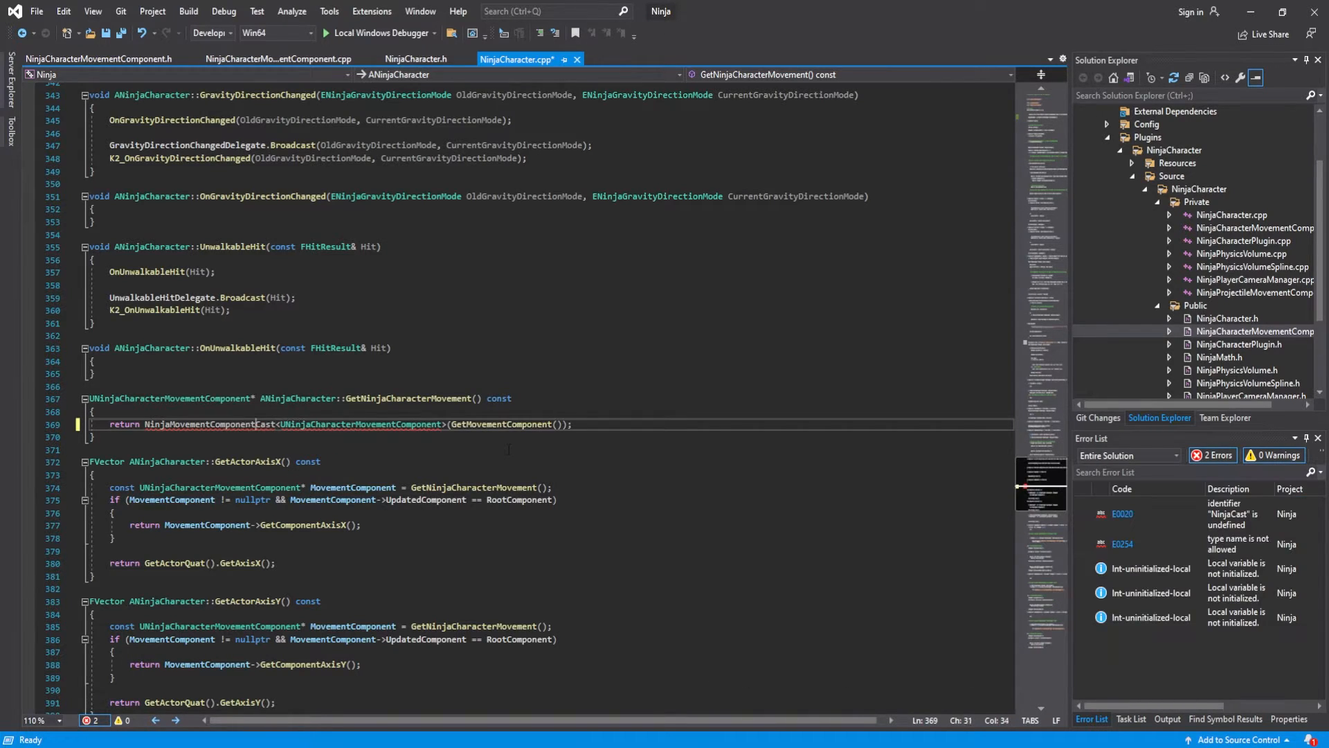
type(";//")
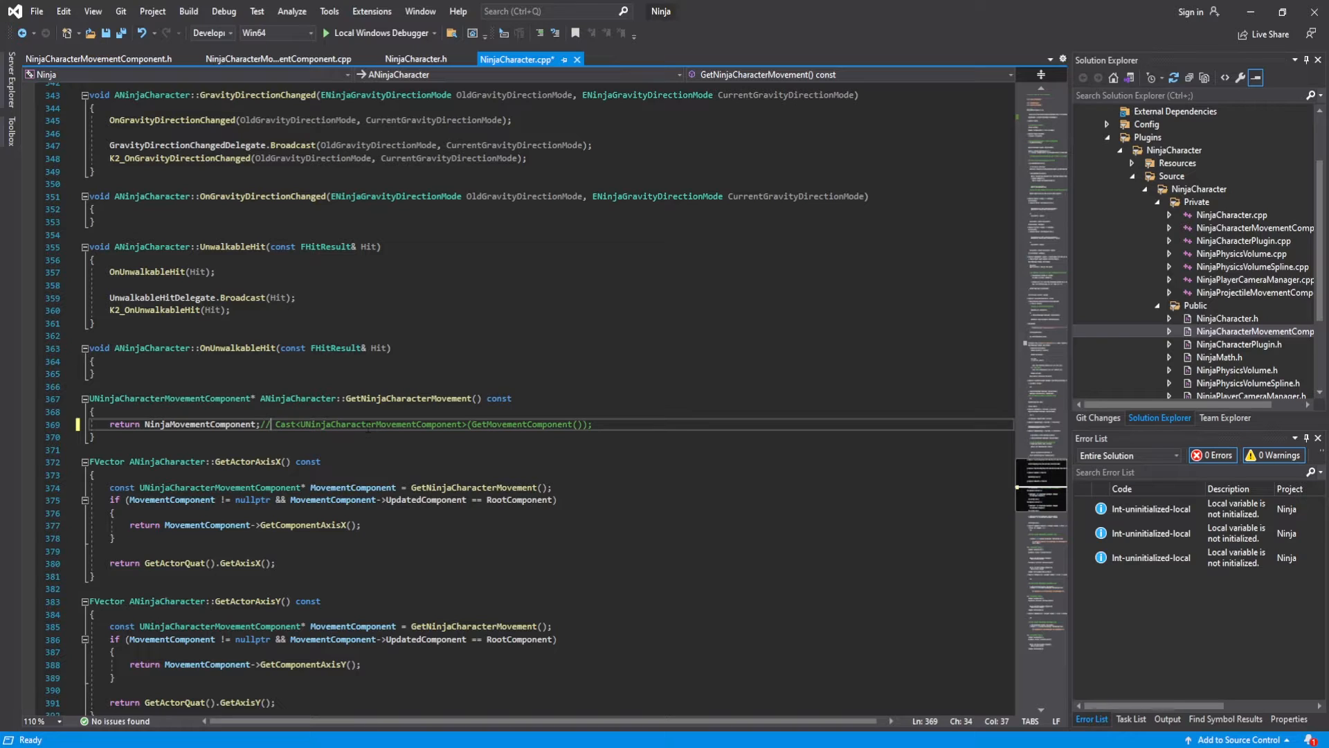
Comment out the axis getters' local MovementComponent lookup and rename their references to NinjaMovementComponent
double_click(199, 425)
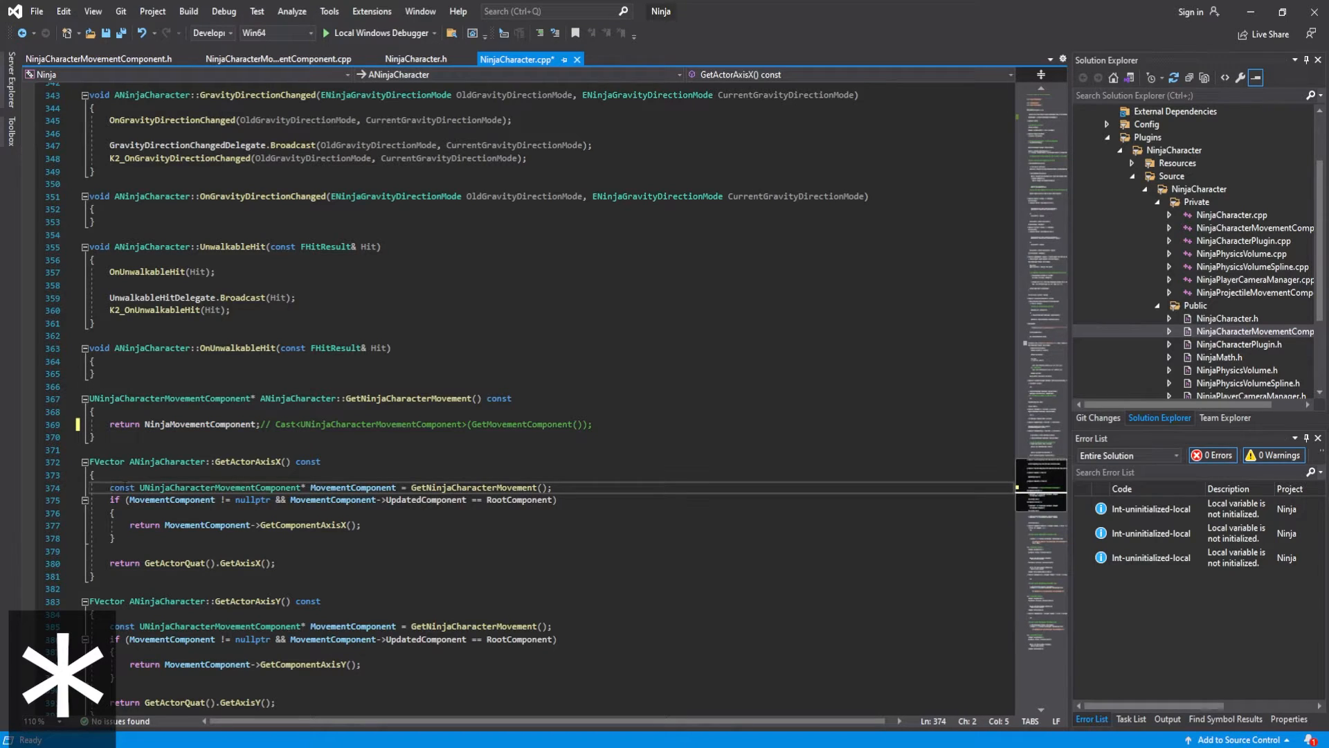
type("//")
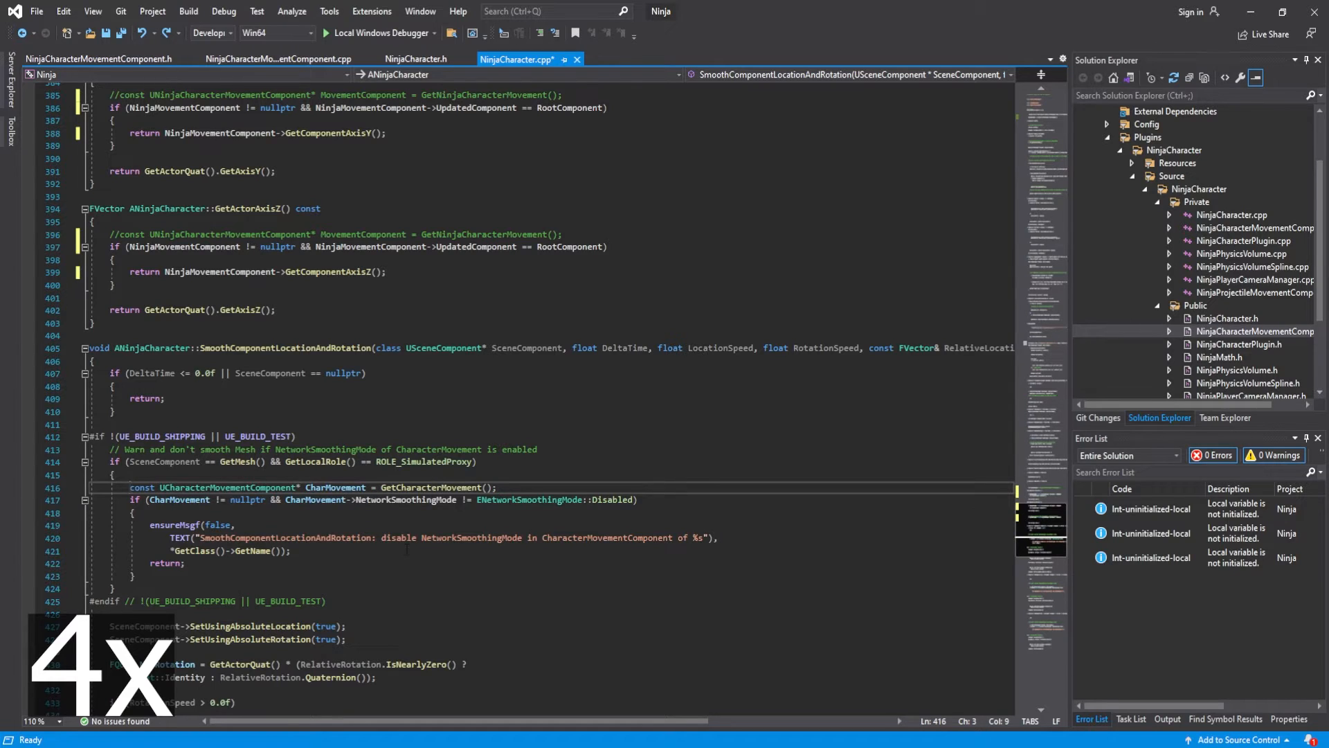
type("movemt")
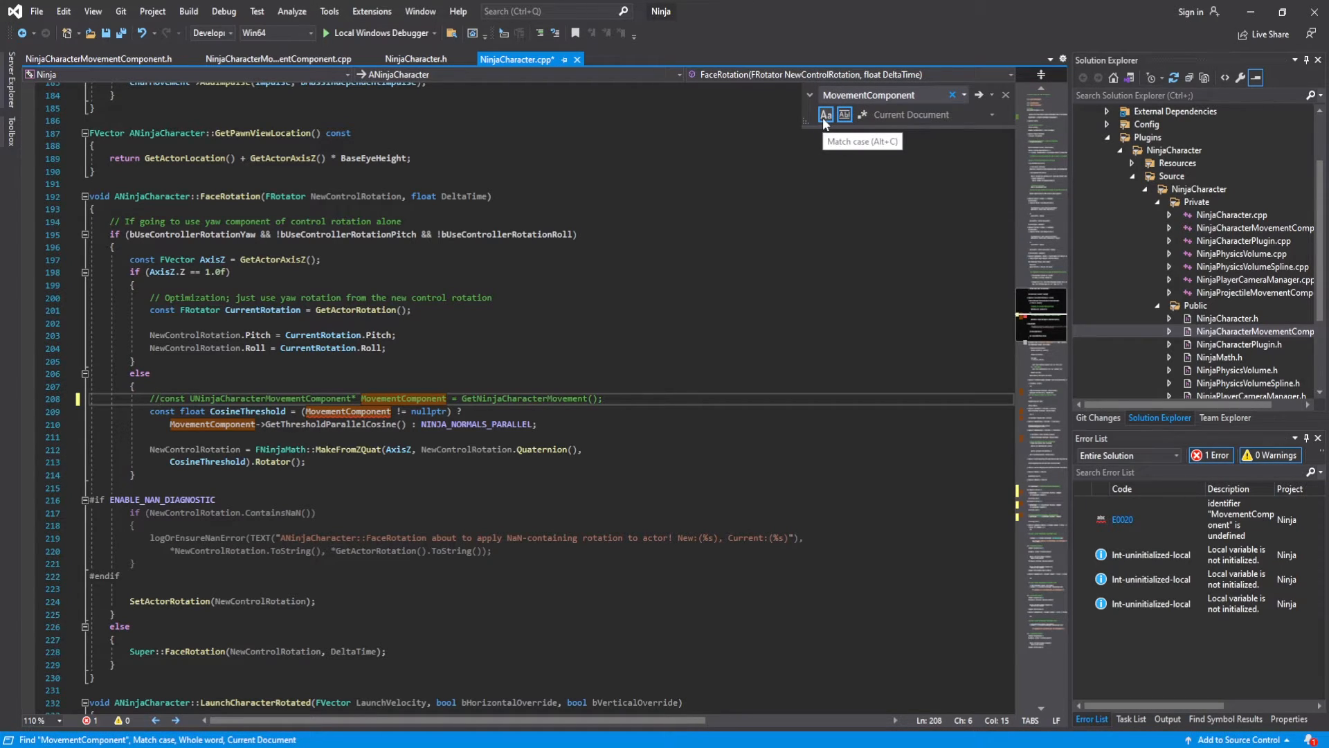
Find MovementComponent with match case and rename FaceRotation's uses to NinjaMovementComponent, clearing the error
left_click(824, 114)
type("Ninja")
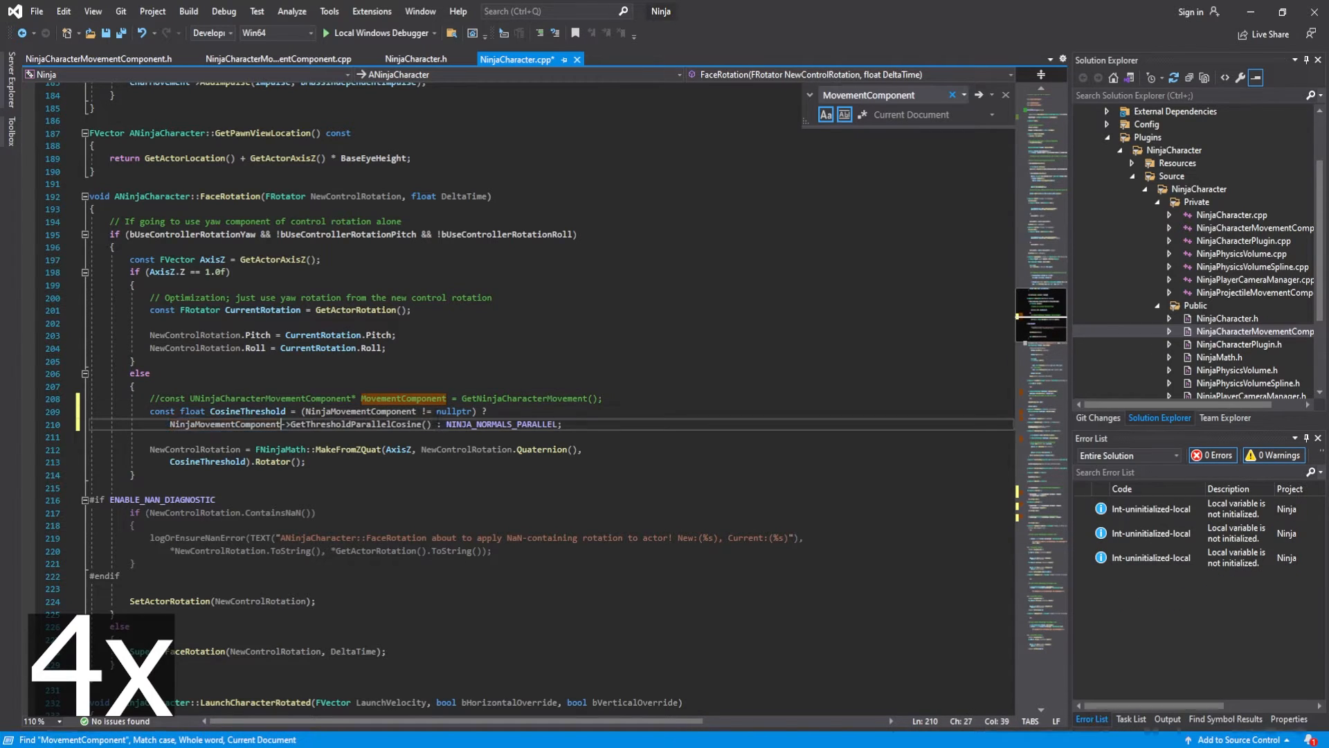
scroll("down", 3)
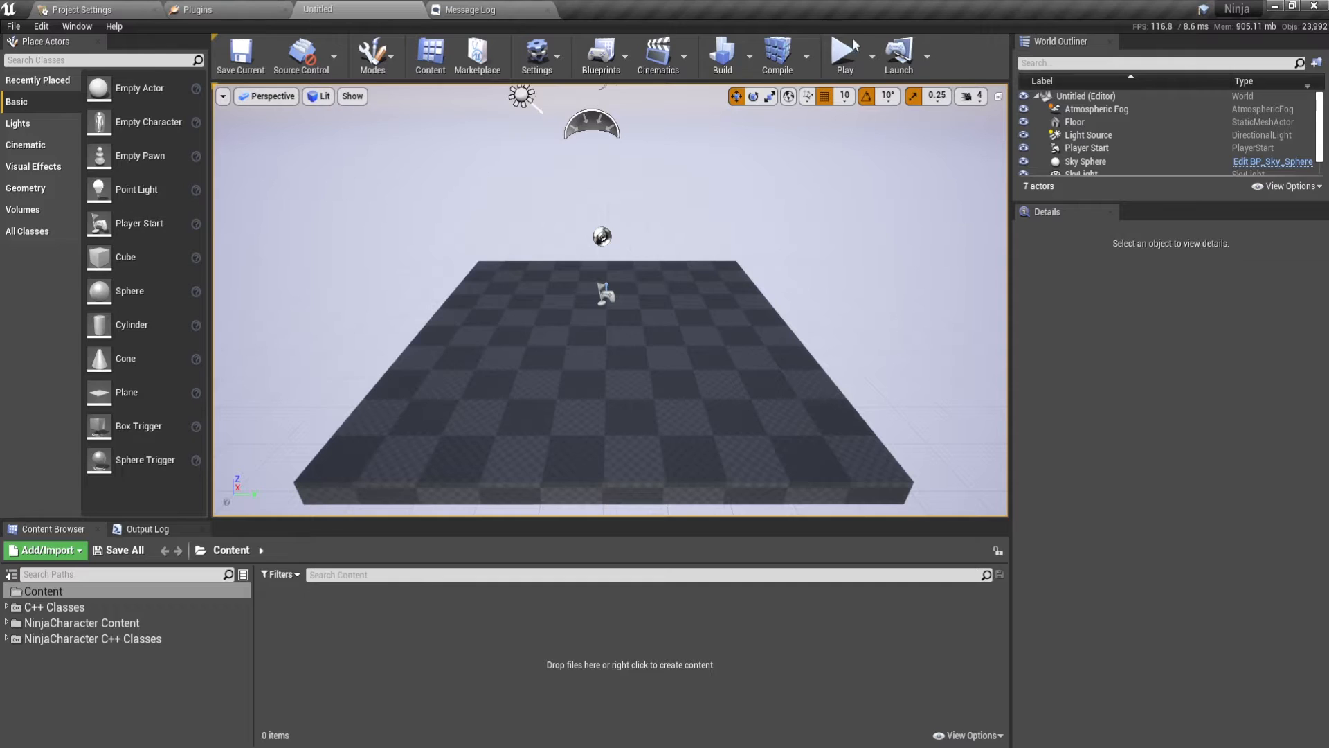
Recompile the C++ plugin code and open NinjaPlayerCharacter_BP from NinjaCharacter Content > Blueprints
left_click(776, 53)
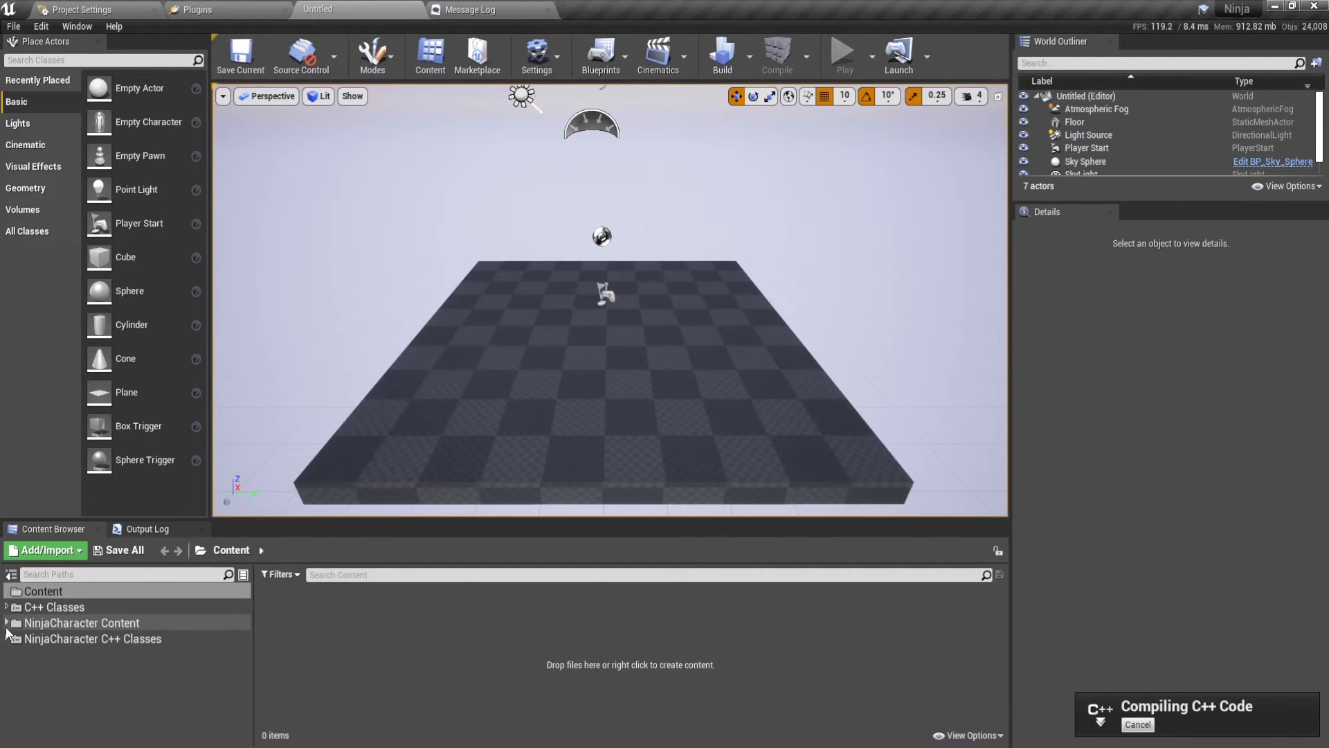
left_click(7, 622)
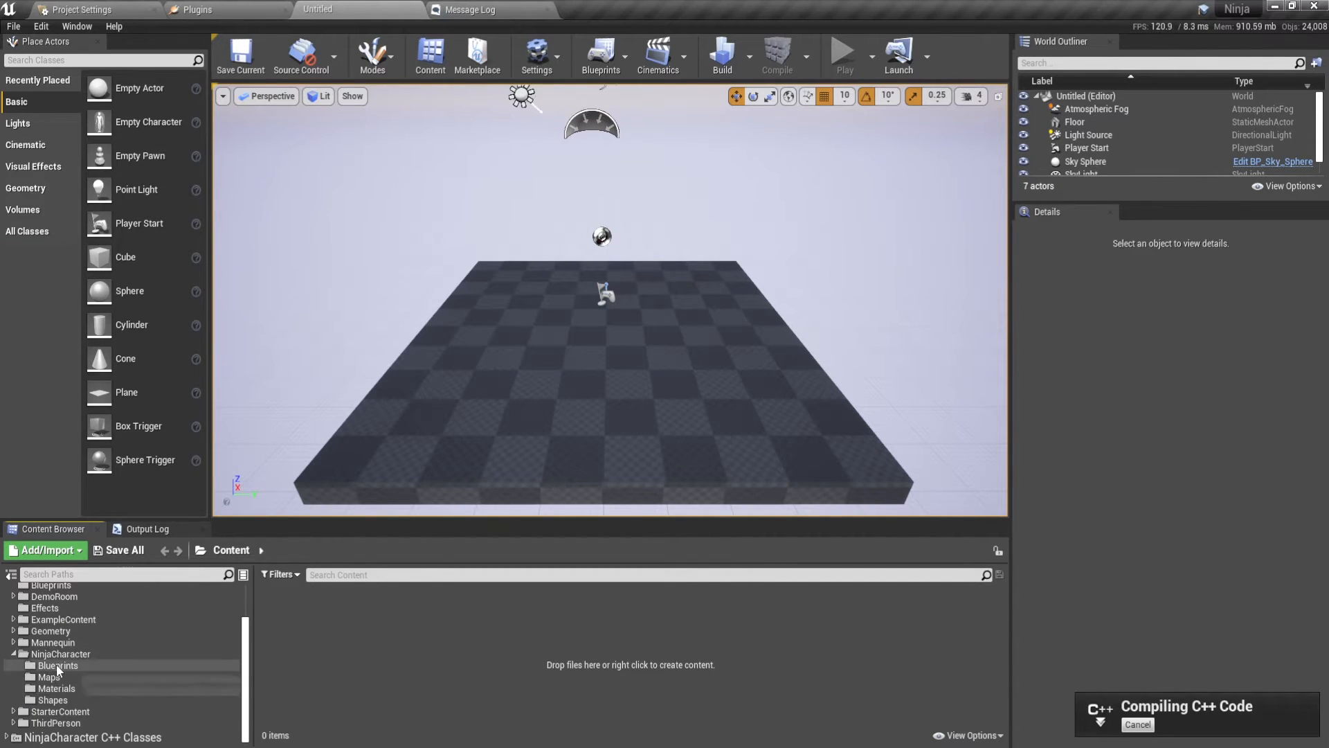
left_click(58, 666)
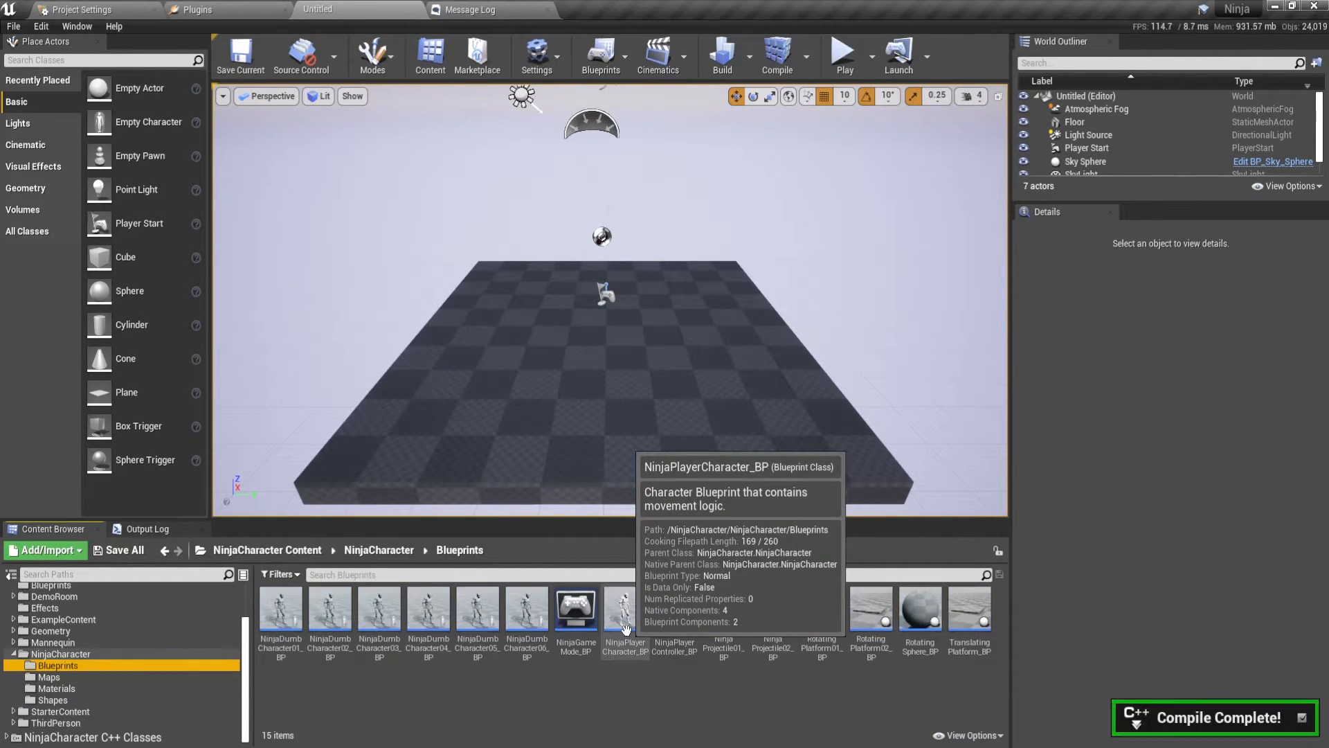
double_click(625, 610)
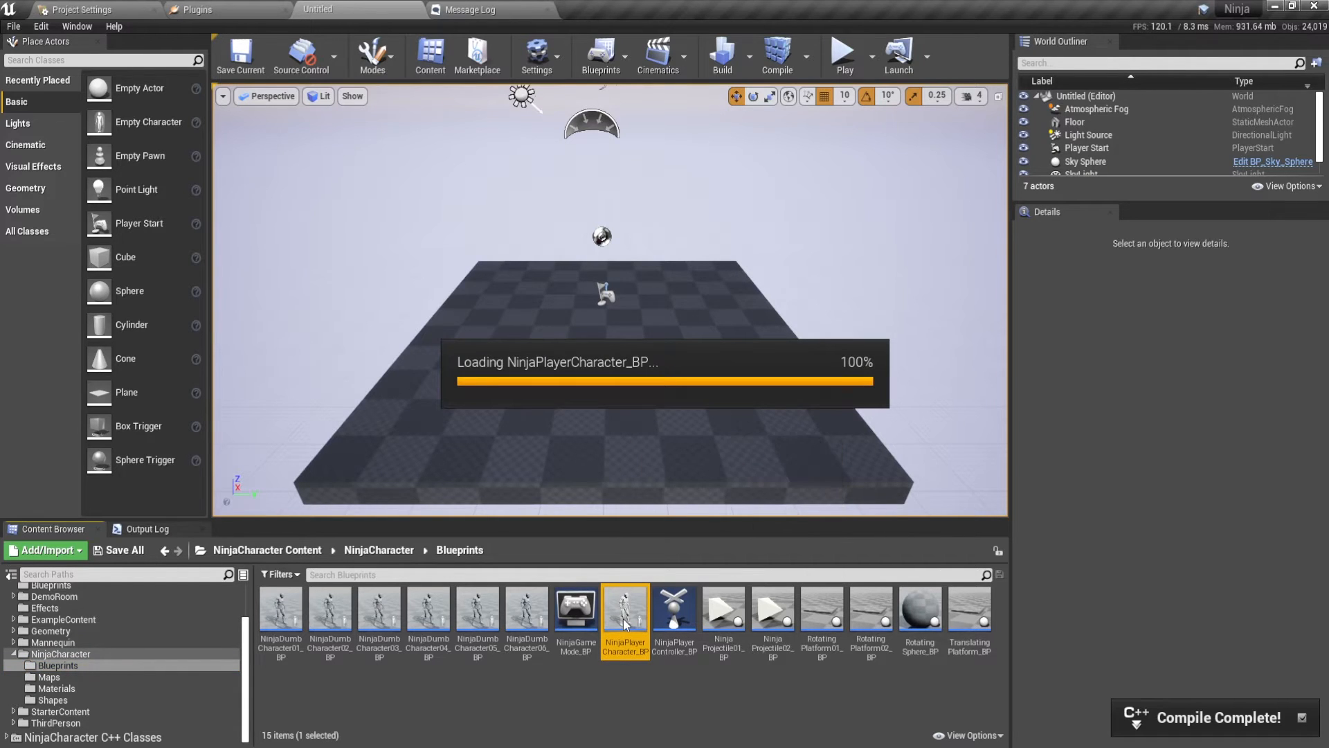
double_click(624, 610)
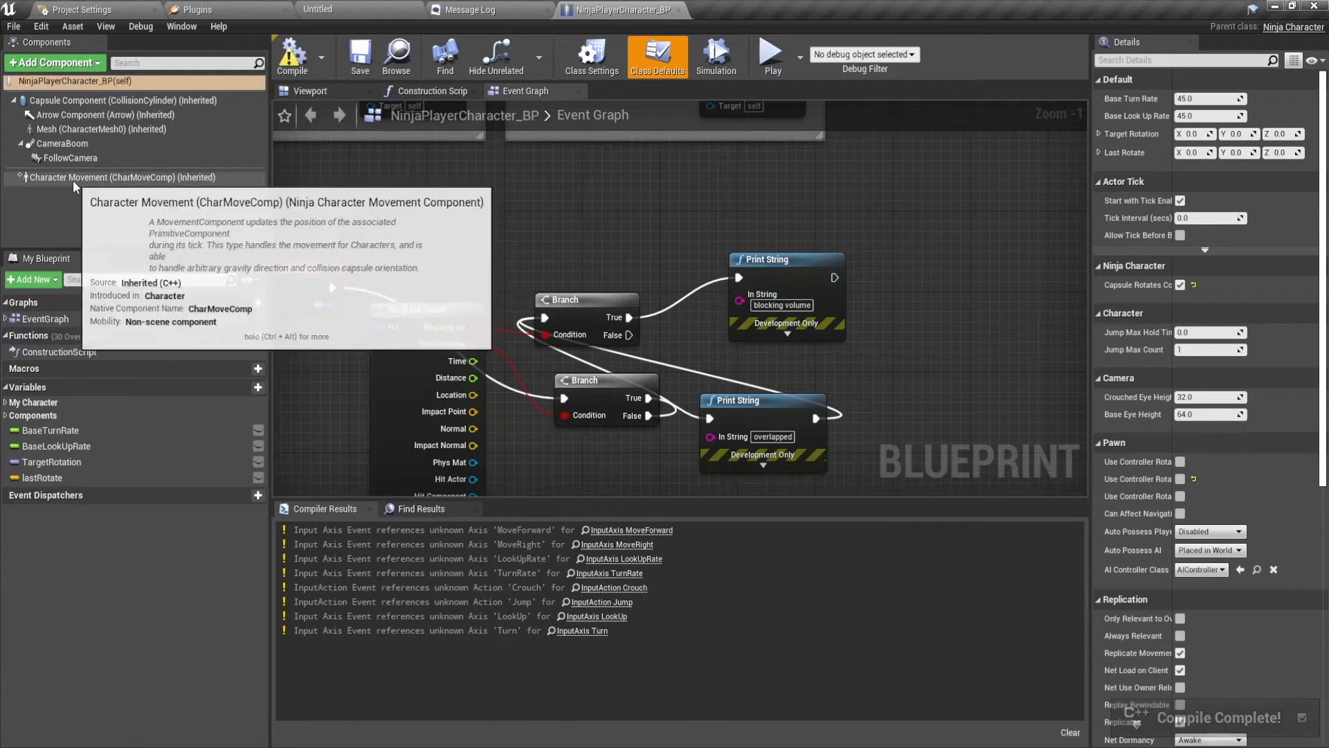
mouse_move(92, 195)
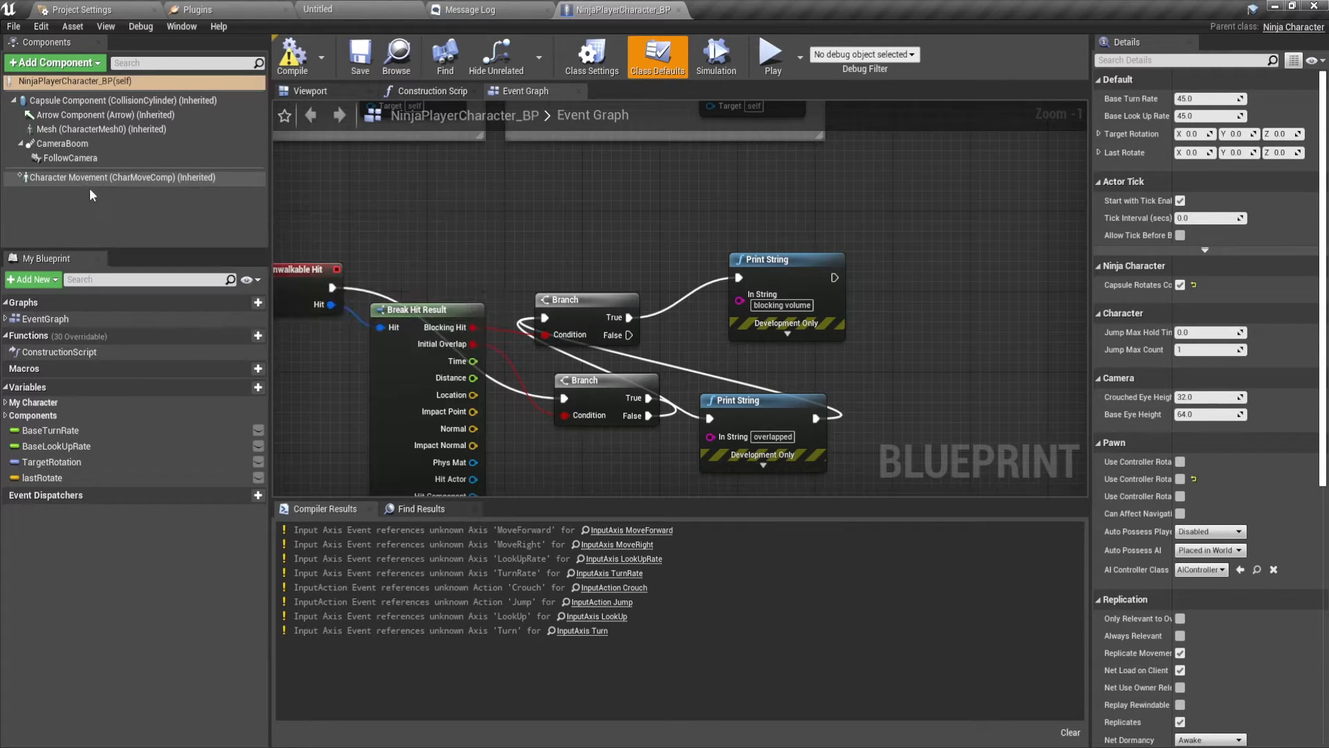
mouse_move(680, 9)
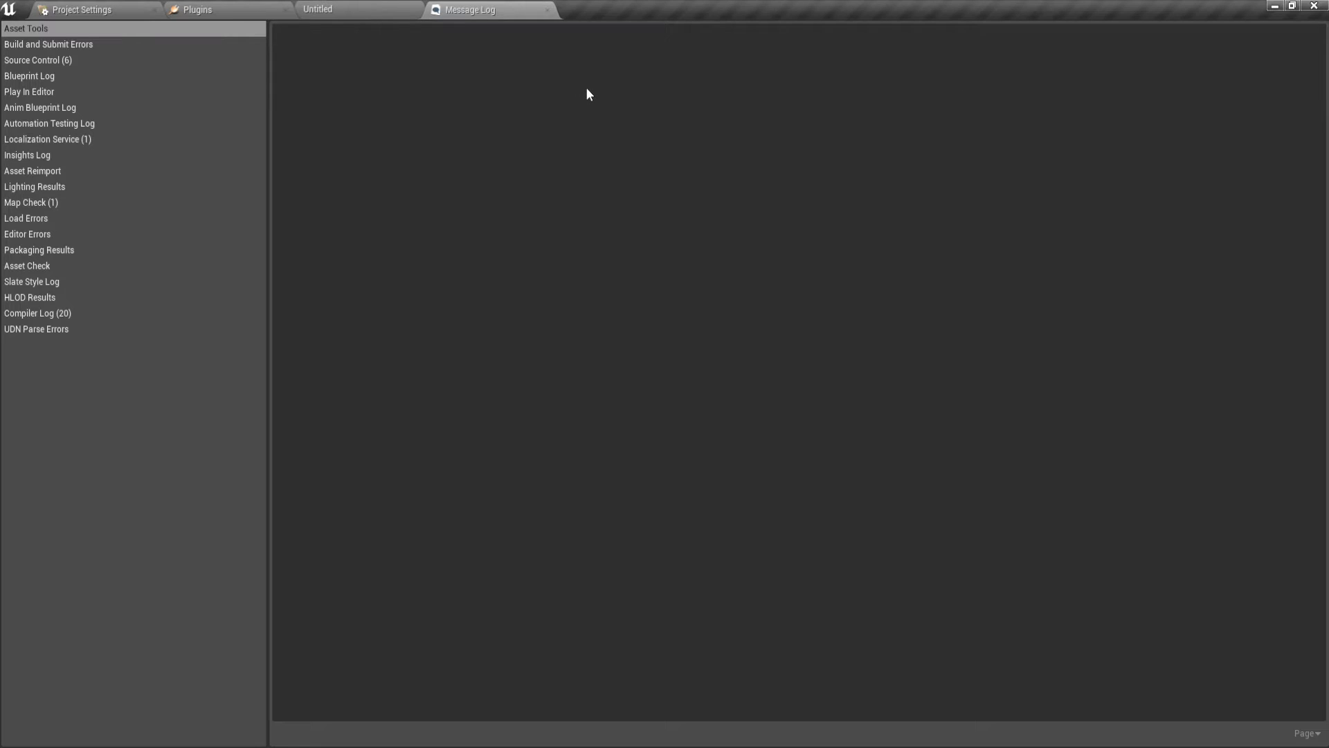
Close the NinjaPlayerCharacter_BP editor and return to the level editor
left_click(356, 9)
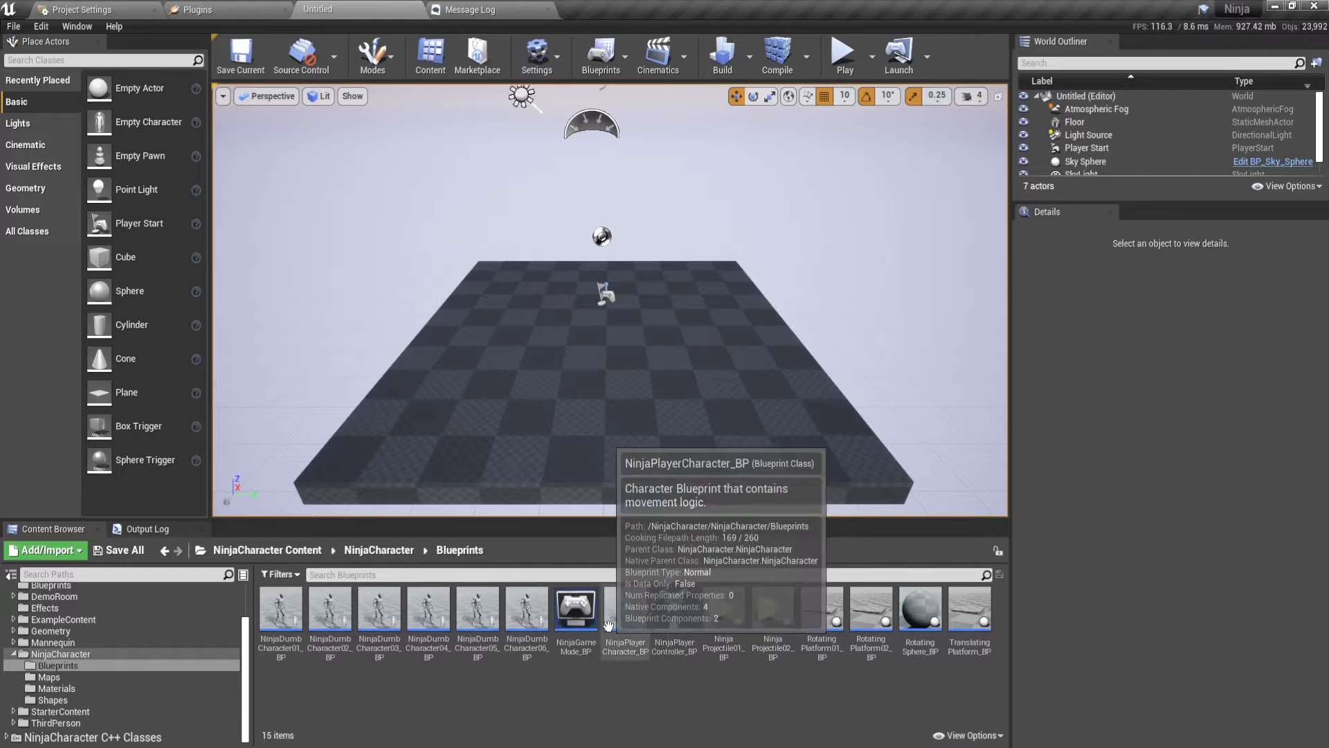
Wire Ninja Movement Component into Get Gravity Direction and Set Fixed Gravity Direction nodes and compile the blueprint
double_click(625, 610)
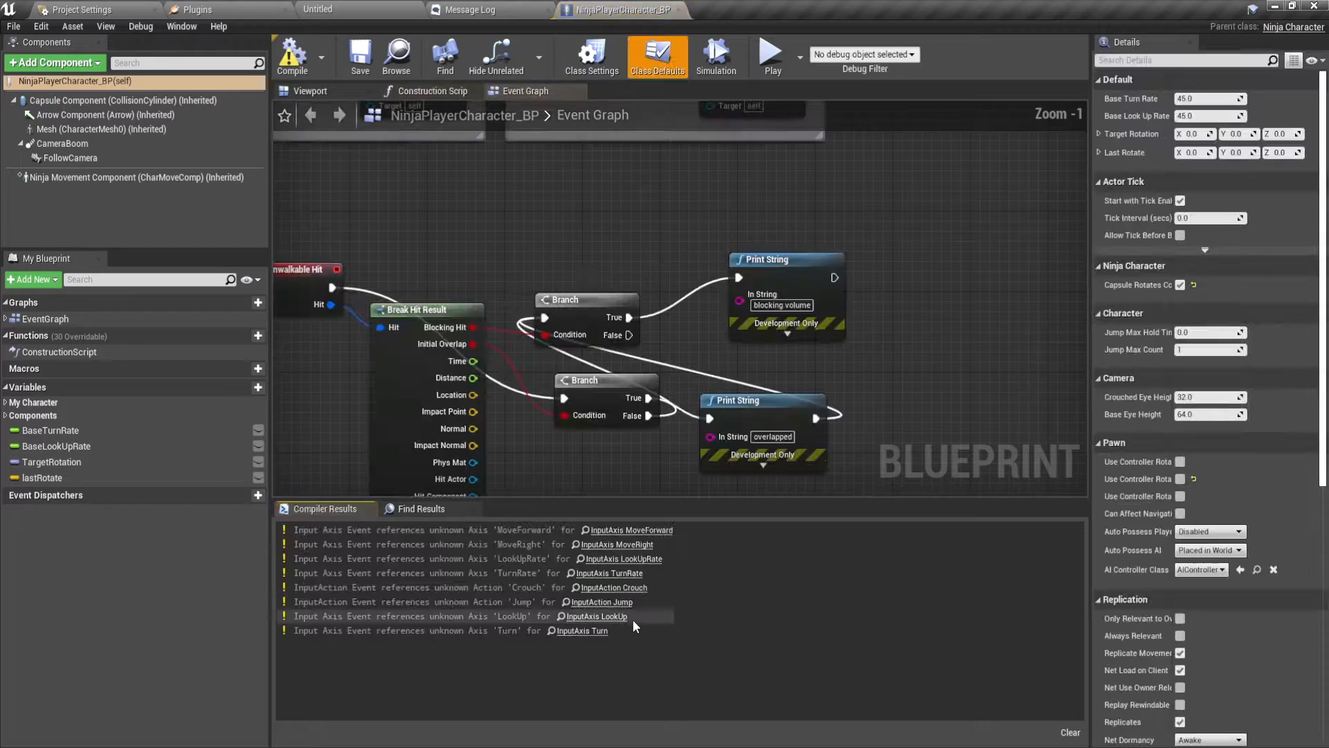
mouse_move(132, 177)
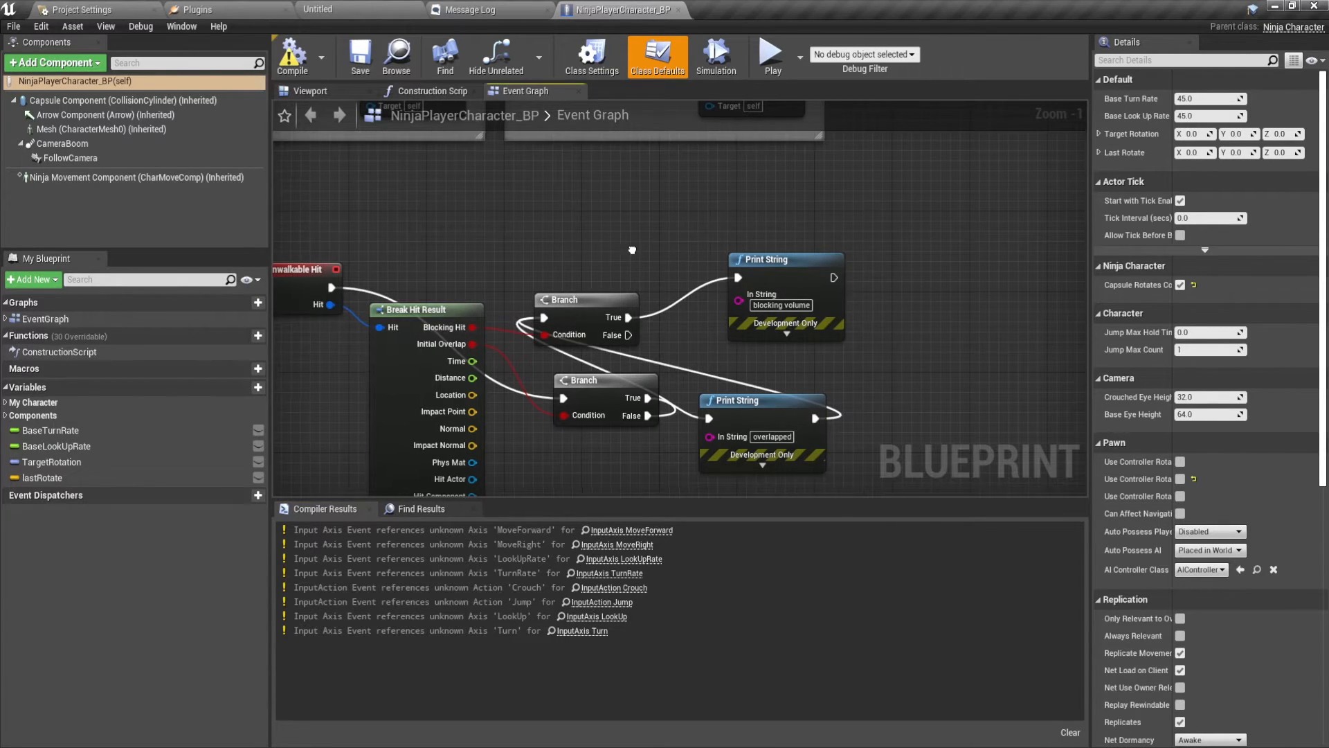
scroll("down", 3)
type("set gravity")
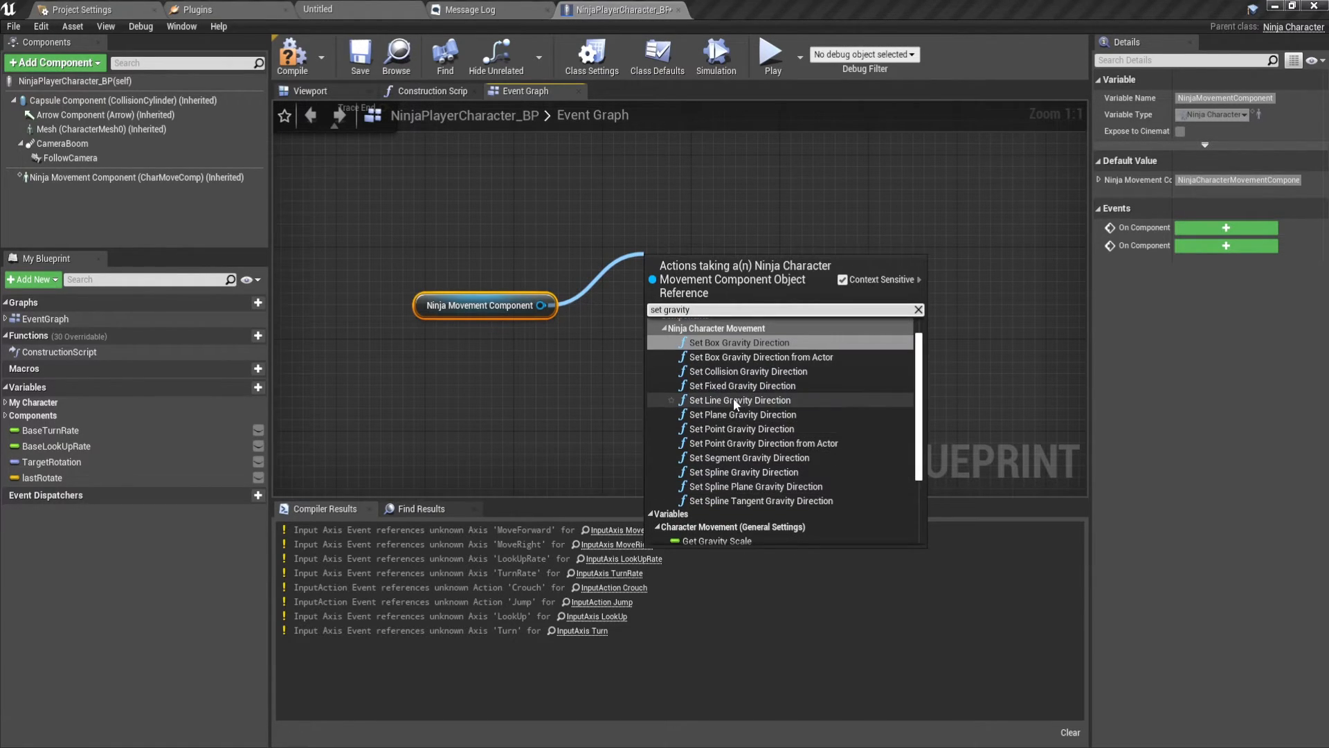
left_click(739, 385)
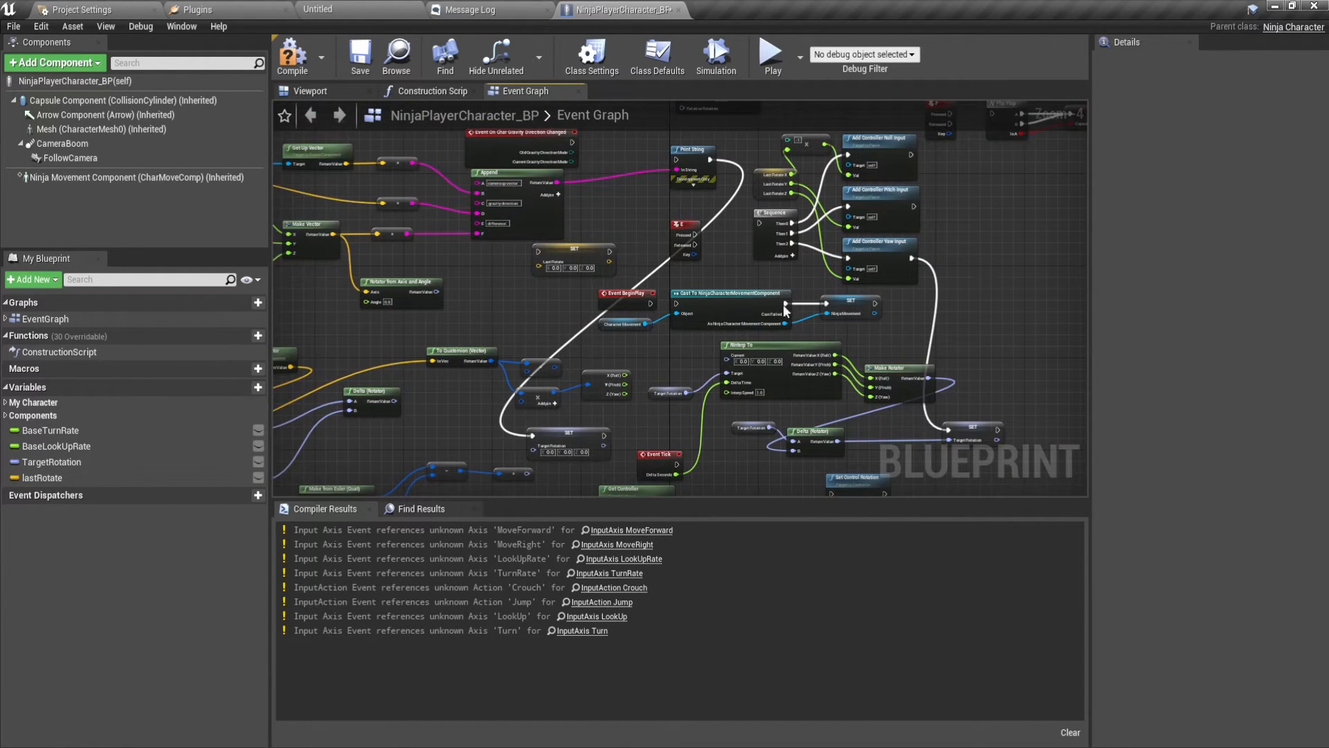
scroll("down", 3)
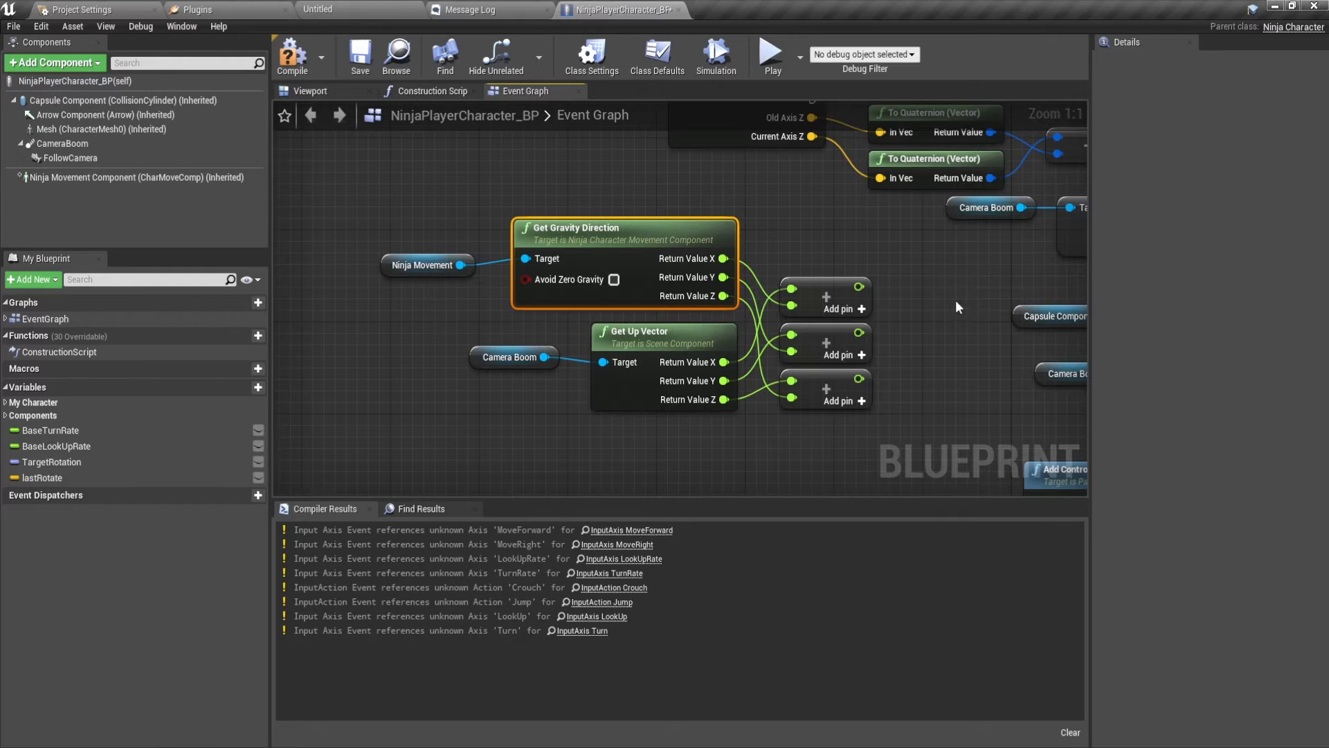
scroll("down", 3)
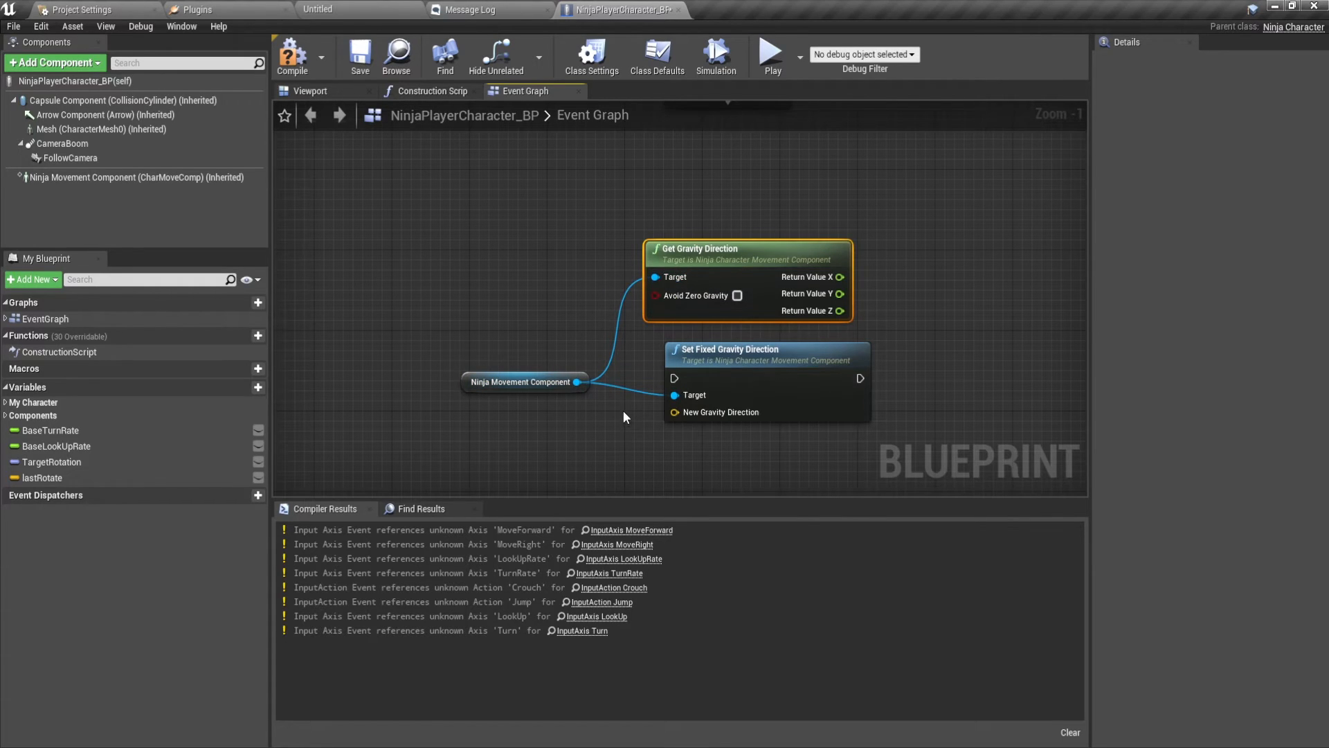
mouse_move(526, 381)
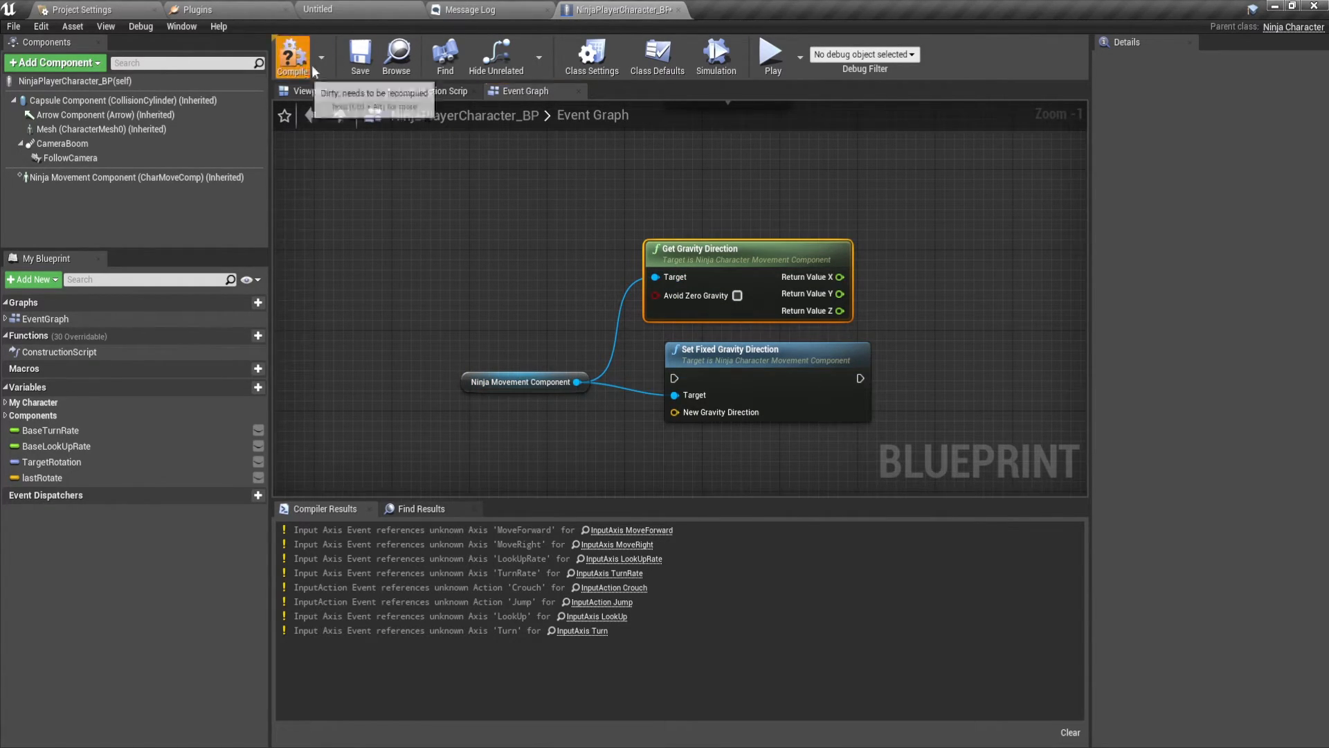
left_click(293, 57)
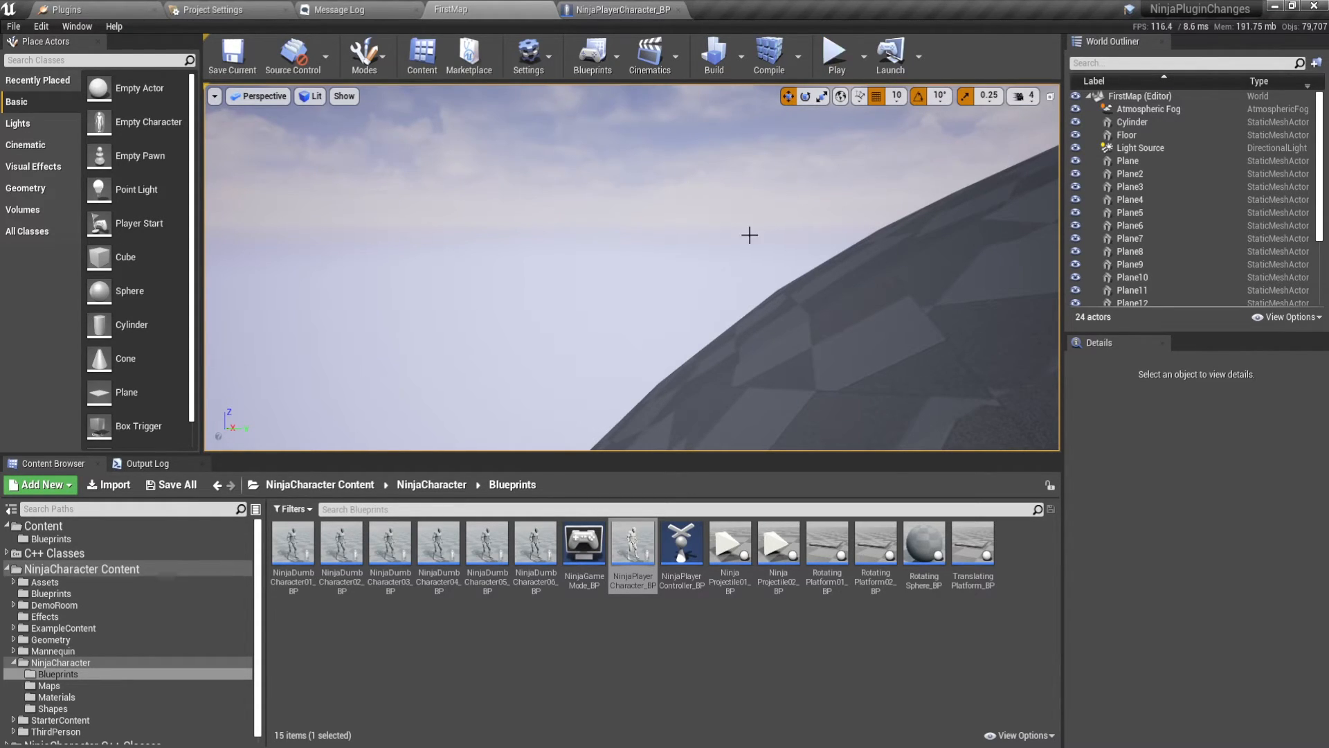
Set Time for Control Rotation to Complete to 0.3 in the class defaults and compile
left_click(833, 51)
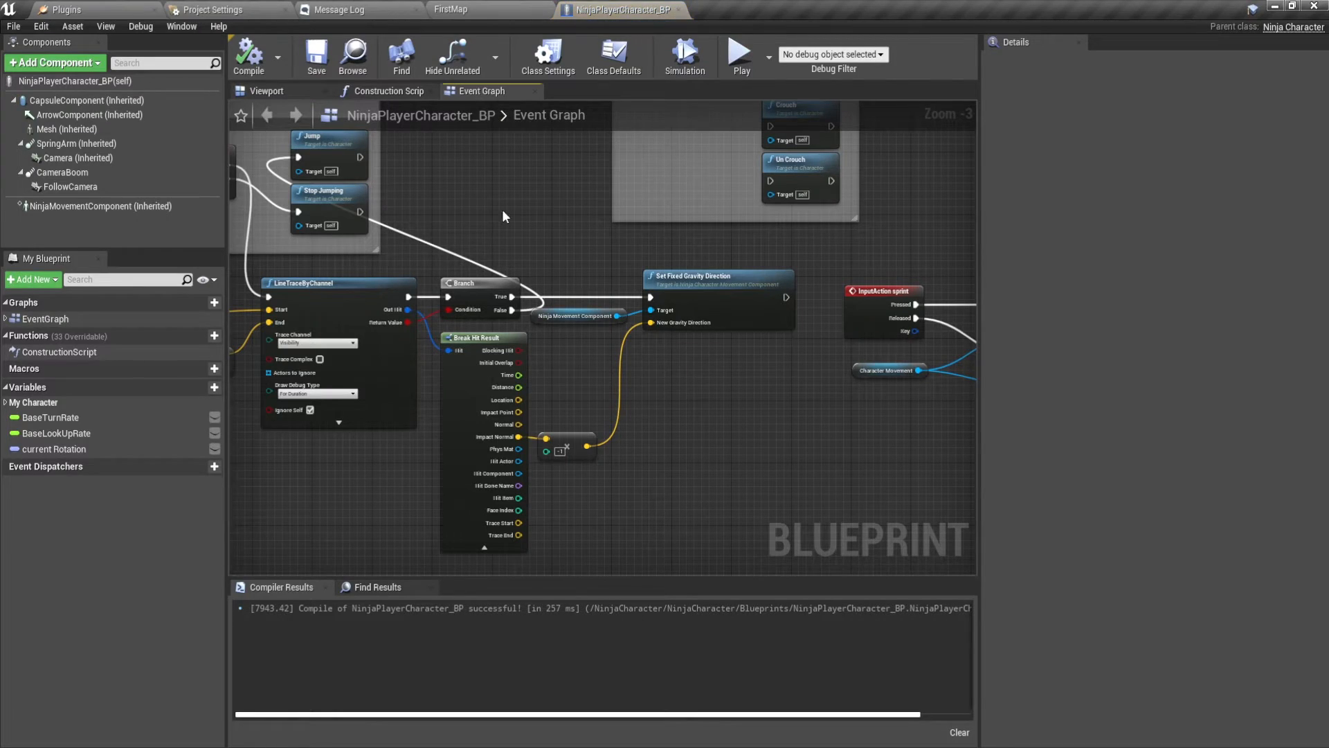
left_click(613, 54)
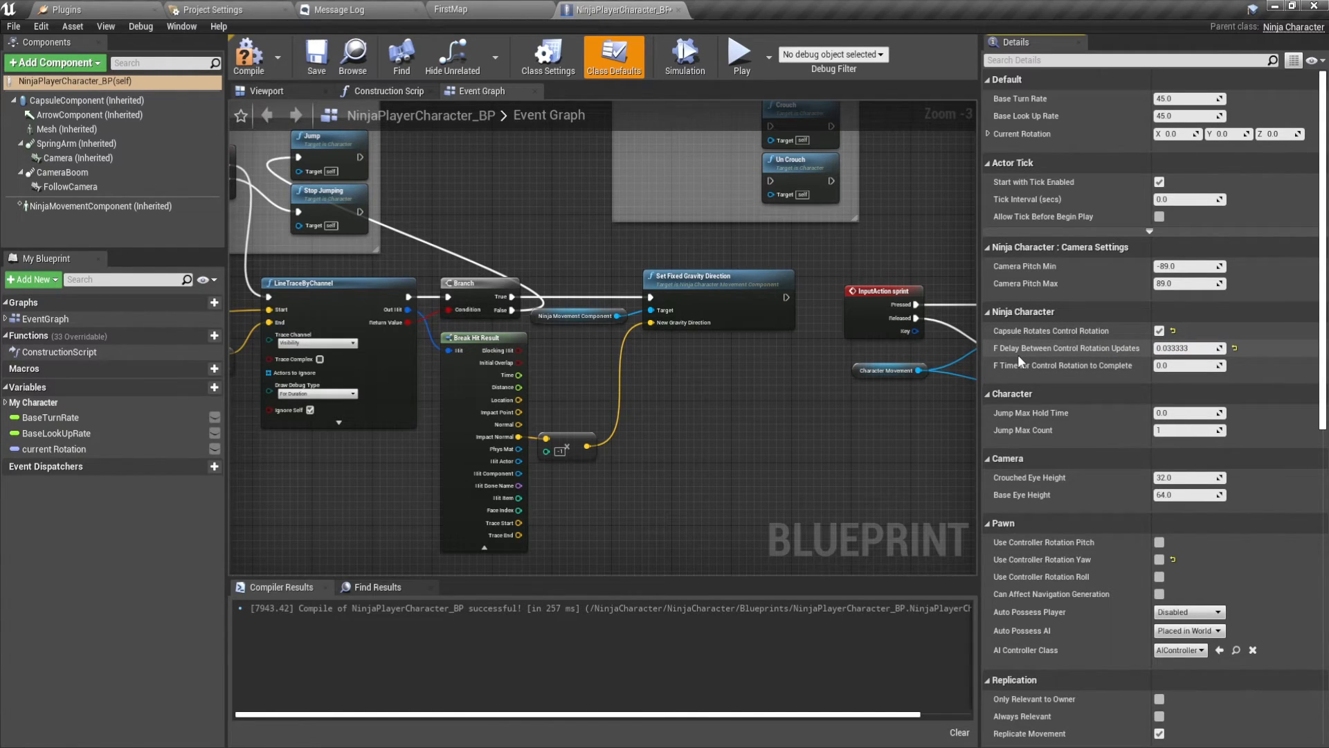
left_click(1188, 366)
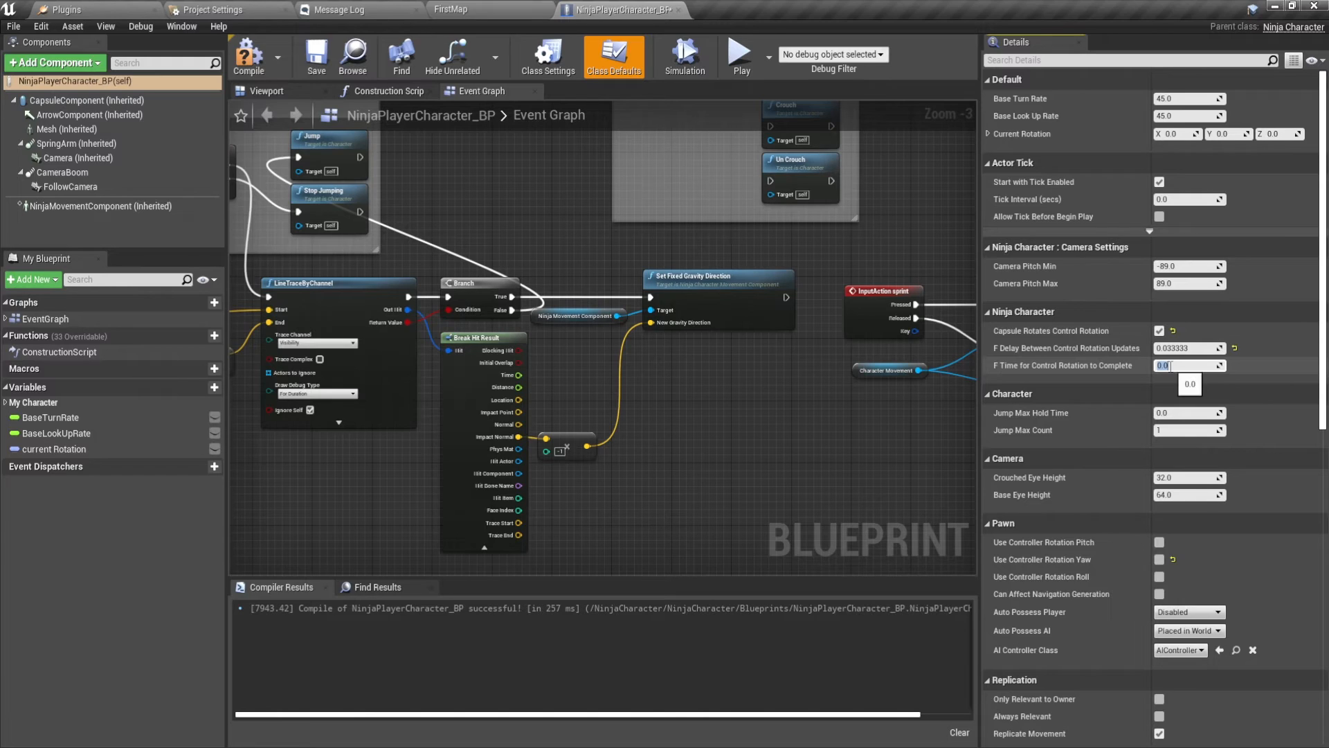
type("0.3")
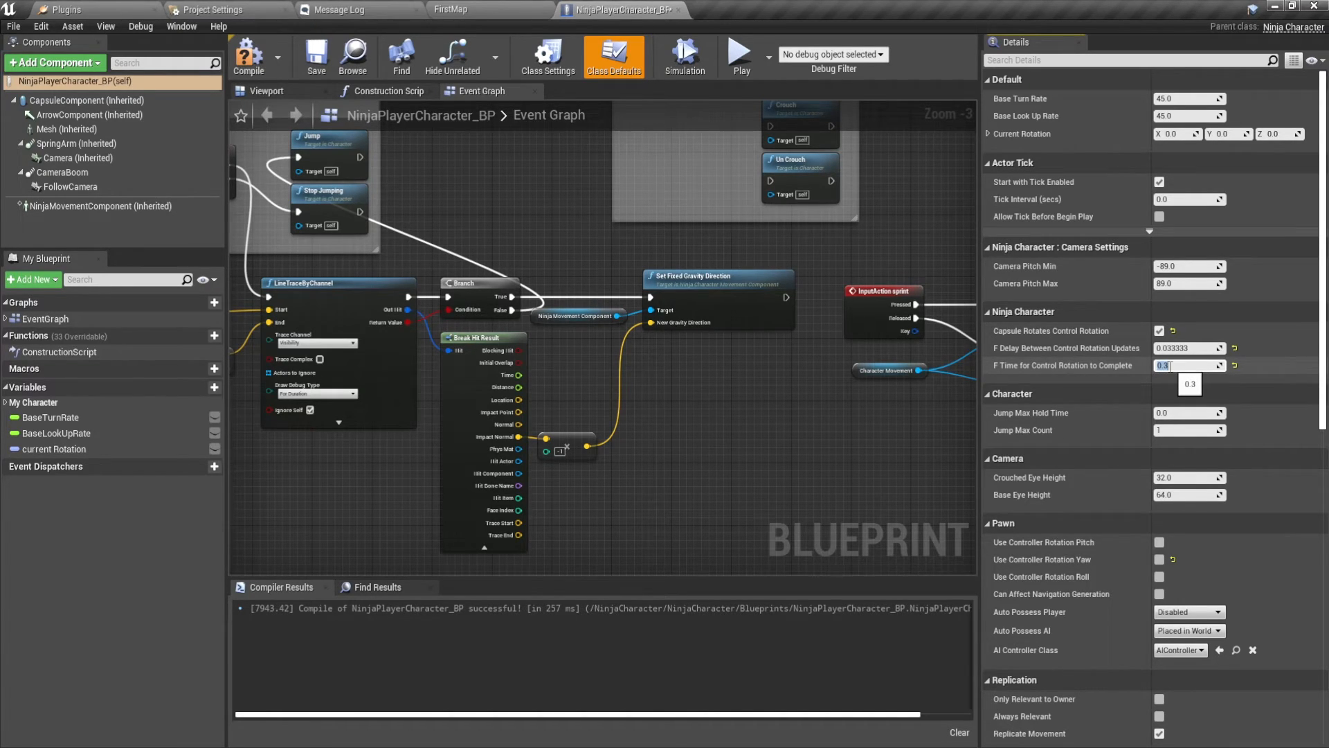
left_click(250, 55)
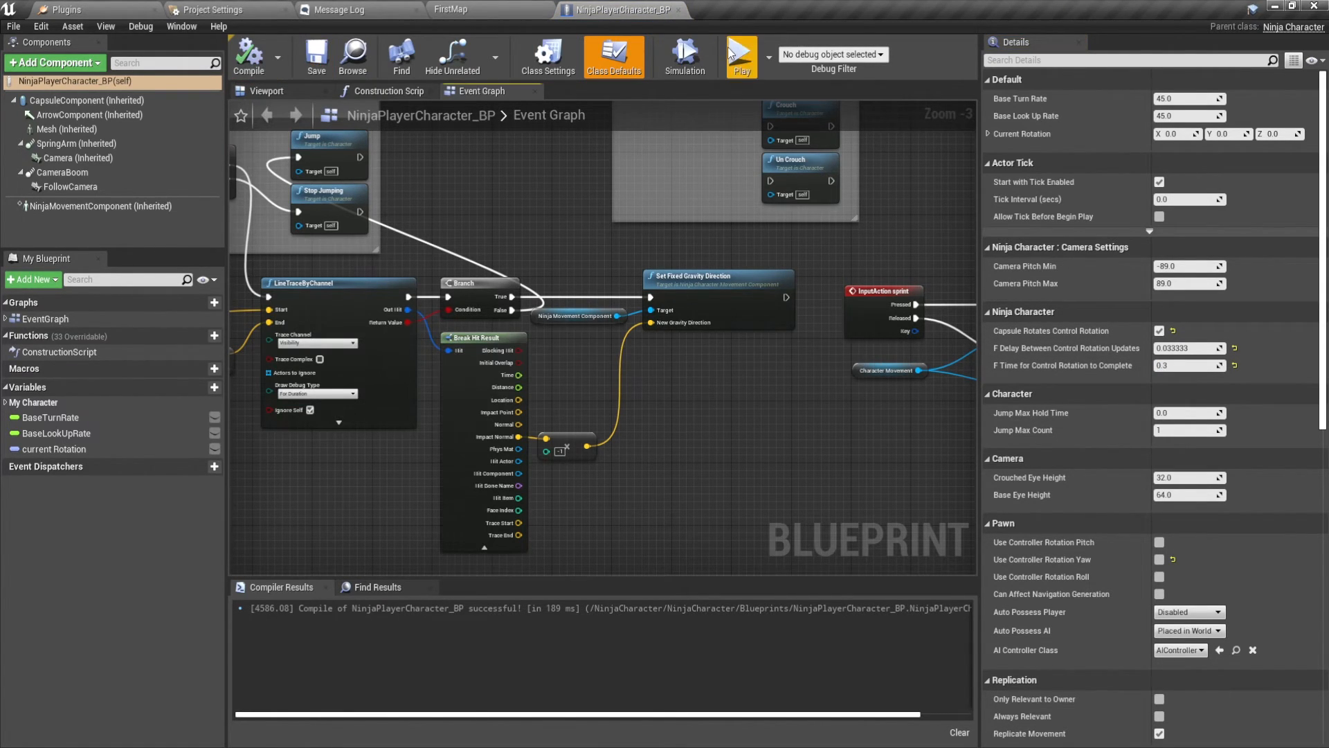
Play-test the character walking across the curved ground, then stop the session
left_click(736, 54)
type("10000")
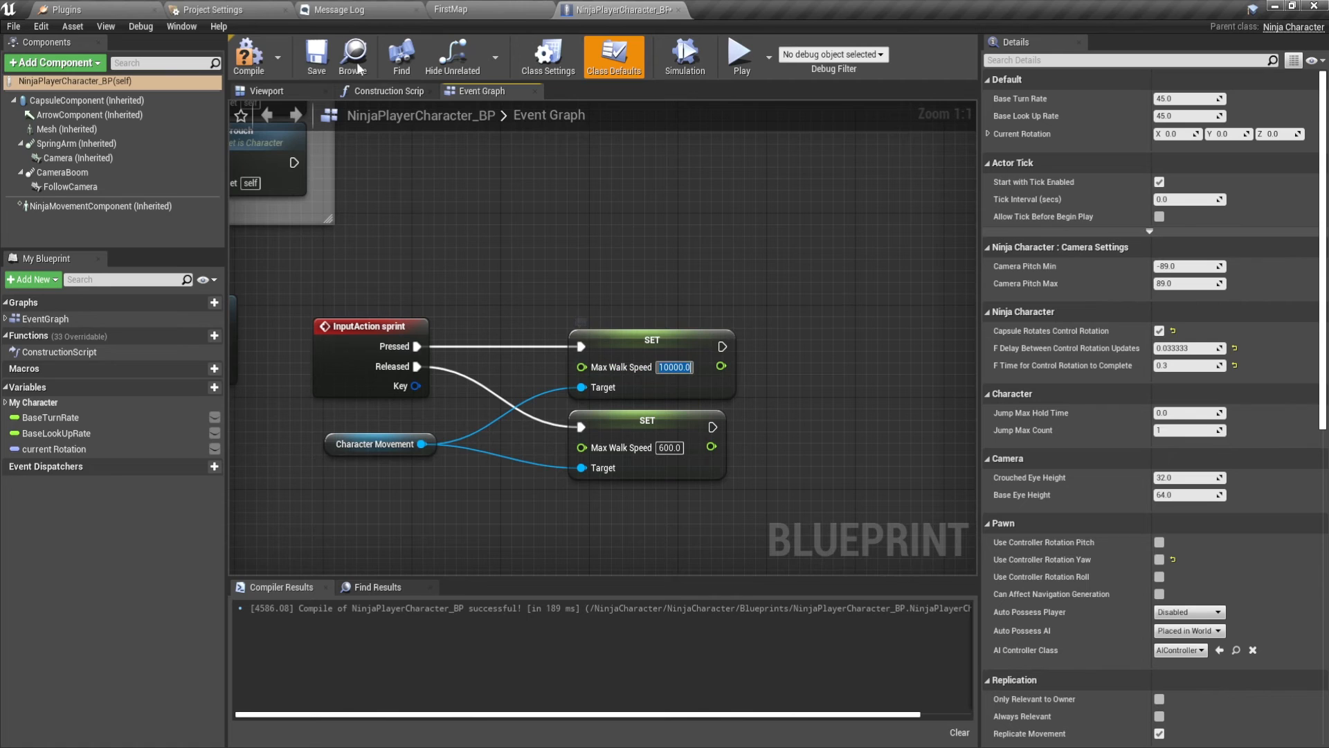
left_click(738, 54)
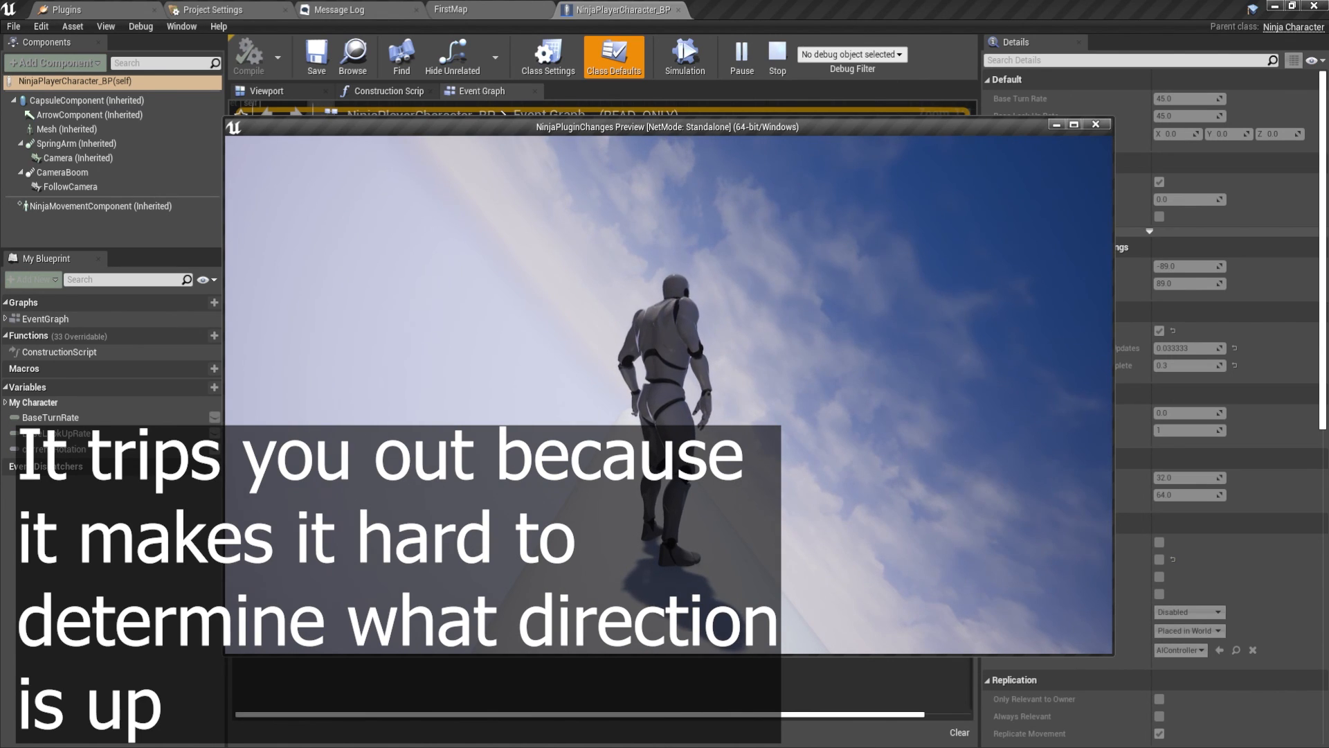
left_click(1096, 124)
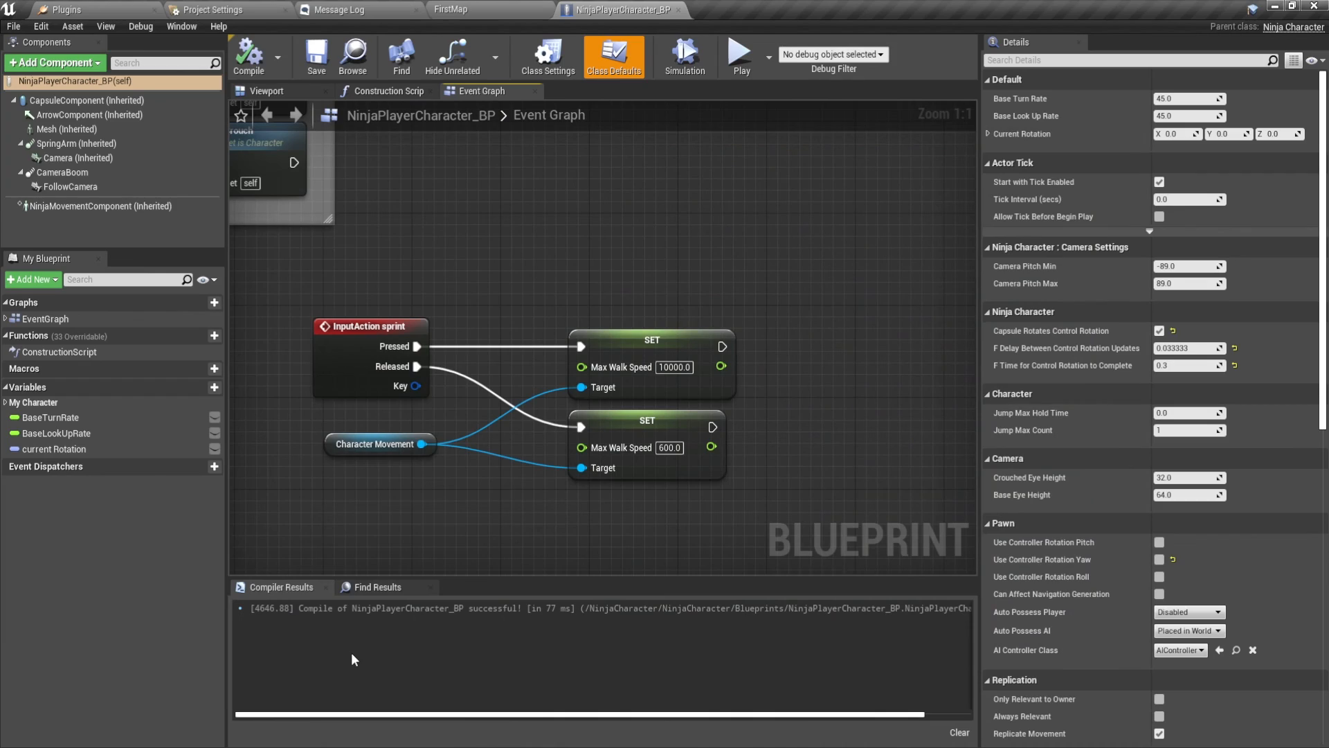